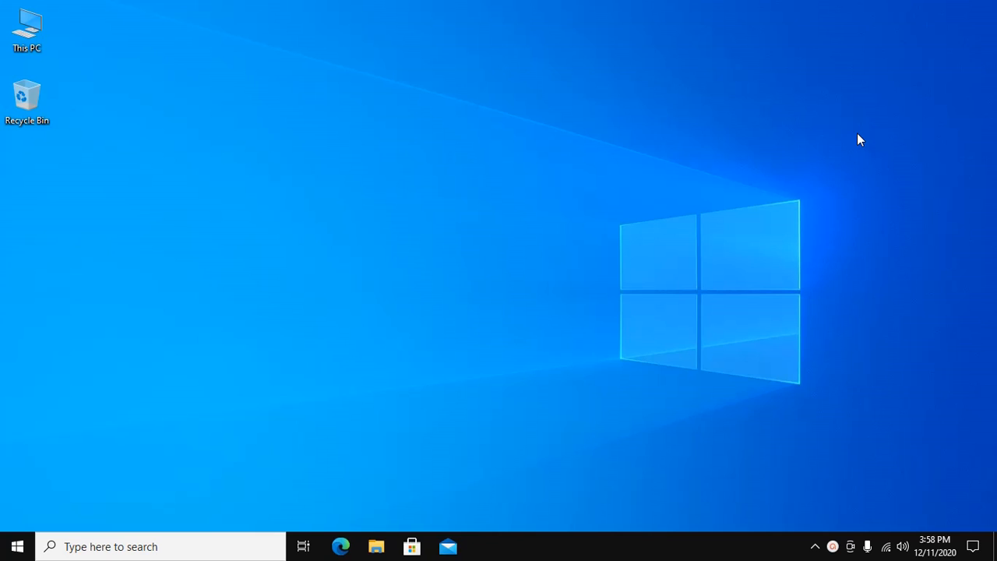
mouse_move(341, 546)
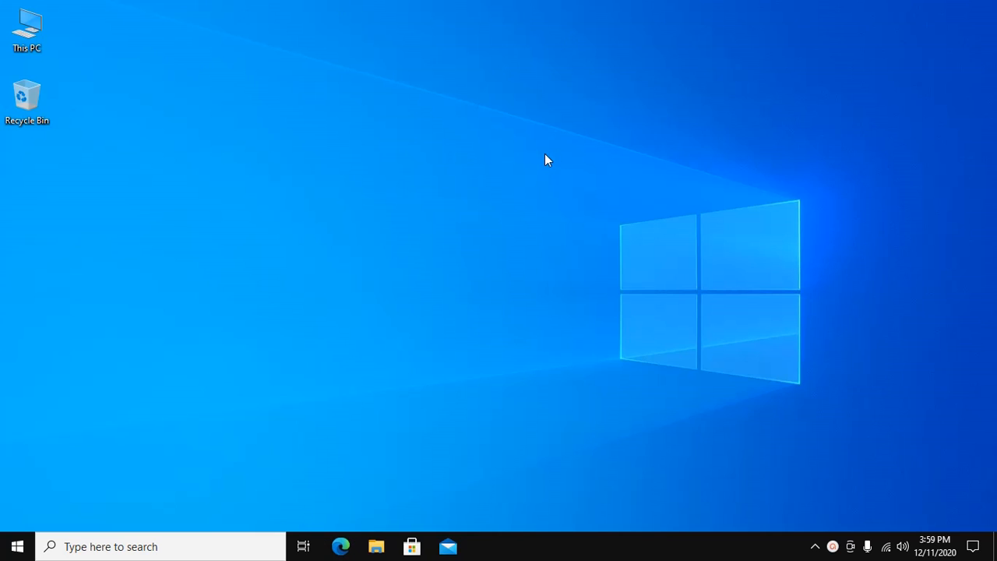
Search 'mysql' in Edge and reach the mysql.com downloads footer links.
left_click(340, 545)
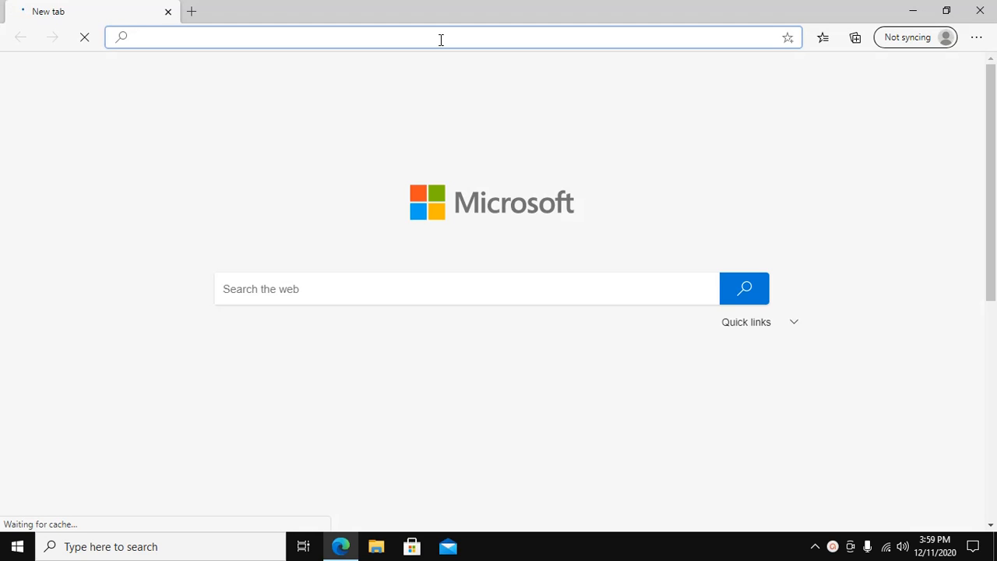
type("mysql.com/downloads/")
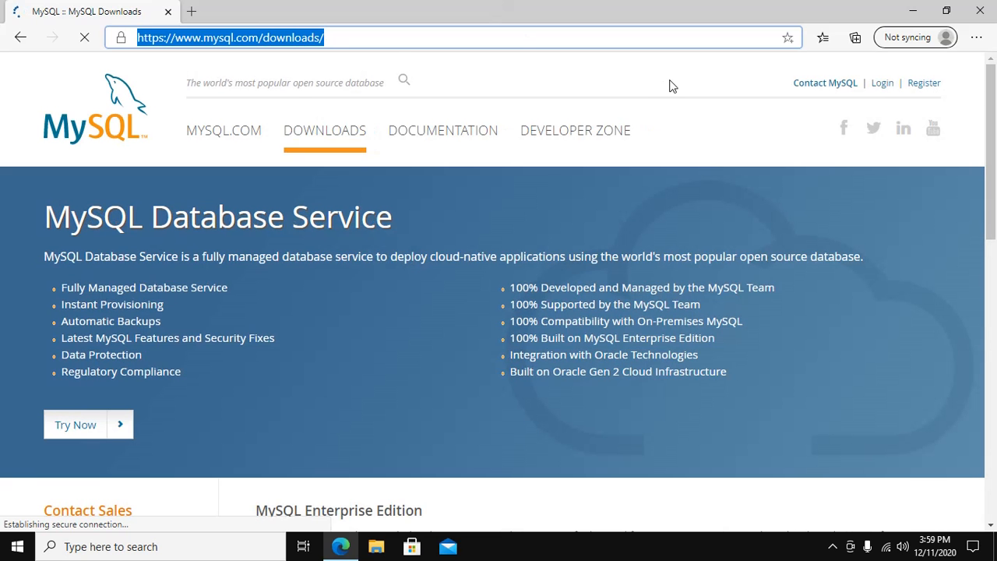
scroll("down", 3)
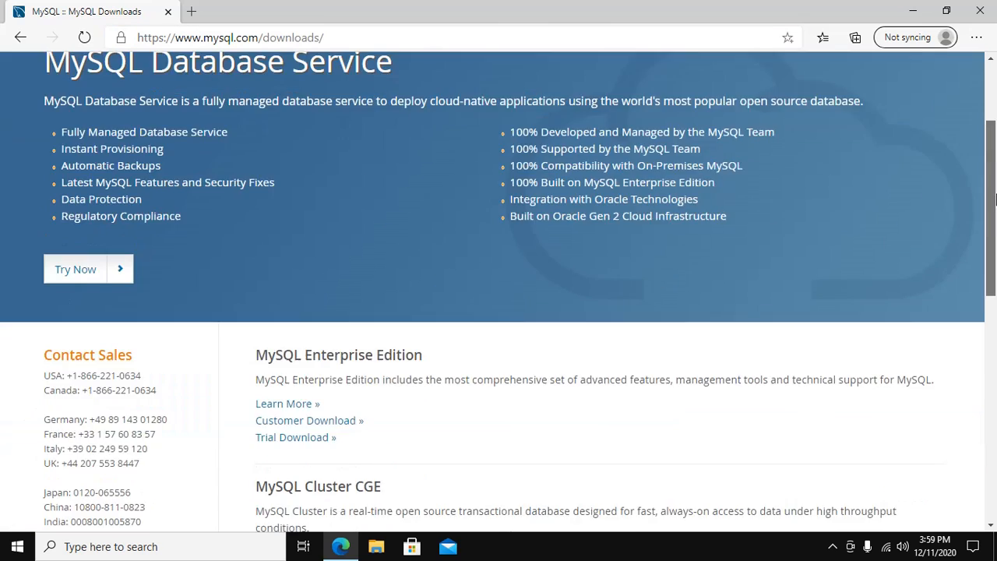
scroll("down", 3)
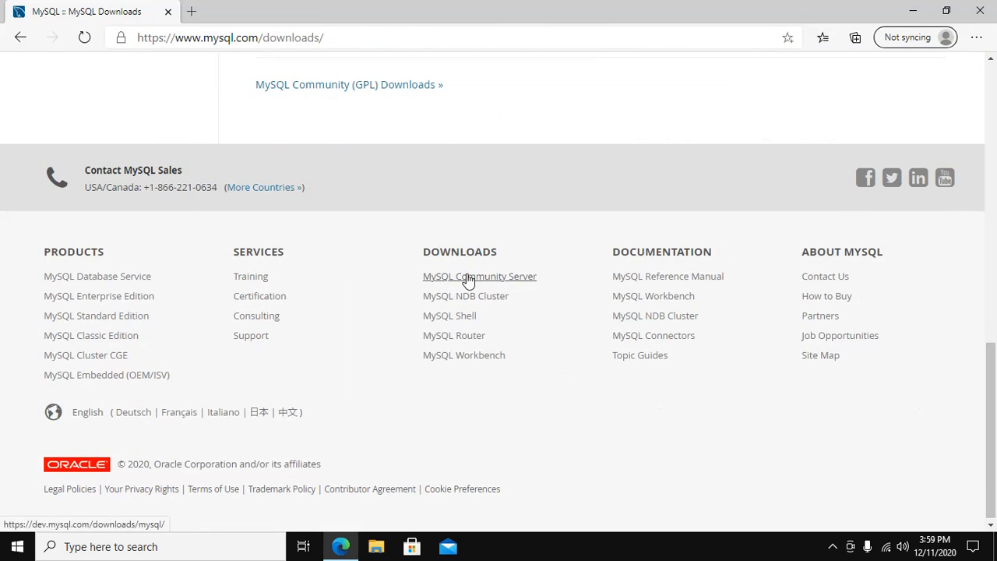
Navigate via MySQL Community Server to the MySQL Installer for Windows download page.
left_click(479, 276)
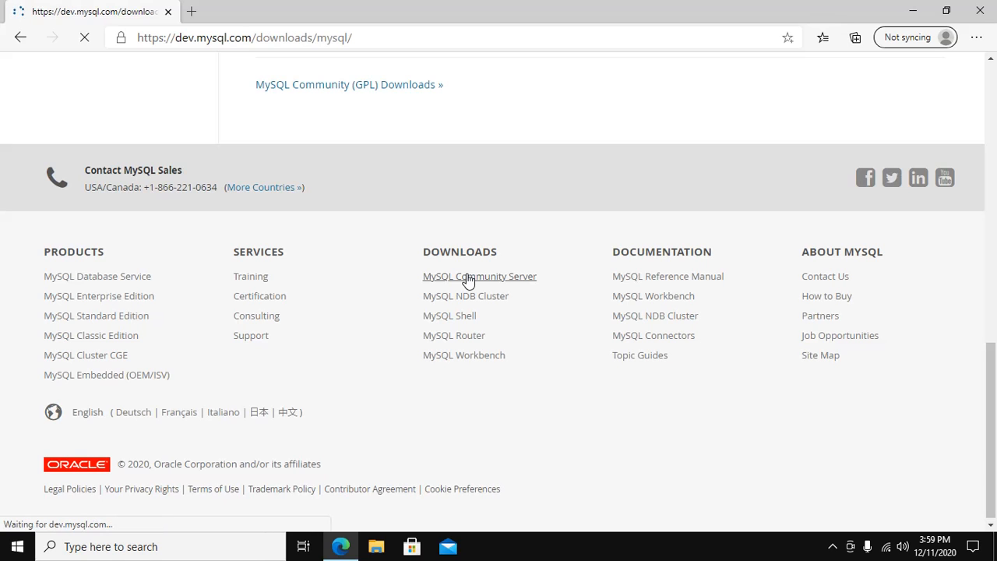
left_click(480, 276)
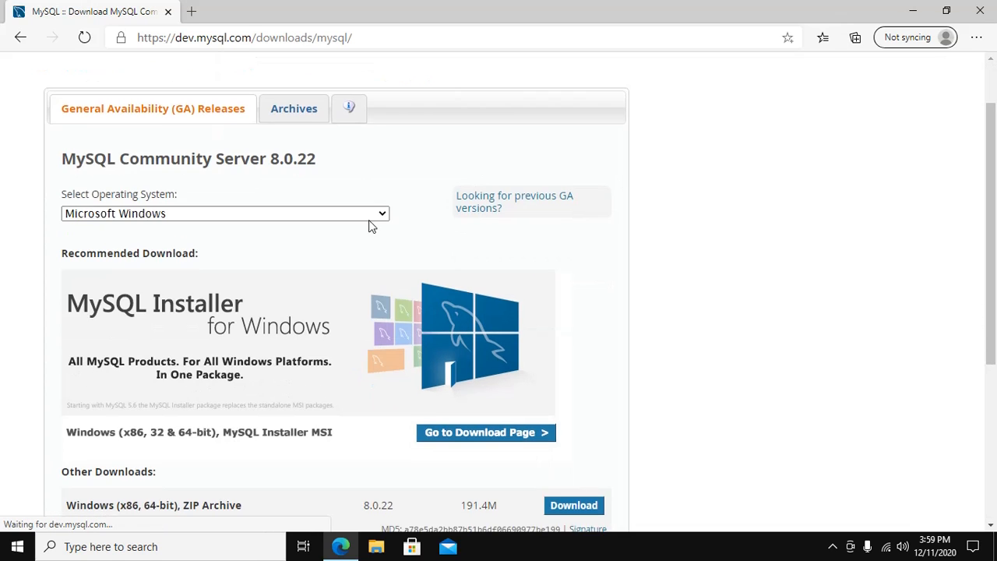
scroll("down", 3)
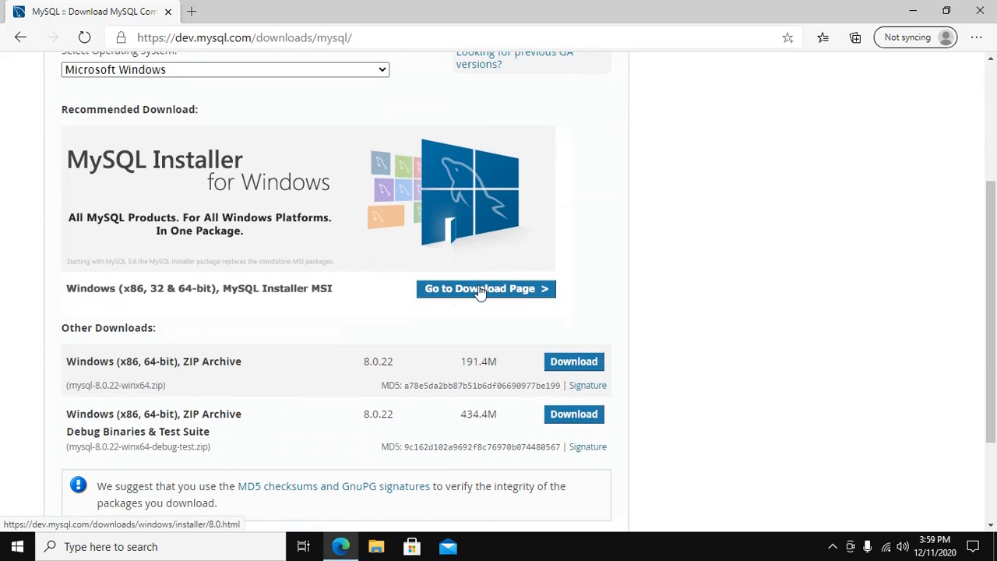
left_click(486, 288)
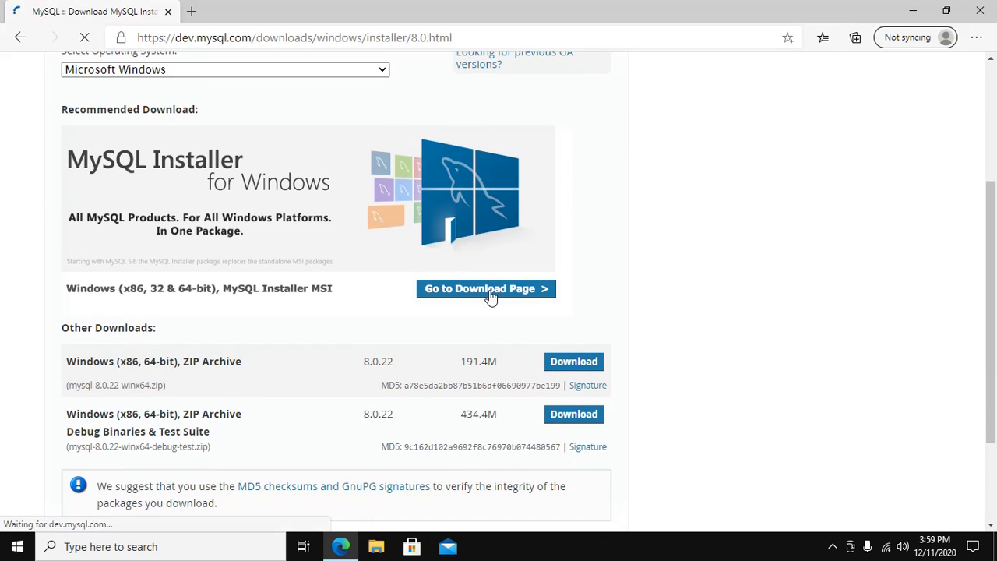
left_click(486, 289)
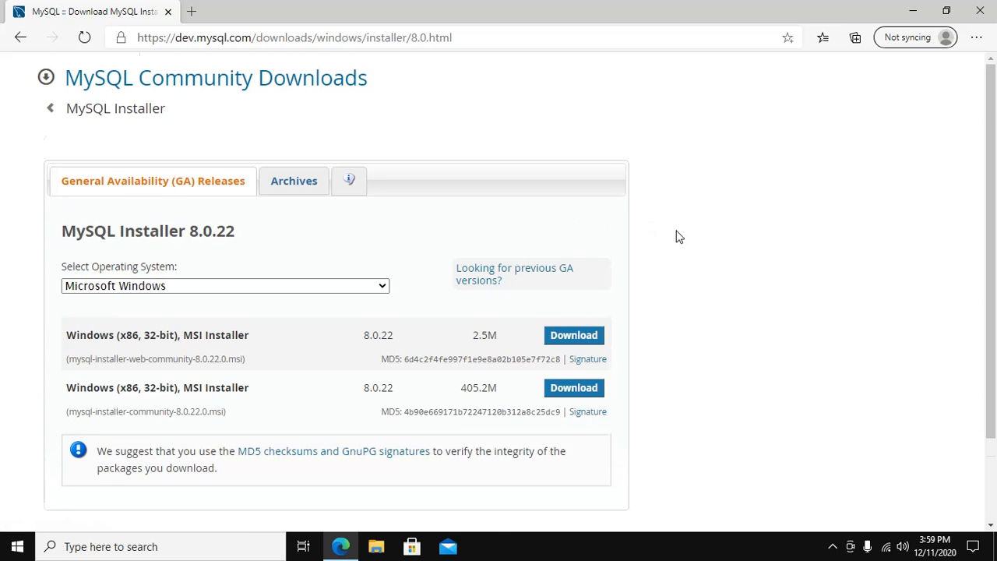
Request the 405.2M mysql-installer-community-8.0.22.0.msi full installer download.
scroll("down", 3)
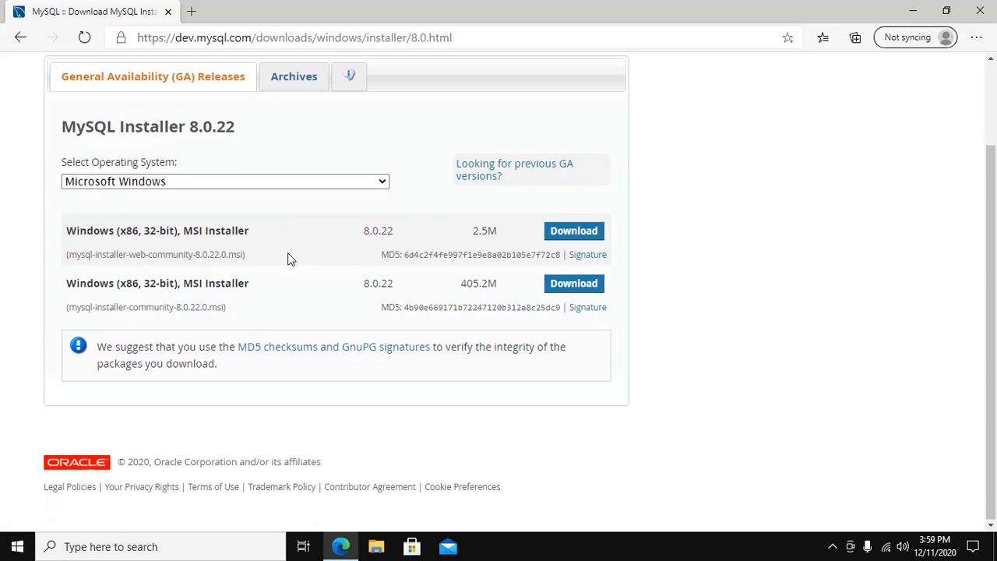
mouse_move(81, 291)
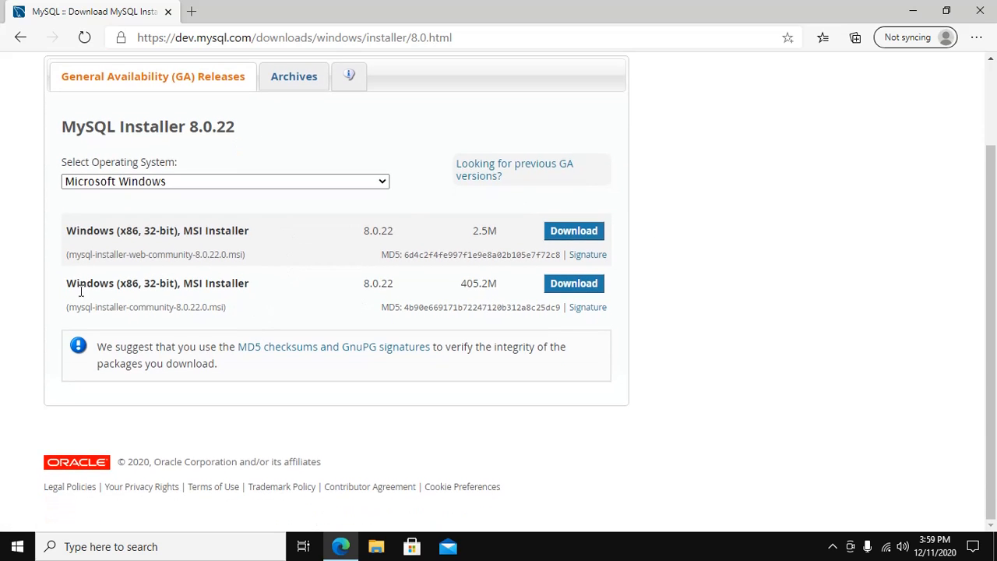
double_click(156, 284)
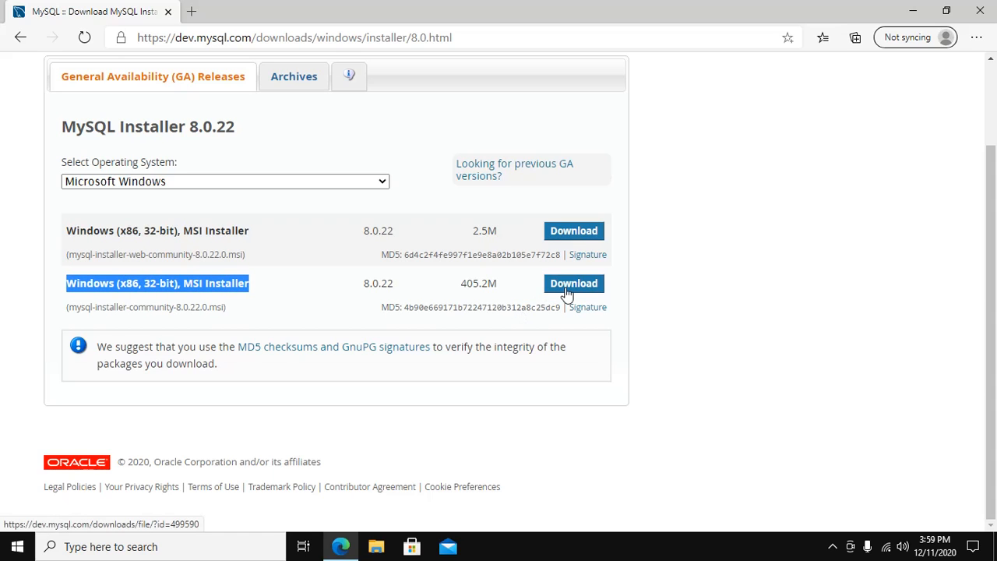
left_click(573, 283)
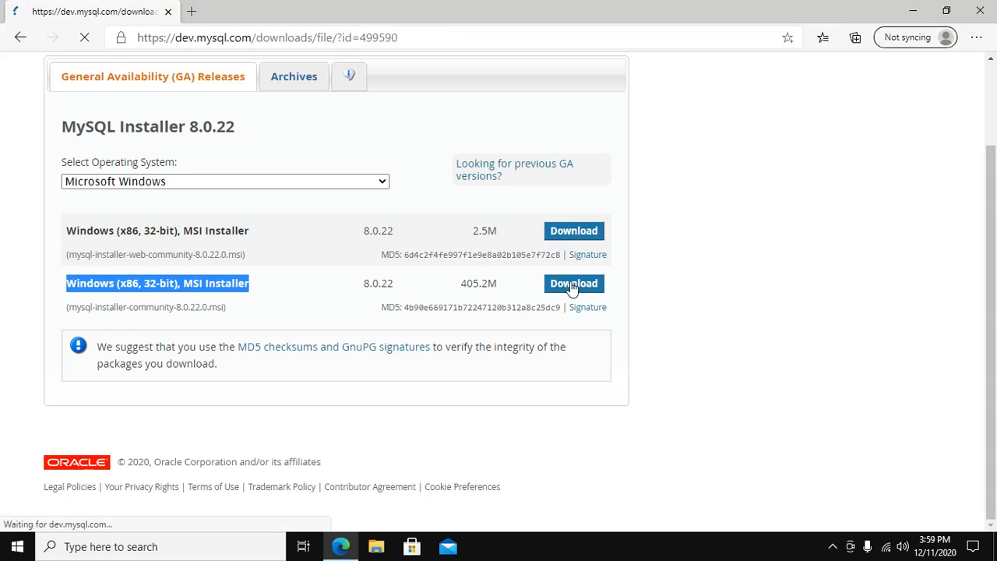
Choose 'No thanks, just start my download' to skip the Oracle account login.
left_click(573, 284)
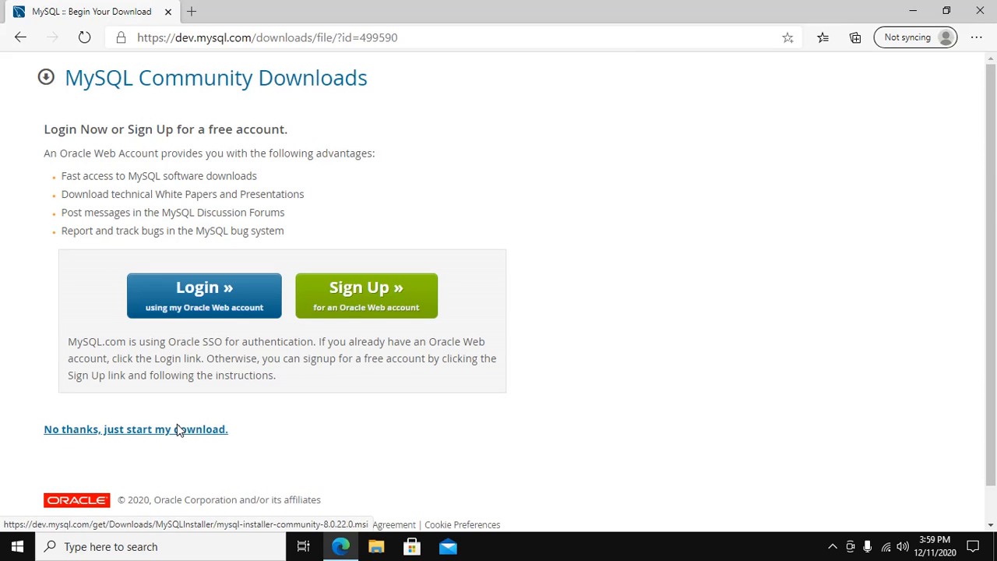
mouse_move(86, 433)
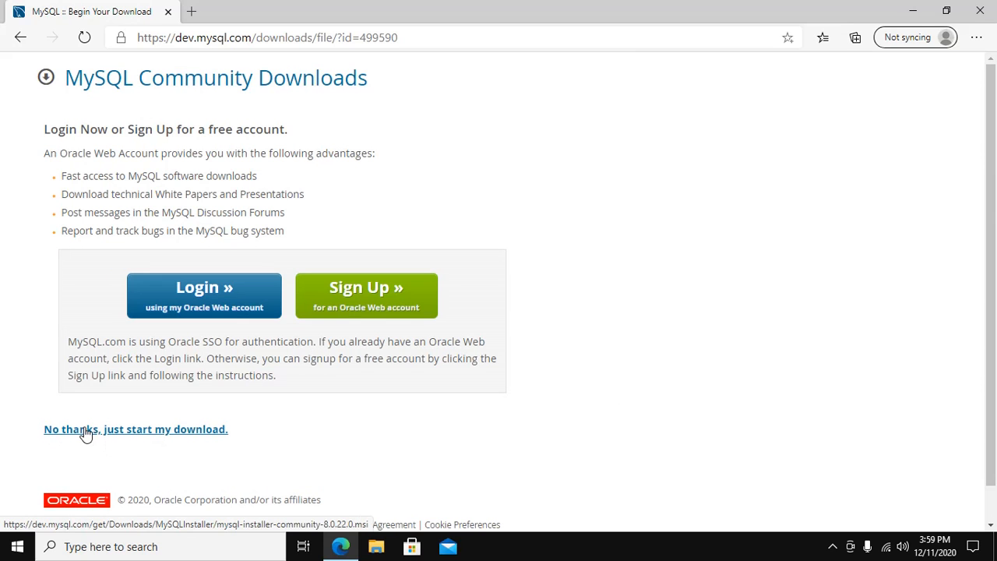
mouse_move(205, 439)
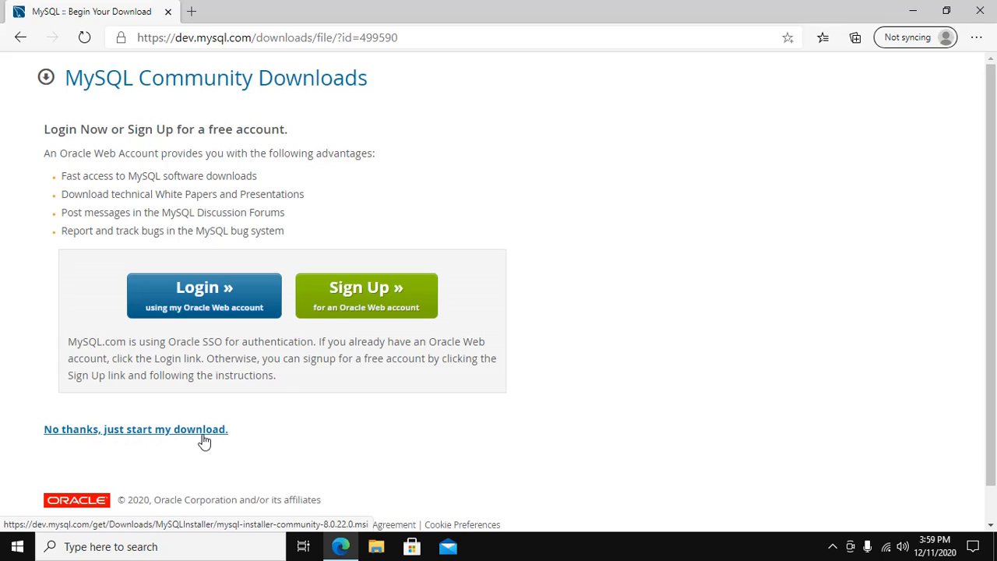
mouse_move(195, 433)
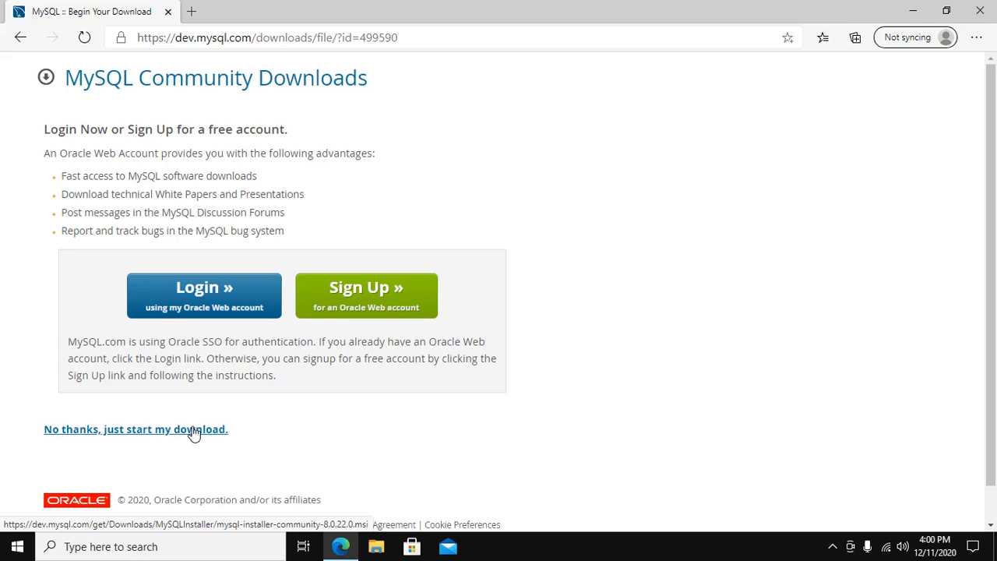
mouse_move(178, 436)
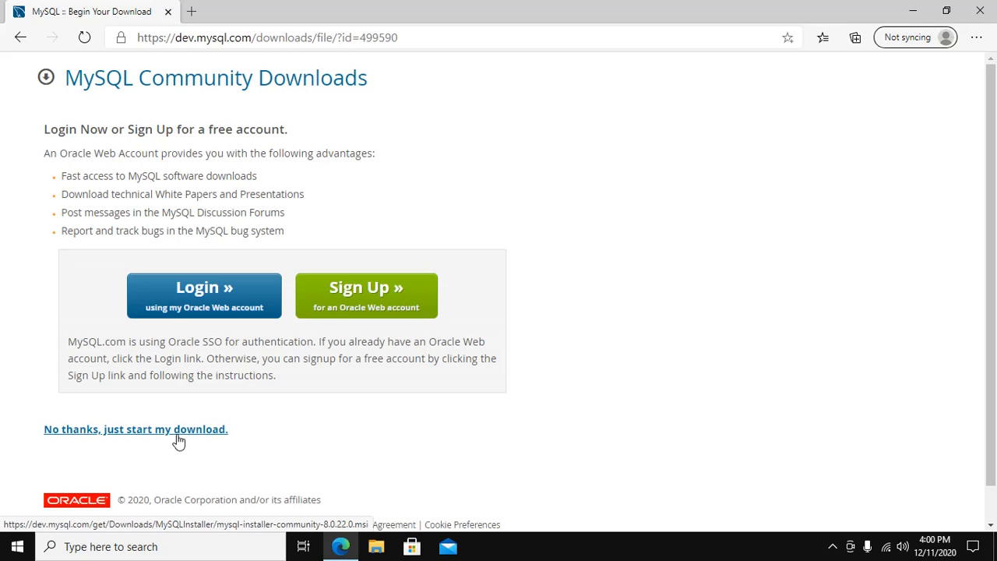
mouse_move(125, 430)
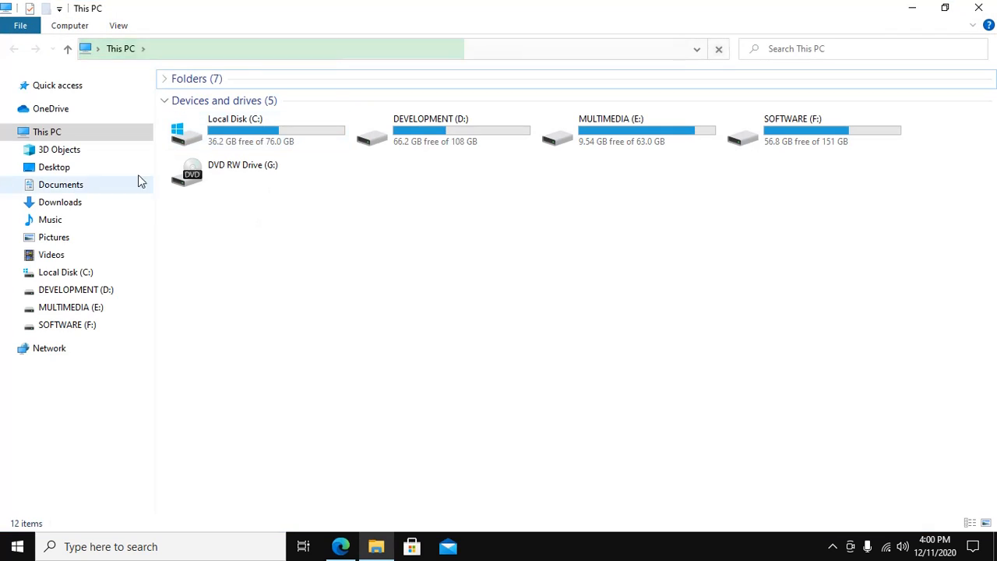
Install mysql-installer-community-8.0.22.0.msi from the Downloads folder's context menu.
left_click(59, 203)
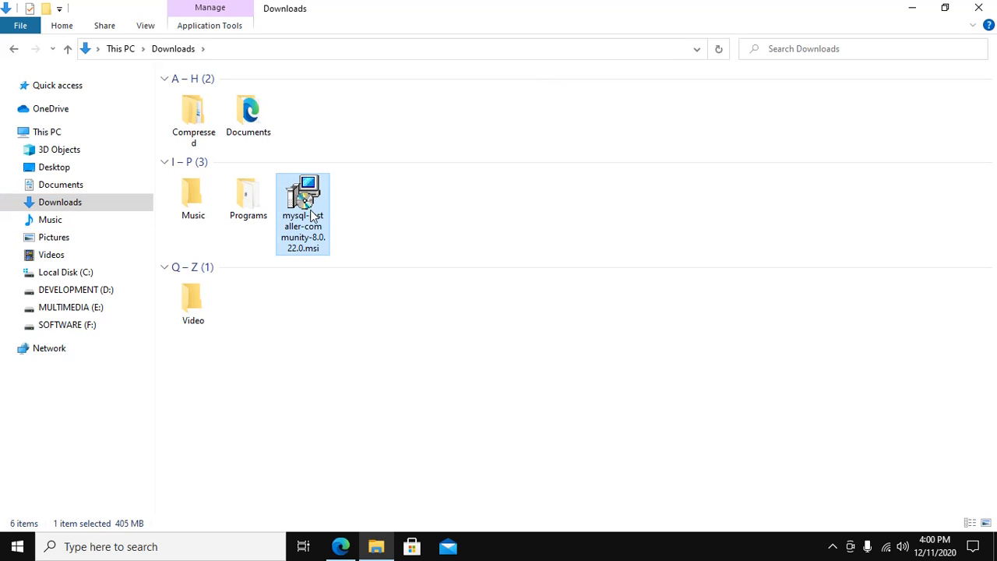
right_click(302, 215)
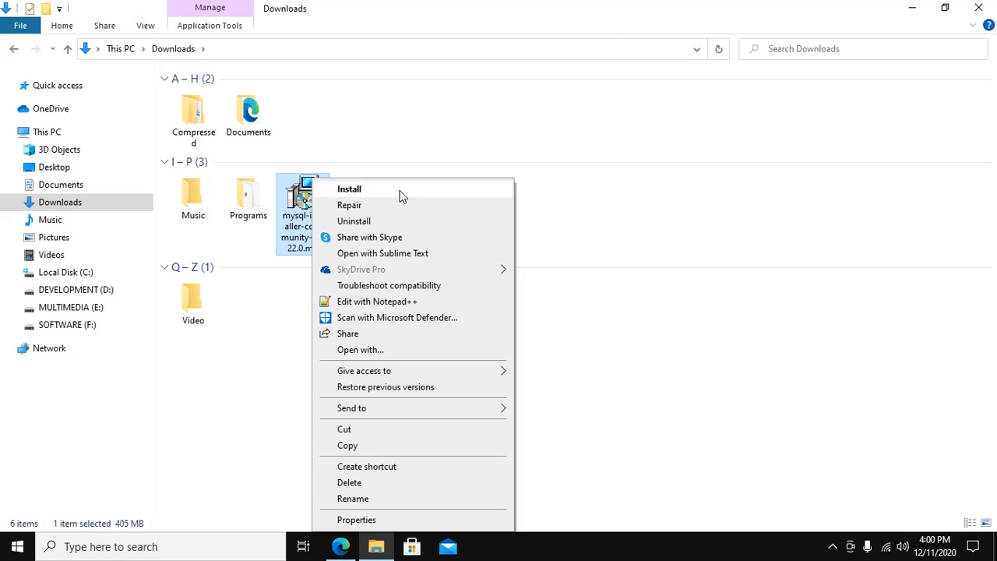
left_click(349, 188)
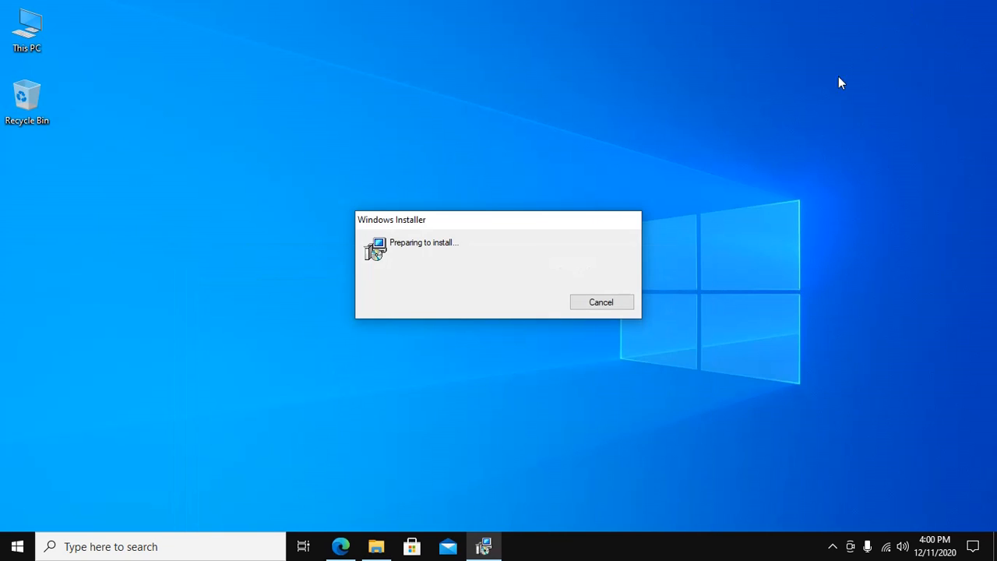
mouse_move(468, 67)
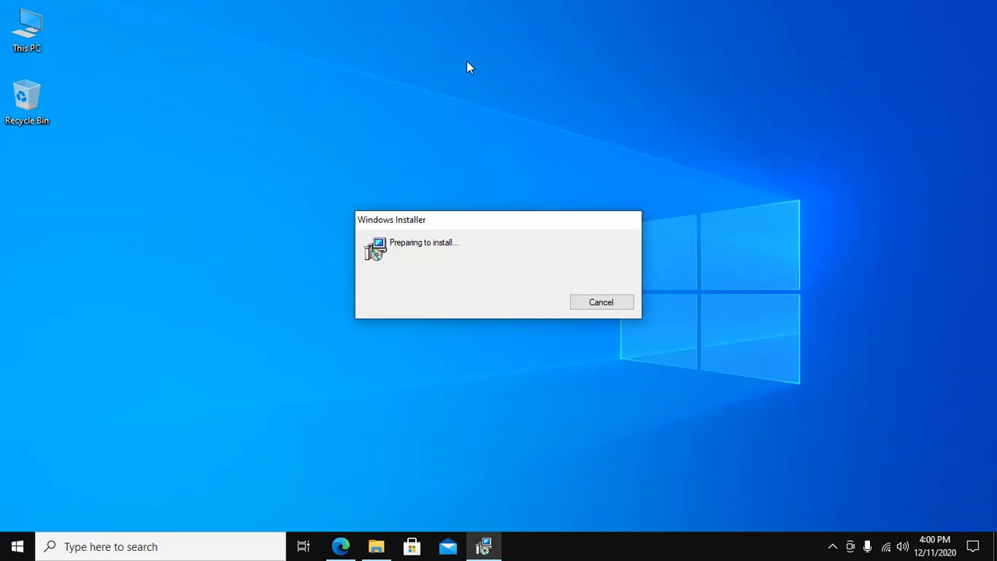
mouse_move(454, 65)
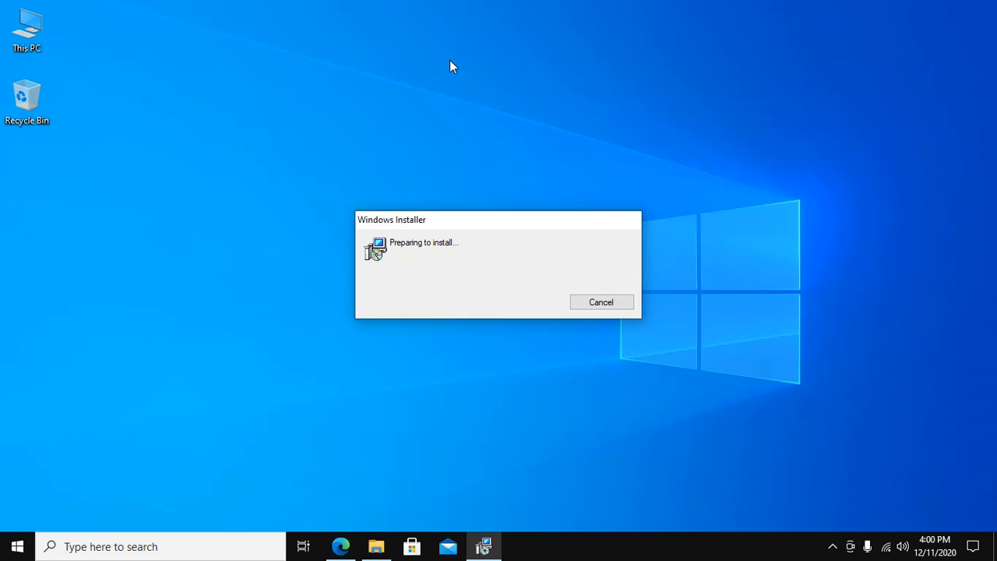
mouse_move(458, 82)
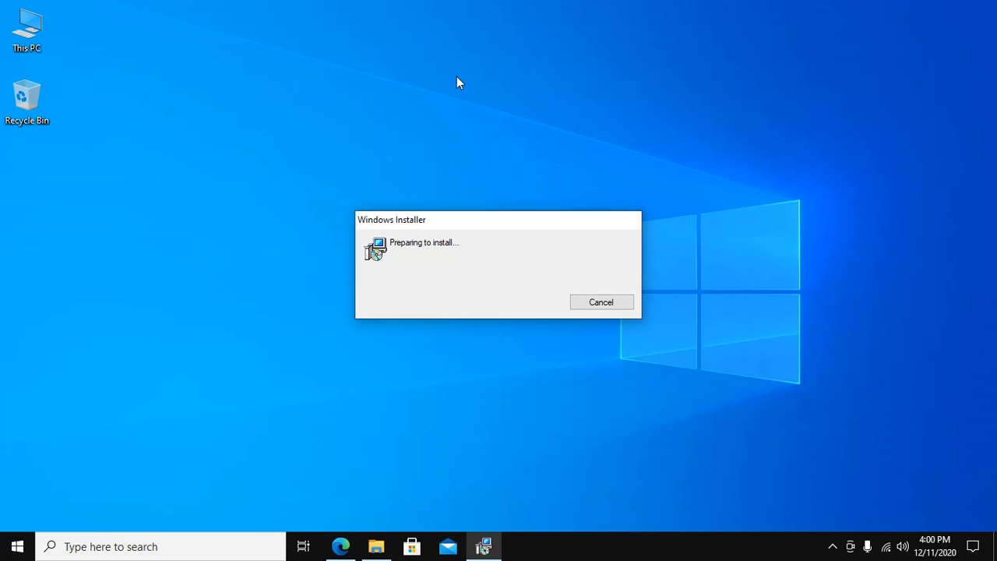
mouse_move(468, 103)
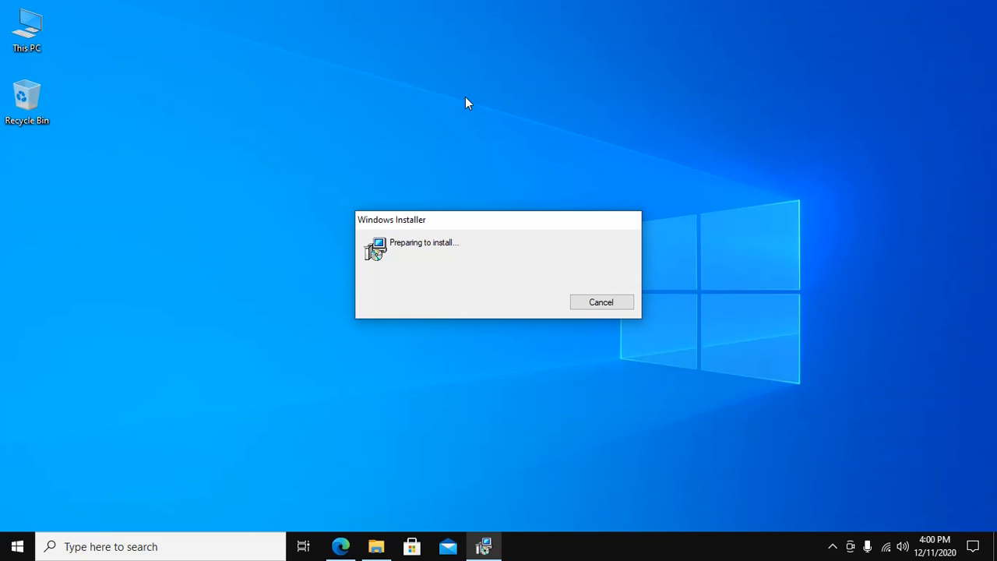
mouse_move(522, 134)
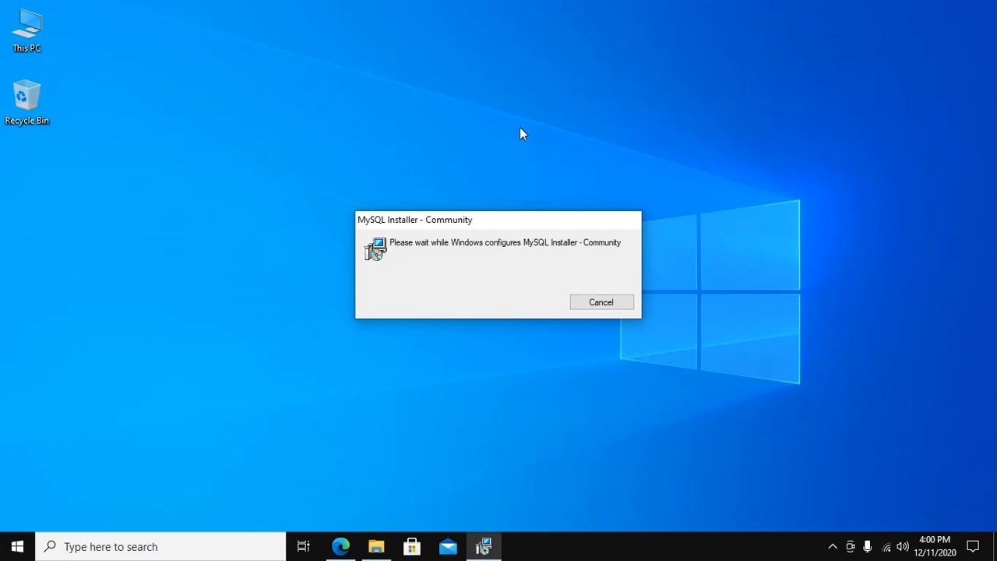
Wait while Windows Installer configures MySQL Installer - Community.
right_click(522, 133)
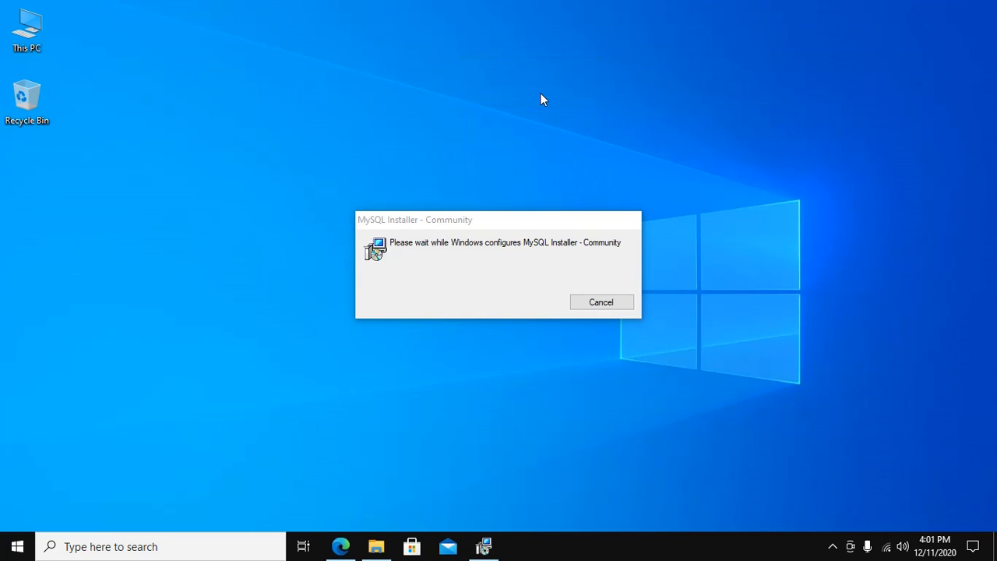
mouse_move(483, 131)
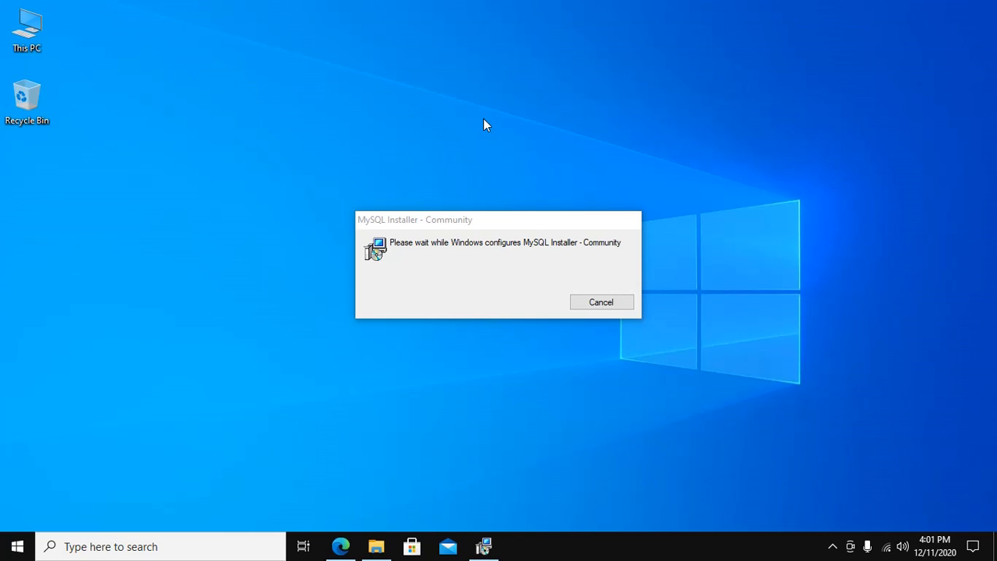
mouse_move(483, 112)
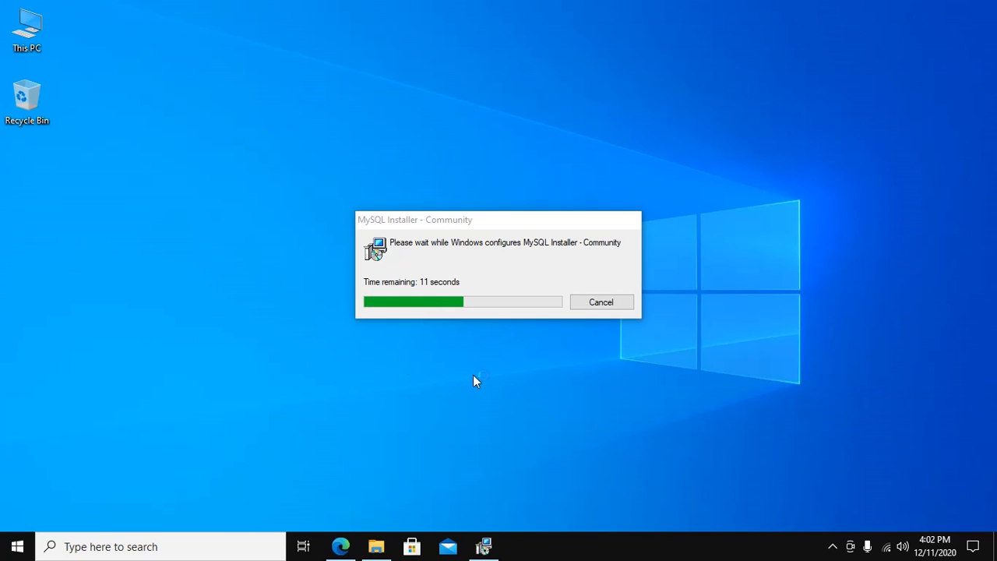
mouse_move(491, 379)
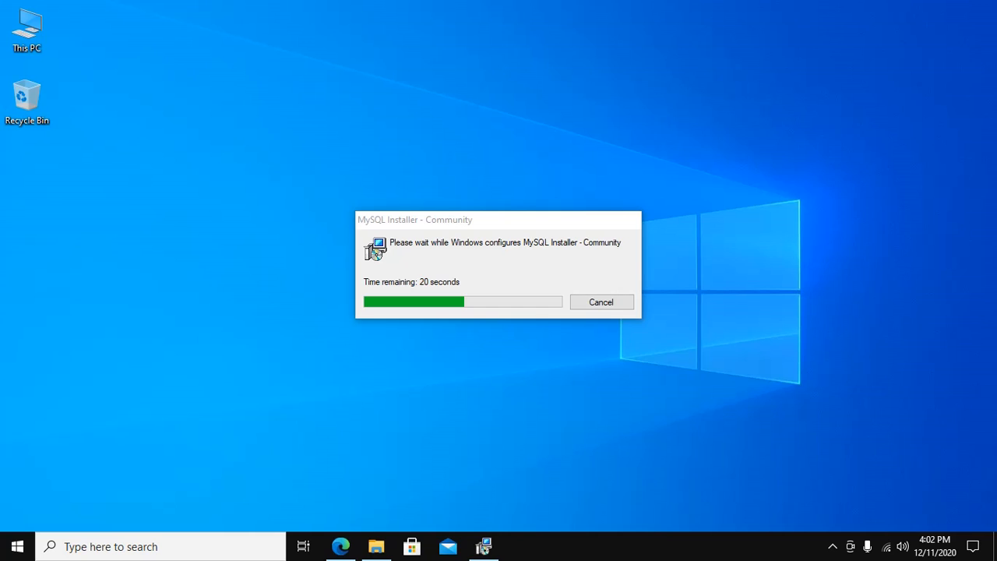
mouse_move(424, 375)
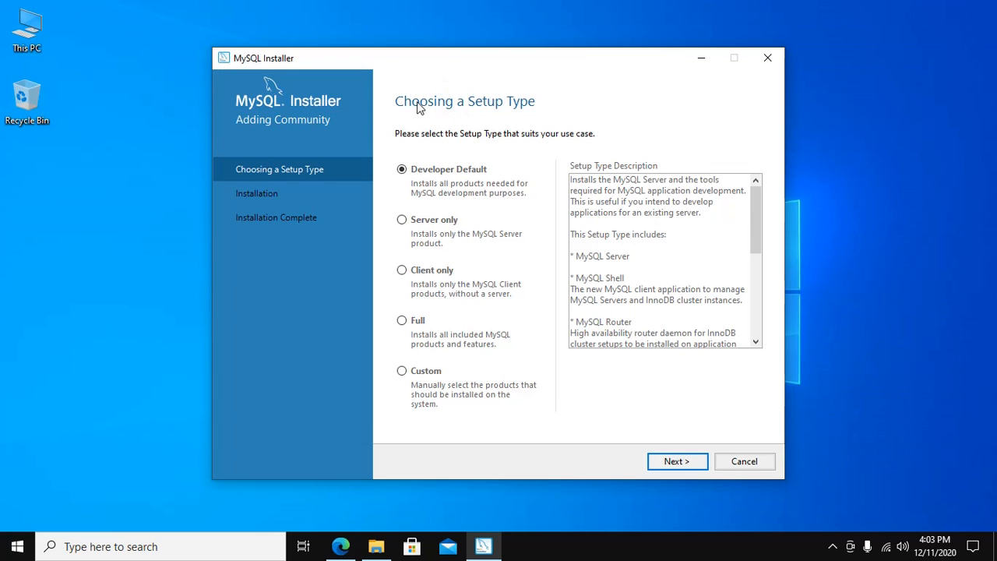
mouse_move(435, 182)
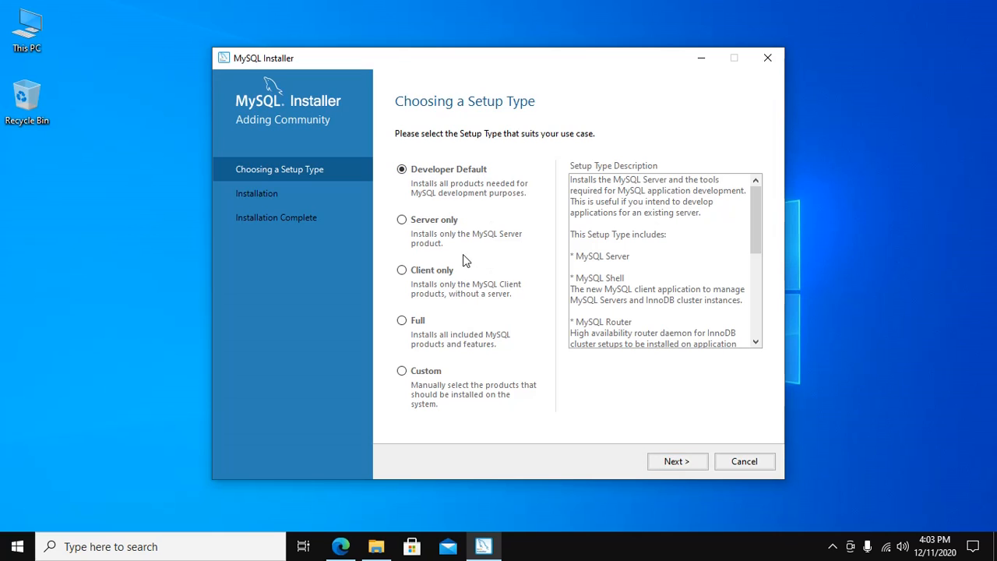
mouse_move(437, 208)
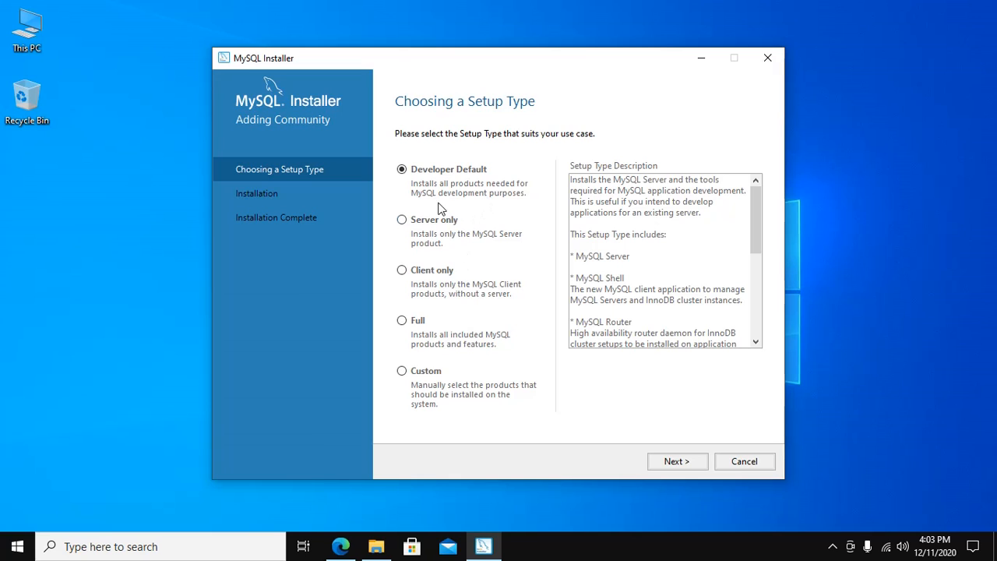
mouse_move(421, 196)
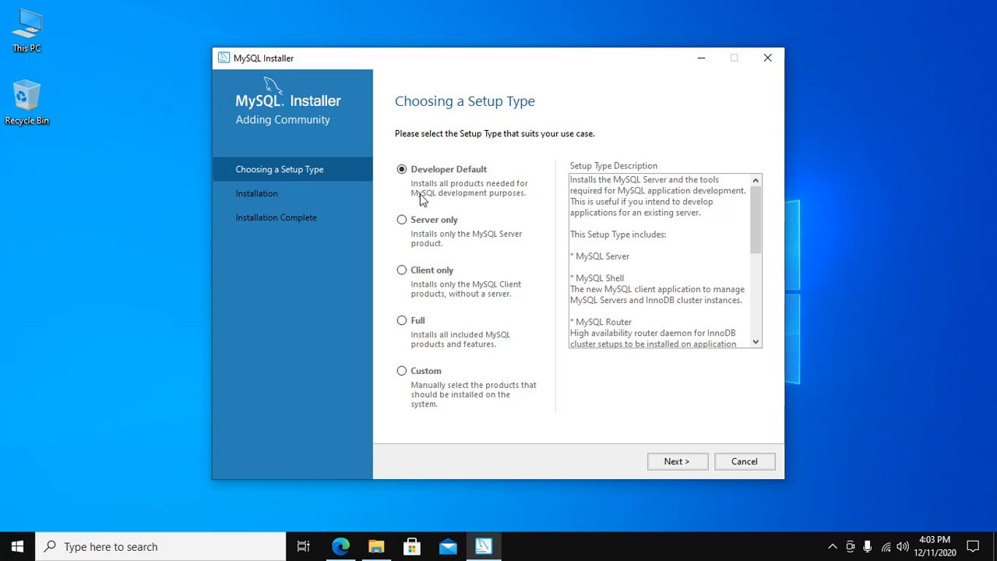
Review Server only, Client only and Full setup types, then settle on Custom.
left_click(402, 220)
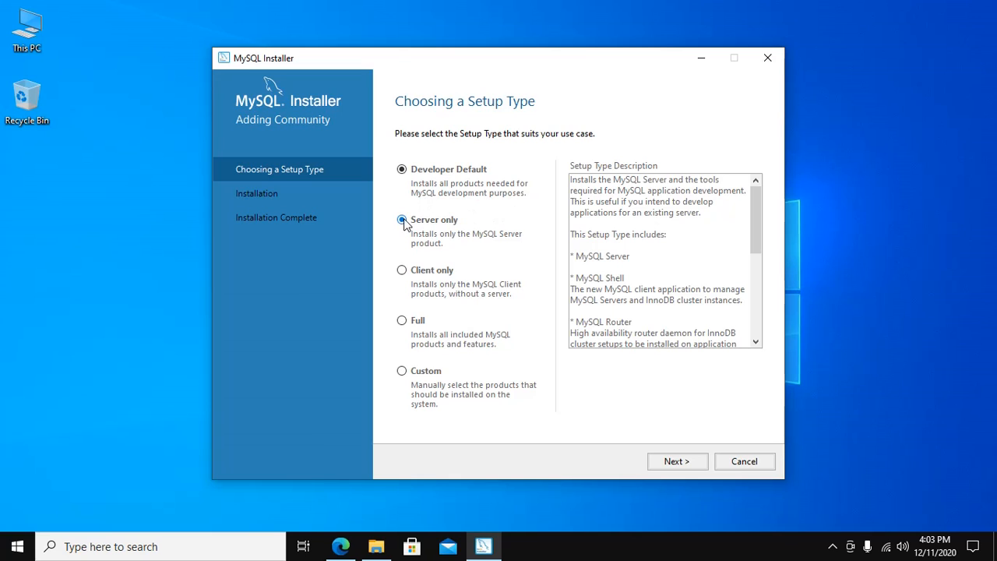
left_click(402, 219)
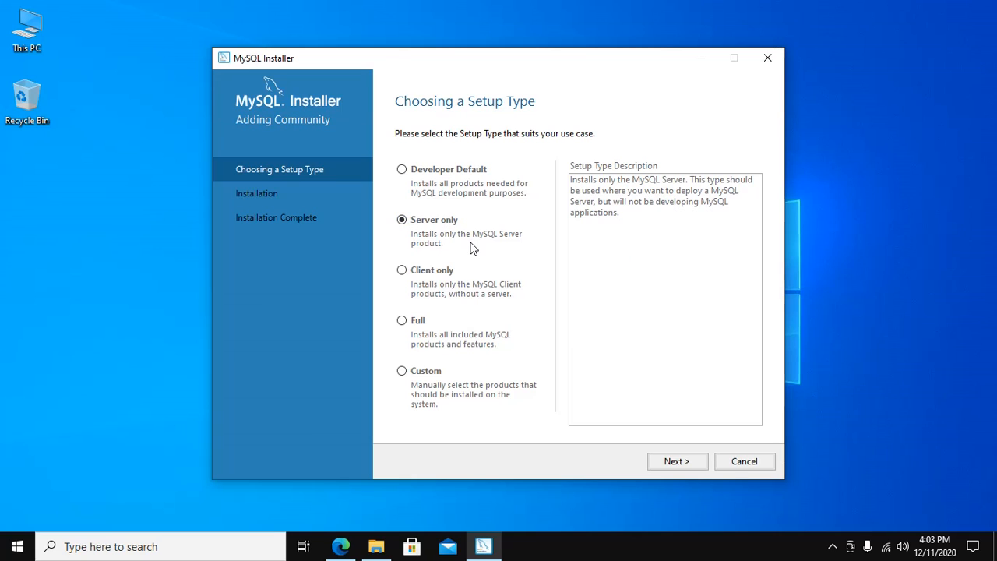
mouse_move(452, 242)
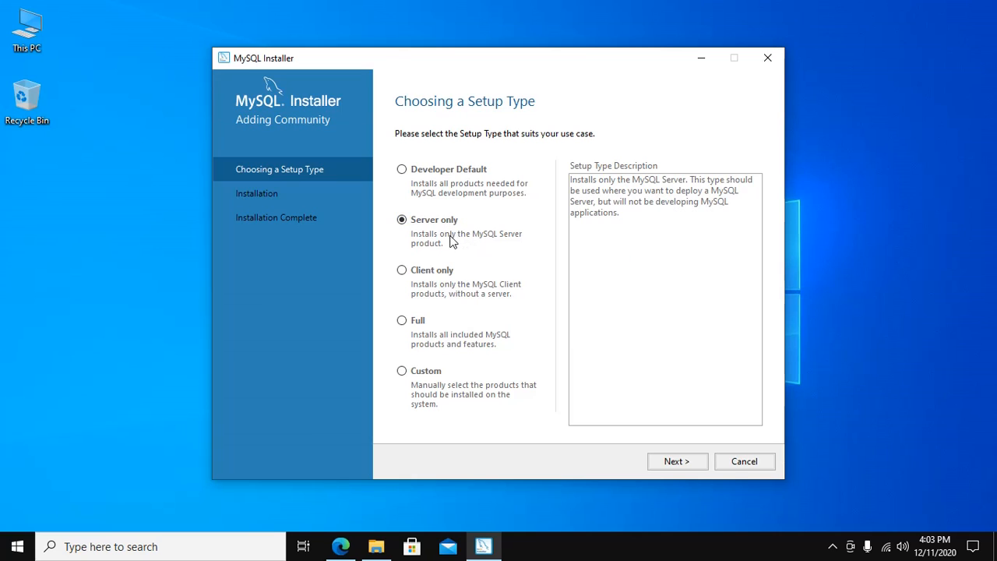
mouse_move(455, 237)
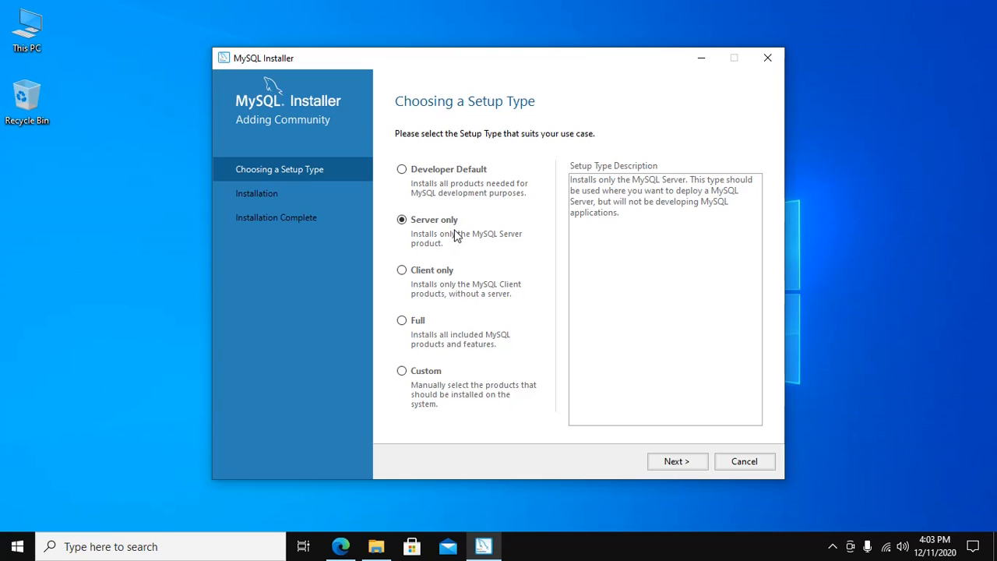
mouse_move(402, 270)
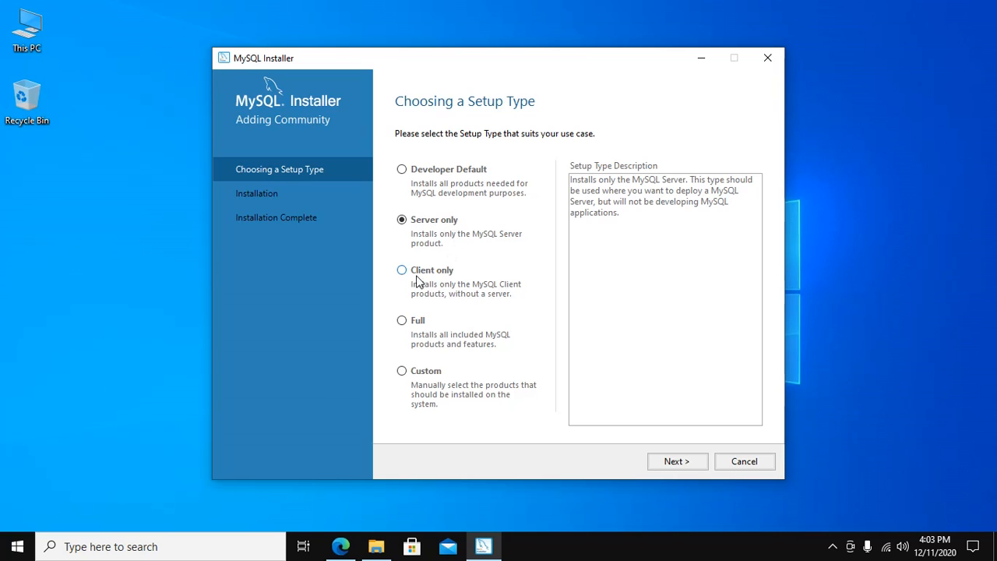
left_click(402, 270)
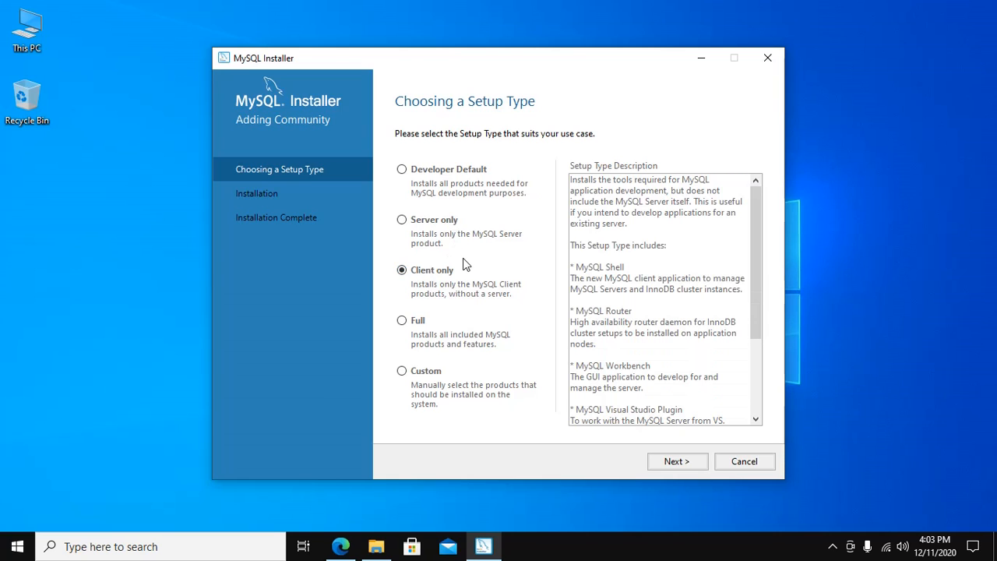
left_click(403, 269)
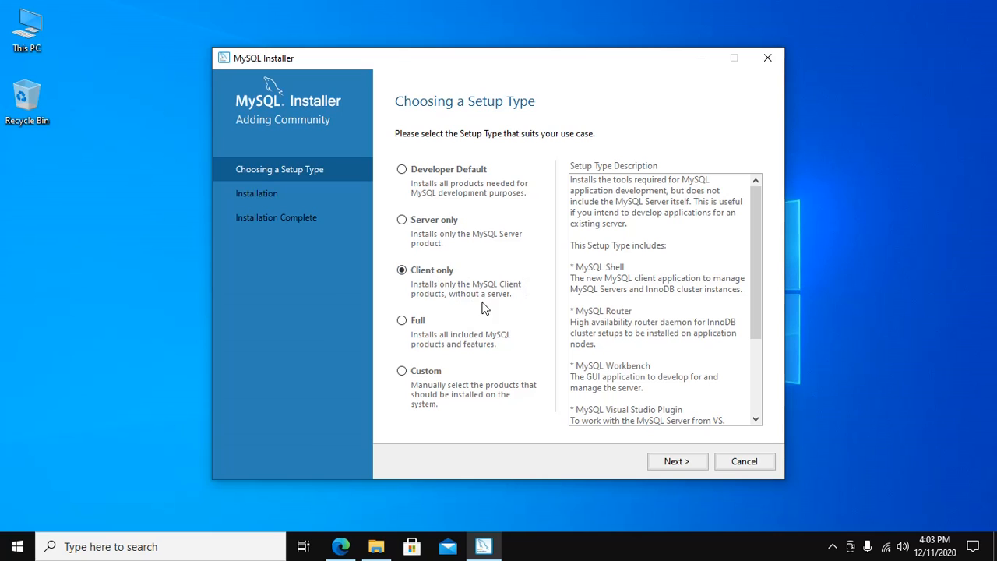
mouse_move(417, 341)
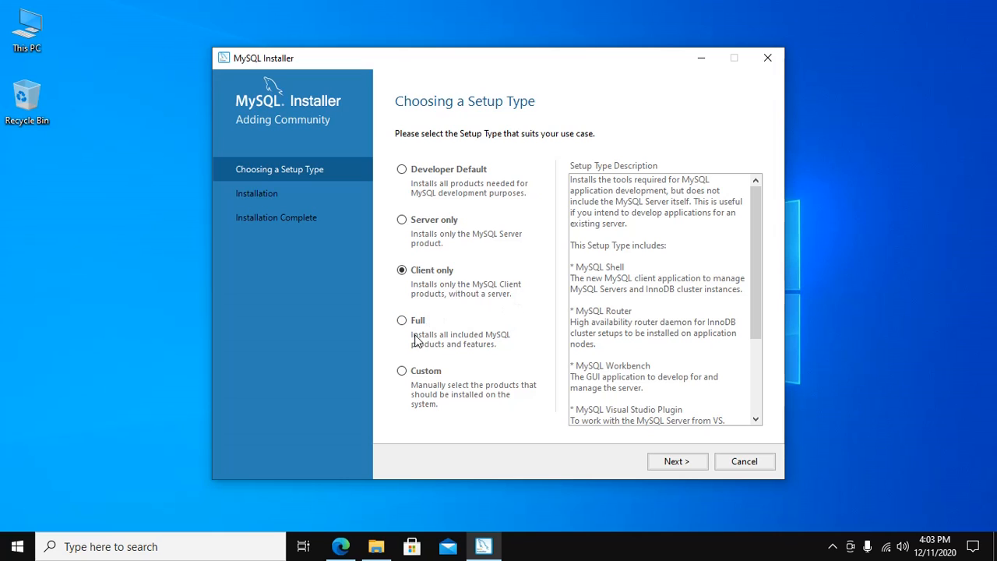
left_click(402, 321)
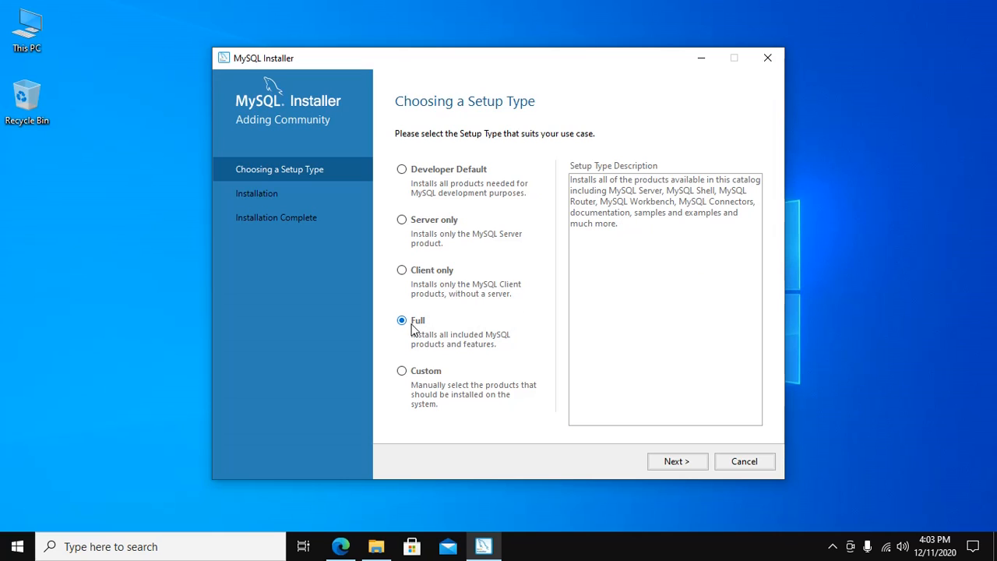
mouse_move(468, 335)
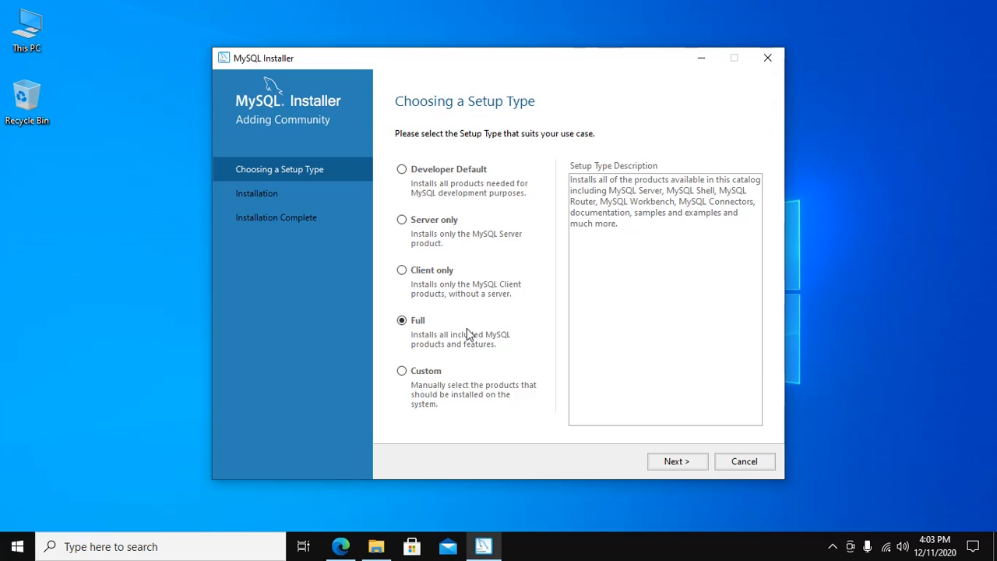
left_click(402, 371)
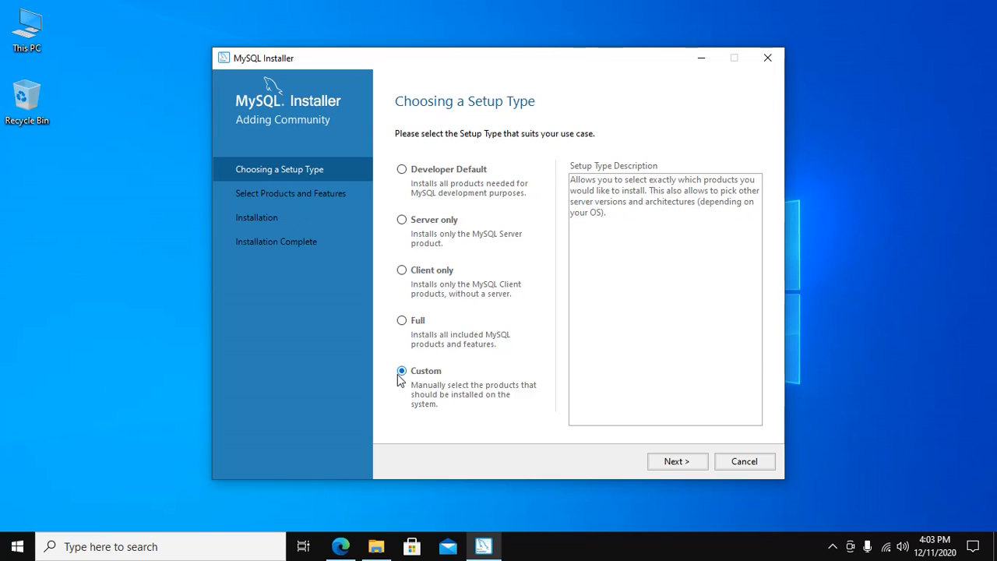
mouse_move(483, 387)
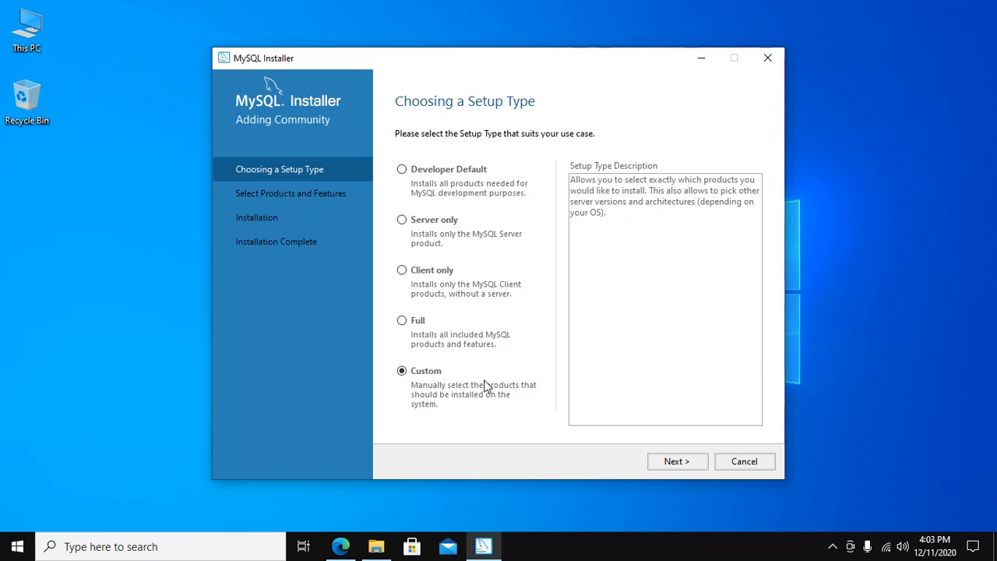
mouse_move(483, 389)
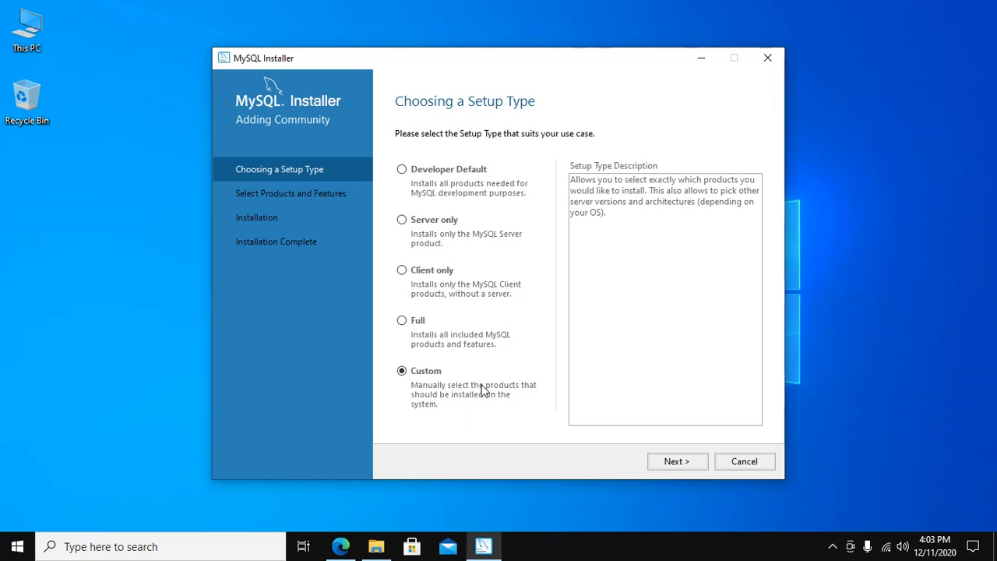
mouse_move(483, 371)
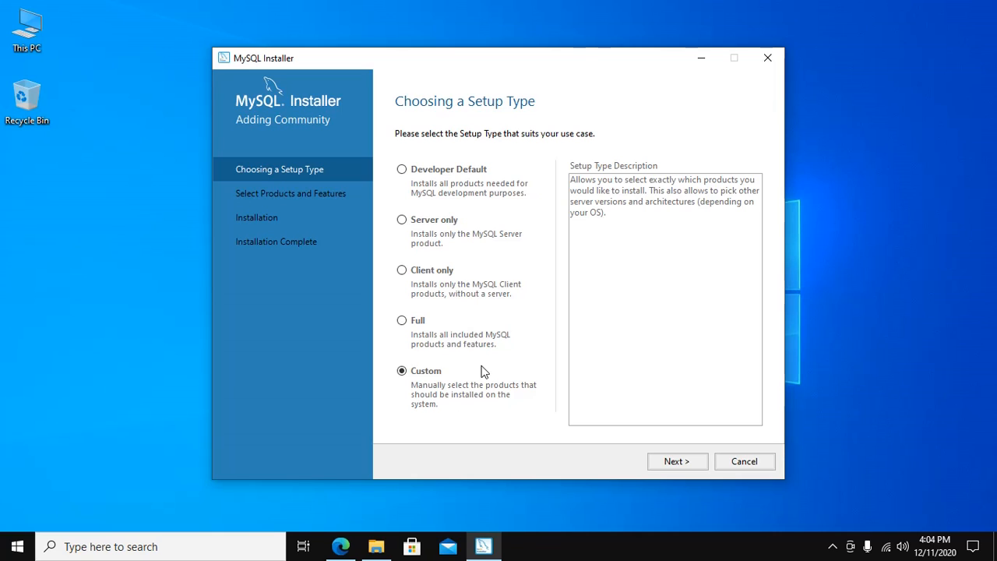
mouse_move(480, 402)
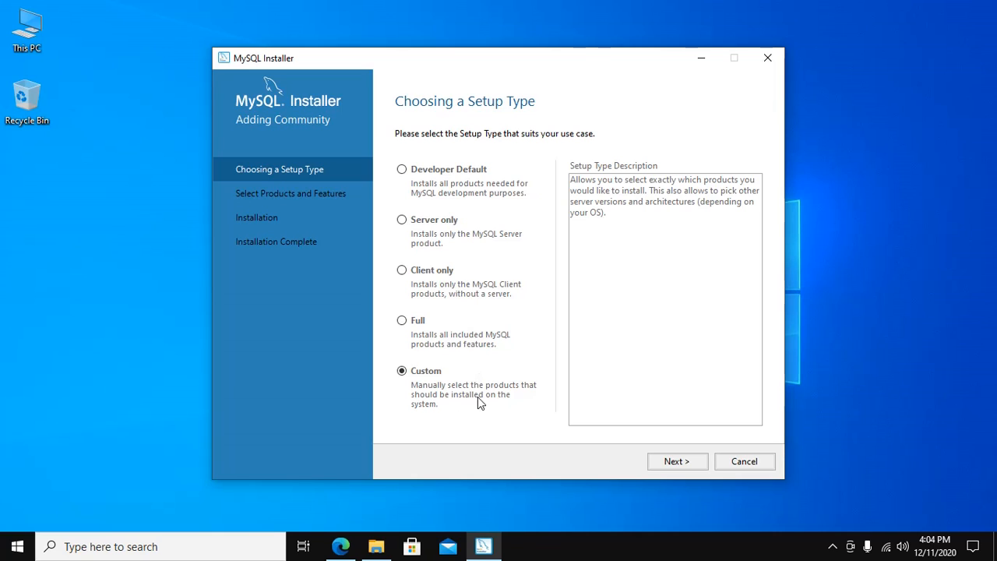
left_click(403, 371)
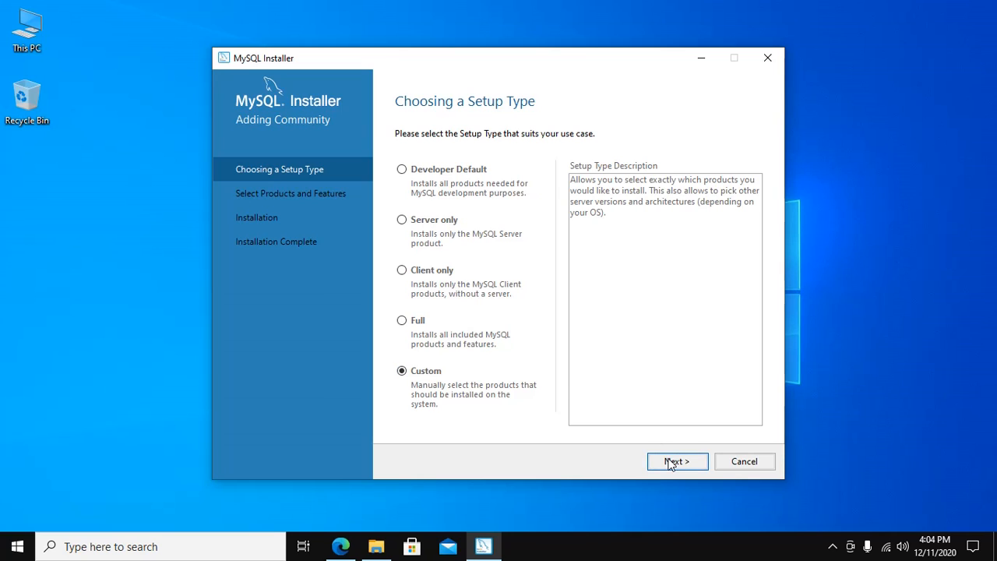
Add MySQL Server 8.0.22 - X64 and MySQL Workbench 8.0.22 - X64 to the install list.
left_click(676, 462)
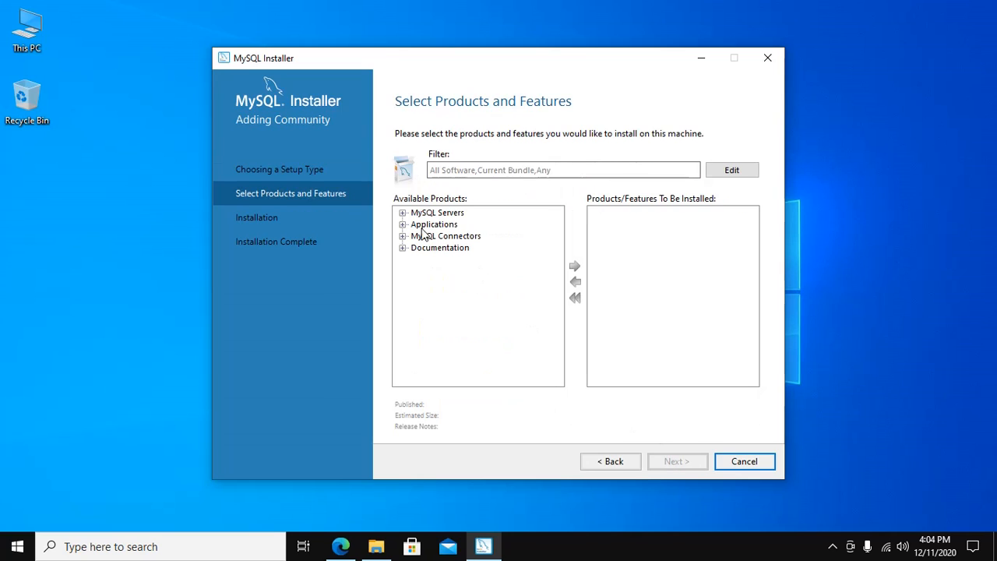
left_click(402, 212)
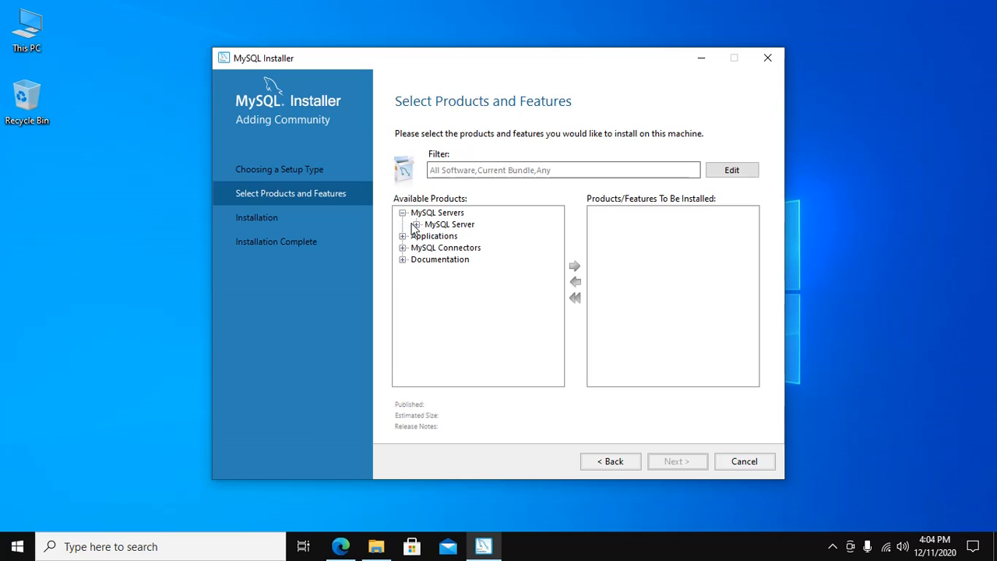
left_click(415, 224)
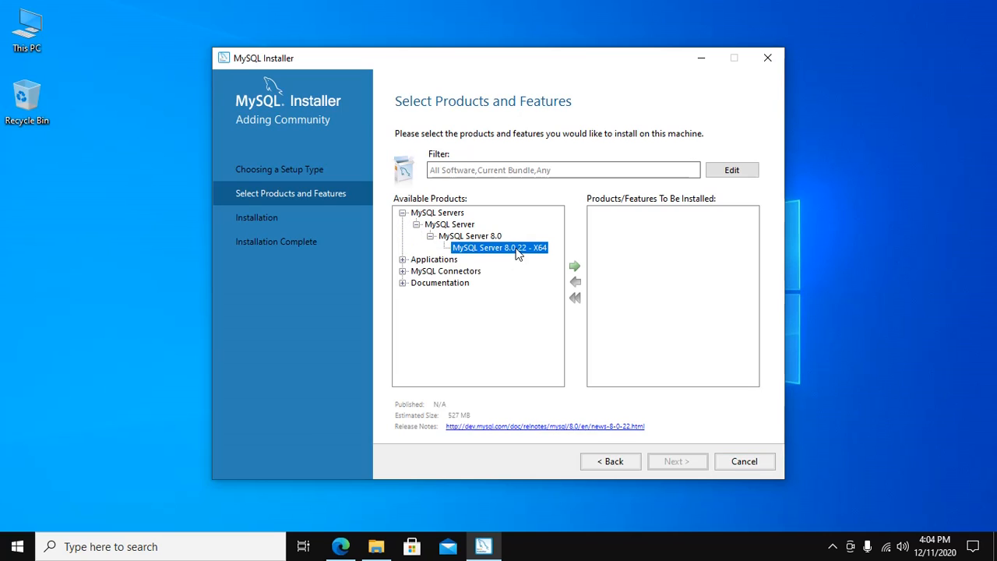
left_click(573, 265)
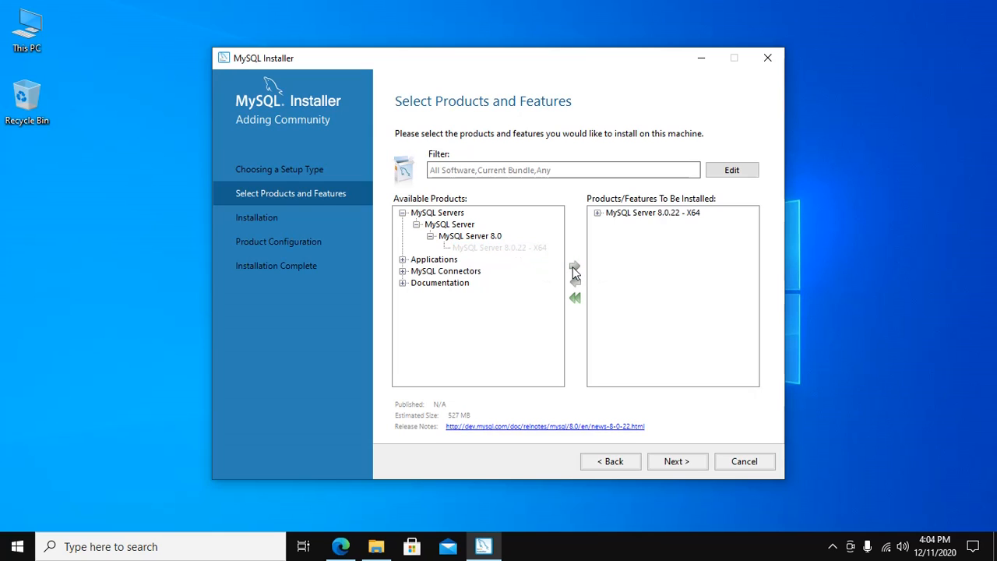
left_click(403, 259)
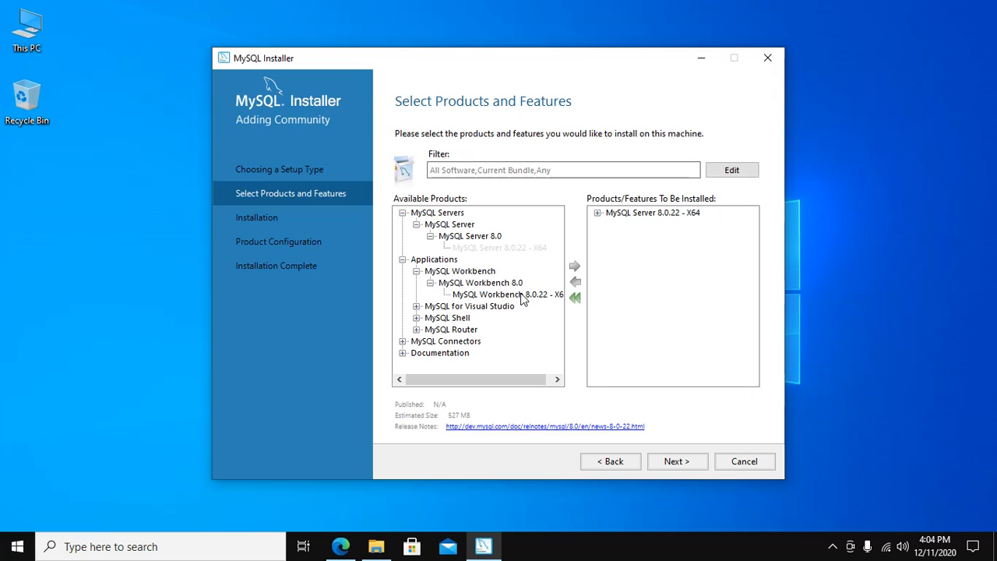
left_click(573, 265)
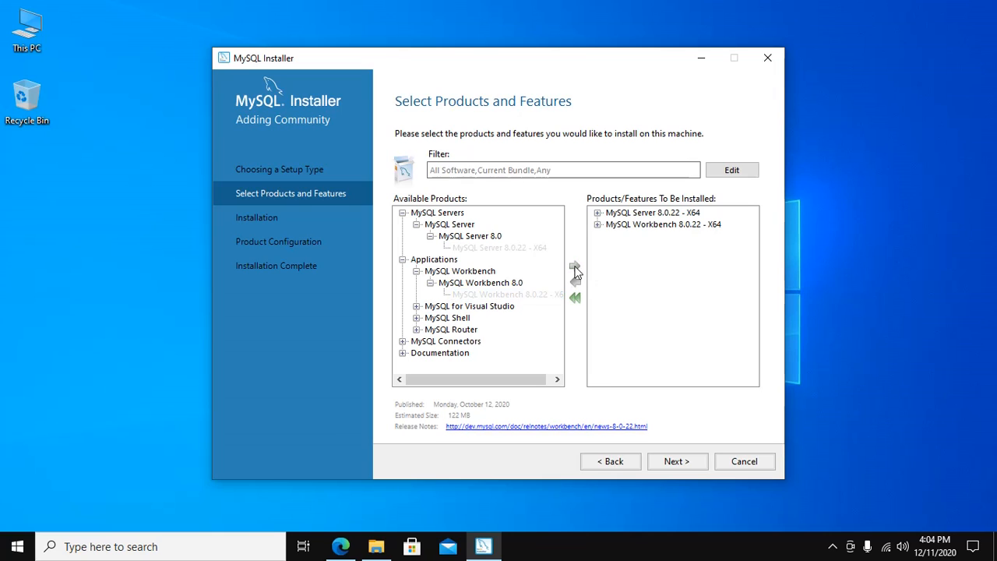
scroll("down", 3)
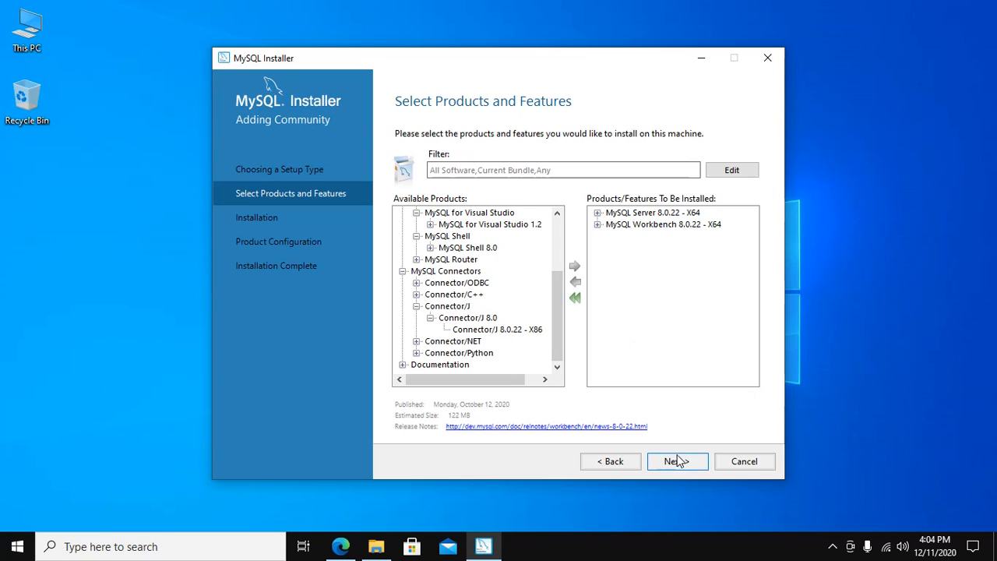
left_click(676, 461)
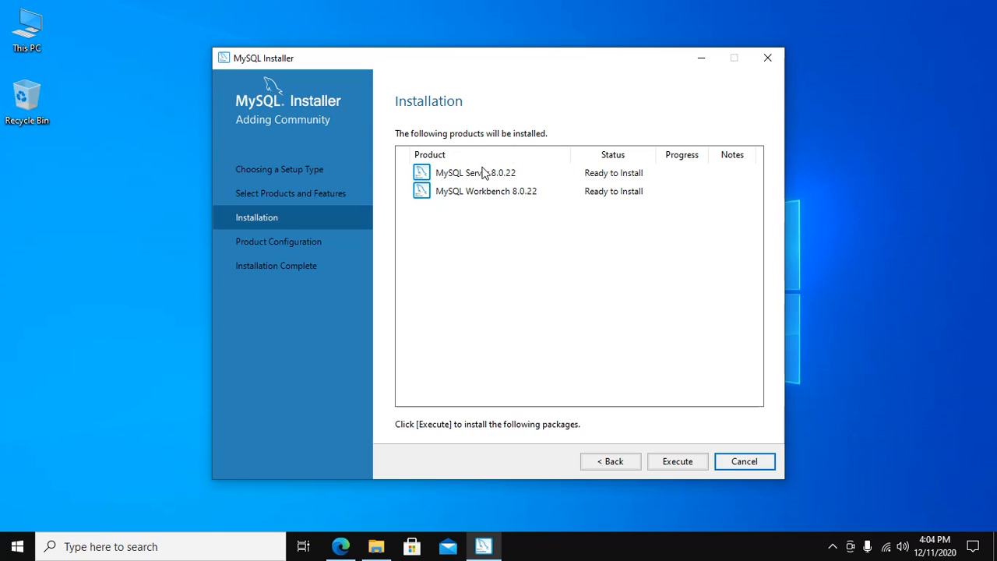
mouse_move(571, 255)
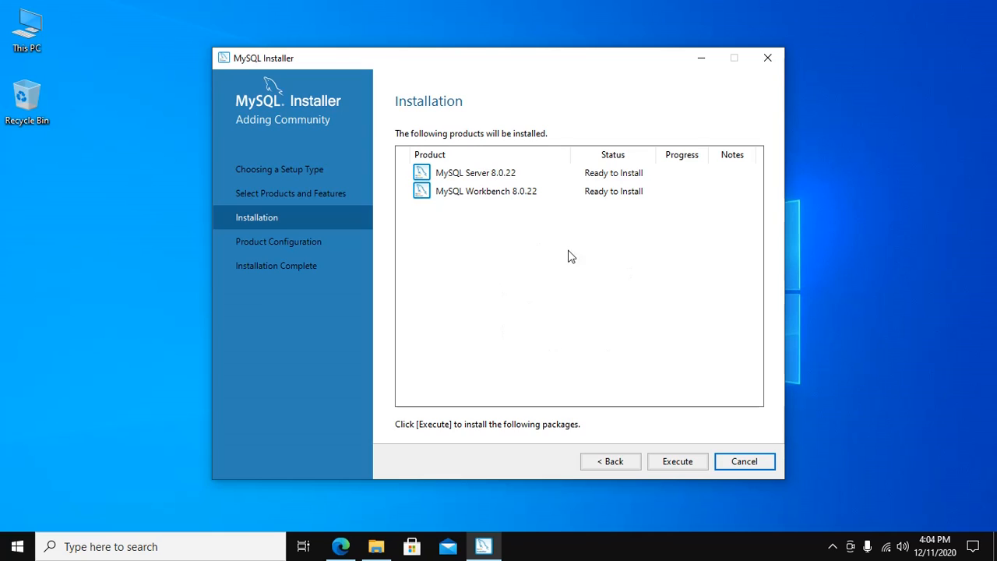
mouse_move(520, 263)
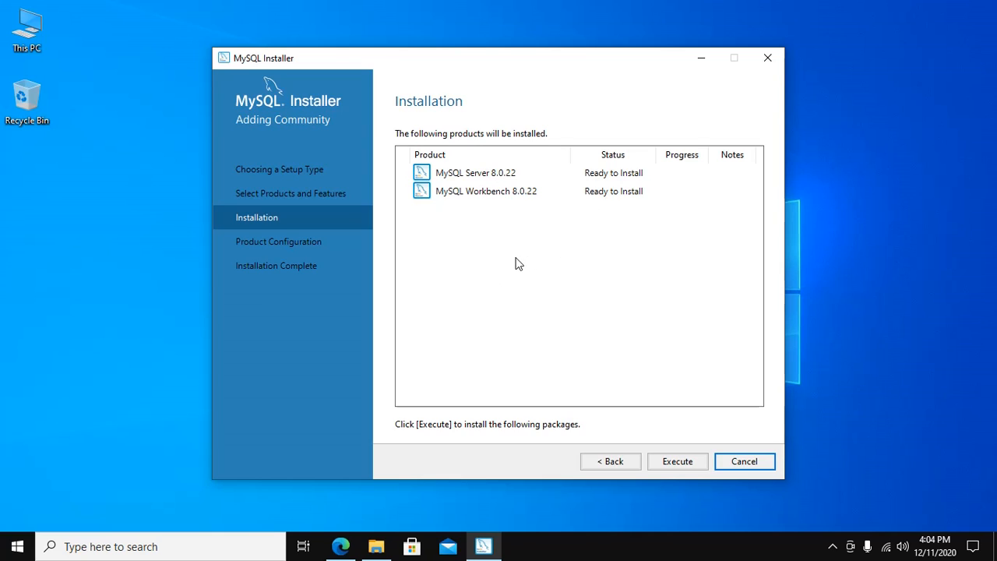
mouse_move(615, 160)
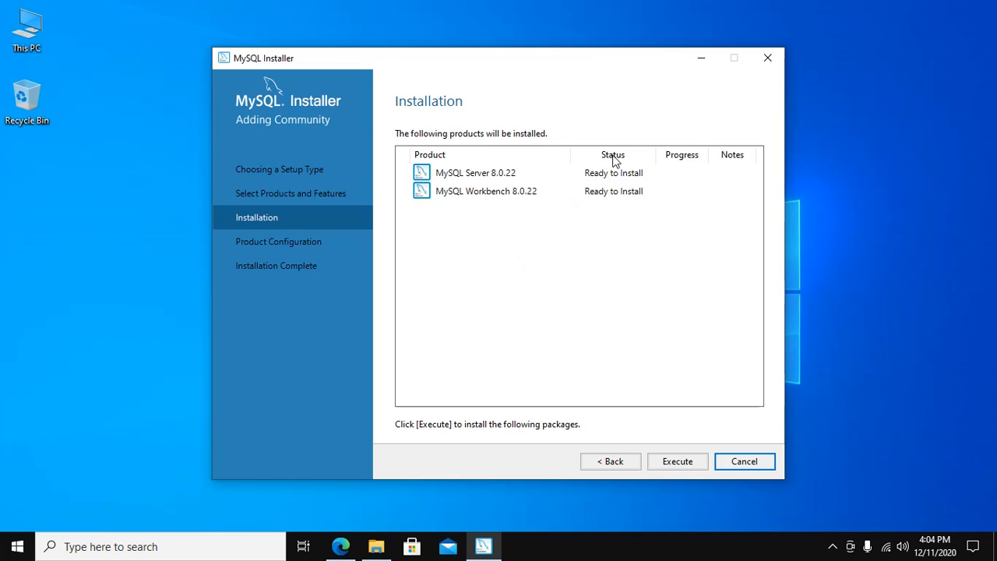
mouse_move(621, 184)
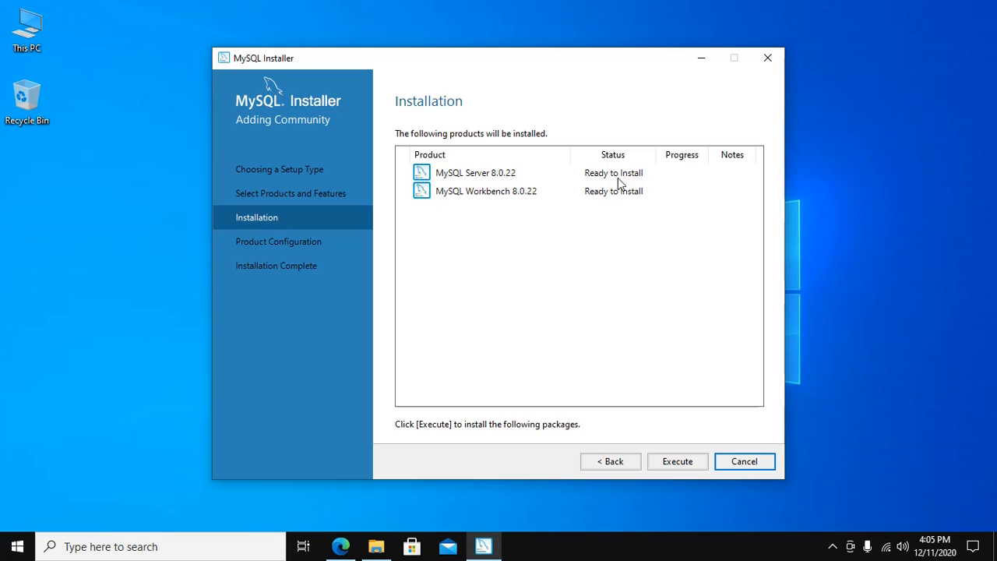
mouse_move(673, 344)
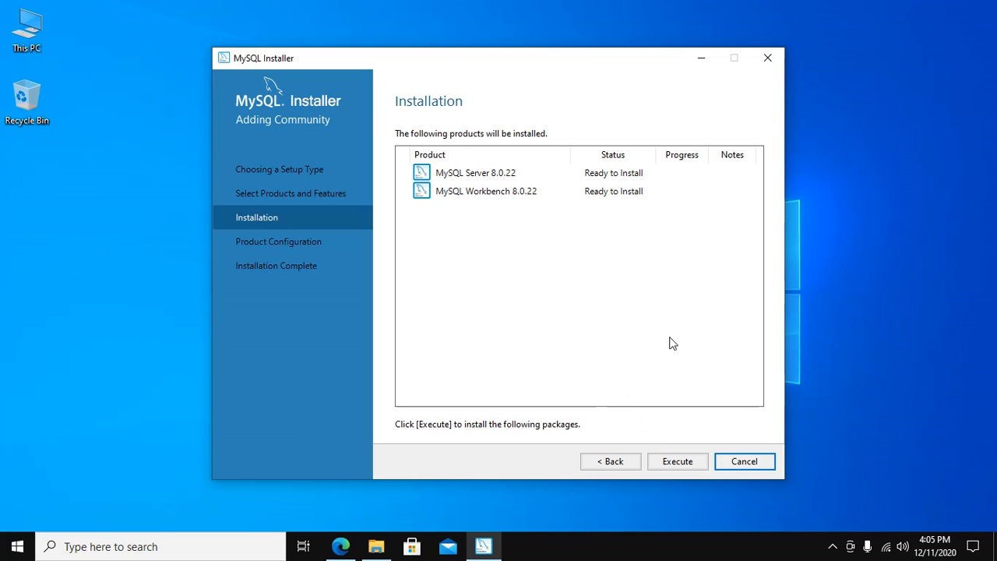
Execute the installation of MySQL Server and Workbench 8.0.22.
left_click(676, 461)
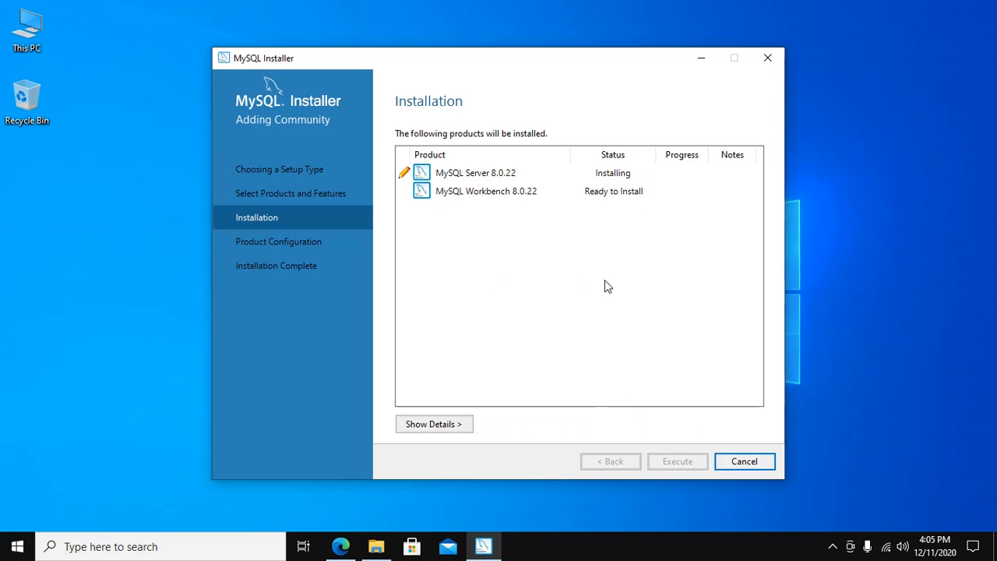
mouse_move(600, 300)
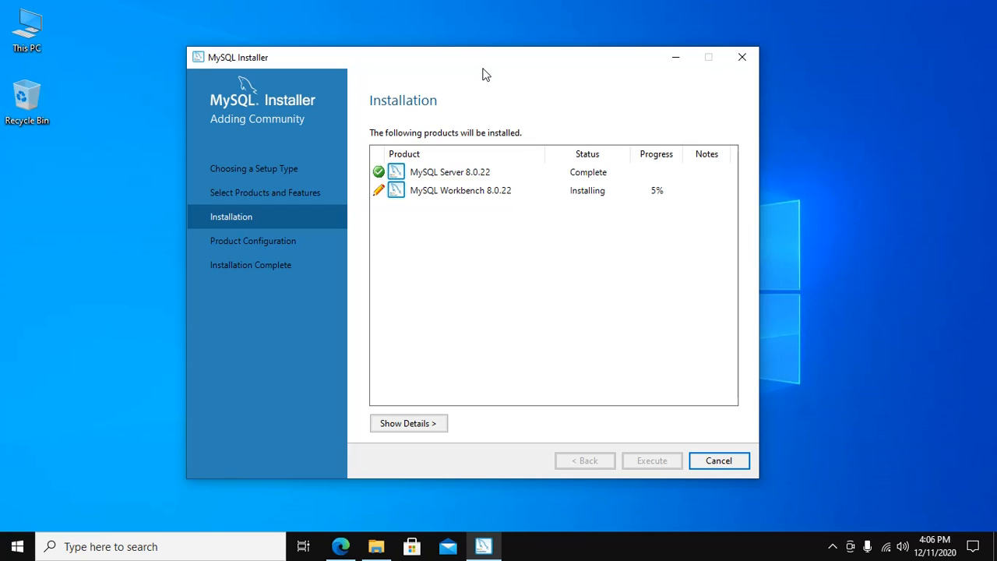
left_click(449, 171)
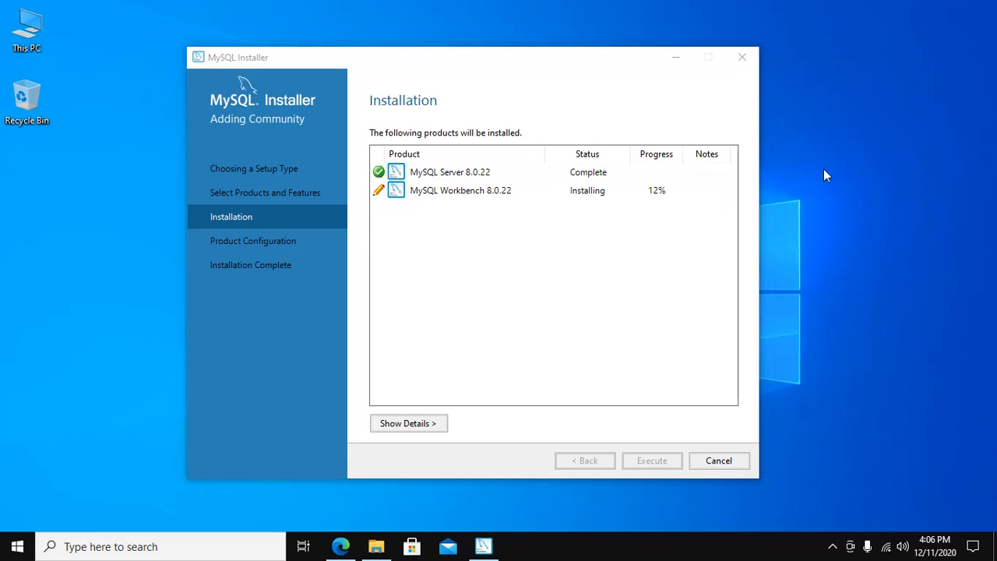
mouse_move(870, 174)
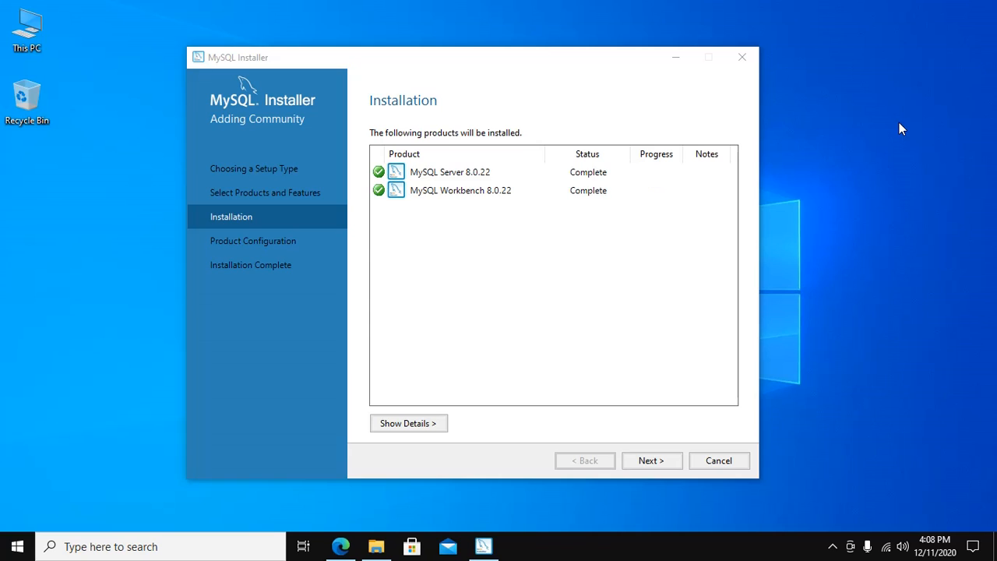
mouse_move(870, 115)
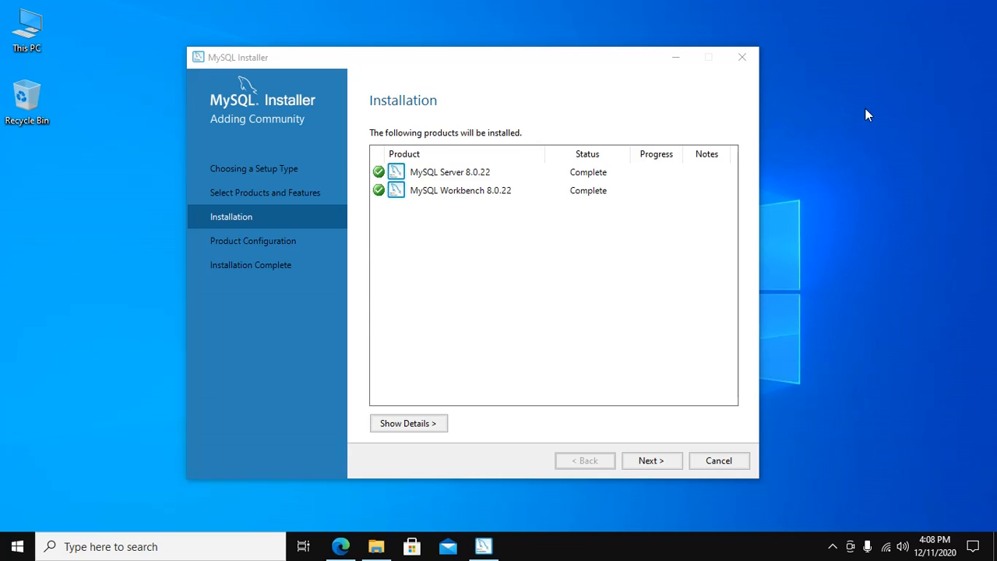
mouse_move(618, 225)
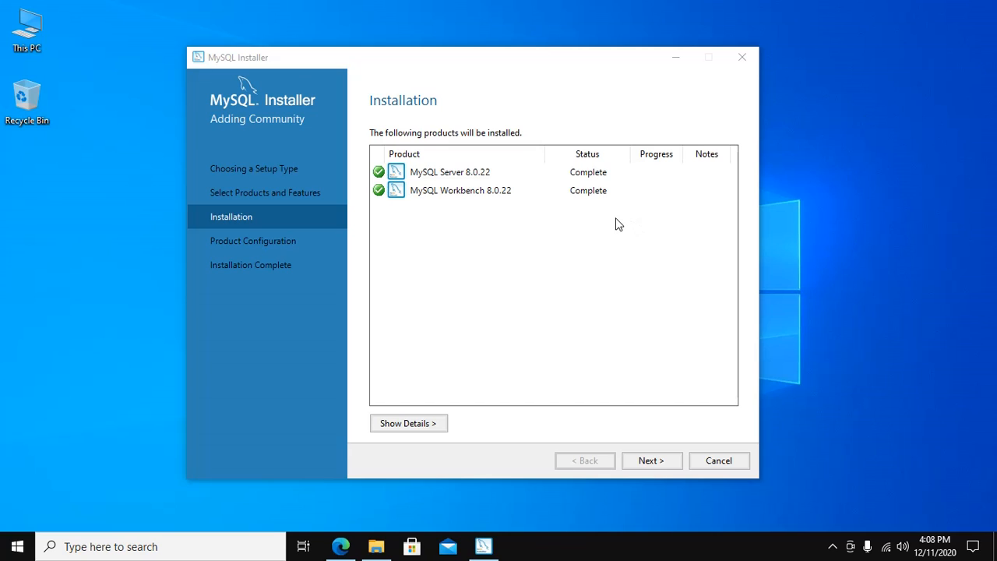
mouse_move(558, 251)
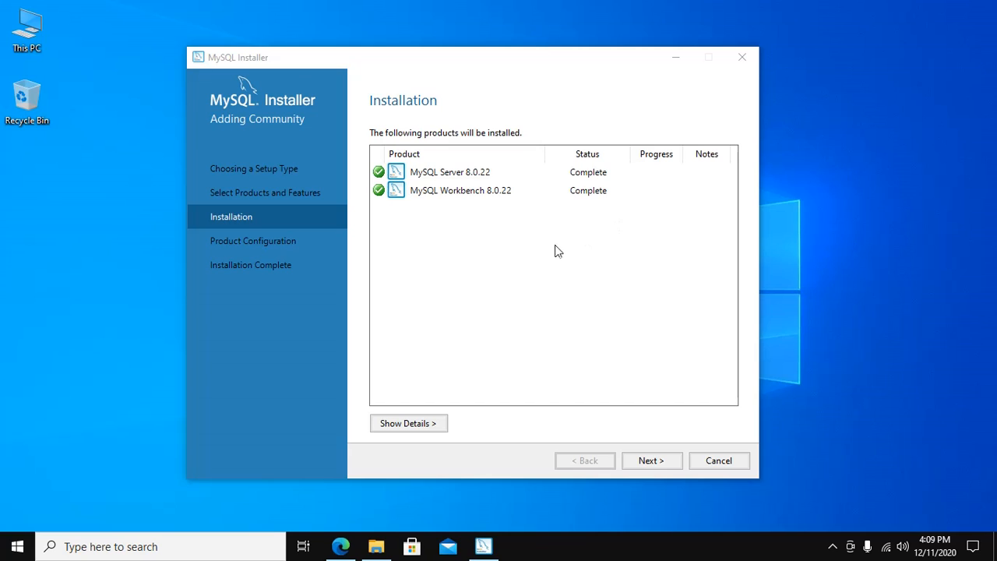
mouse_move(660, 442)
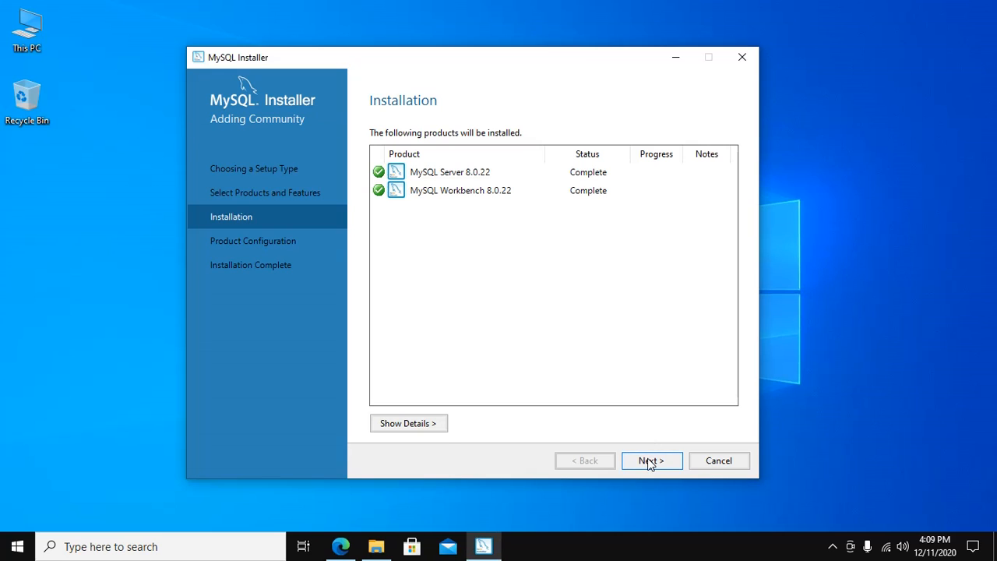
Proceed from the completed installation to Product Configuration.
left_click(652, 461)
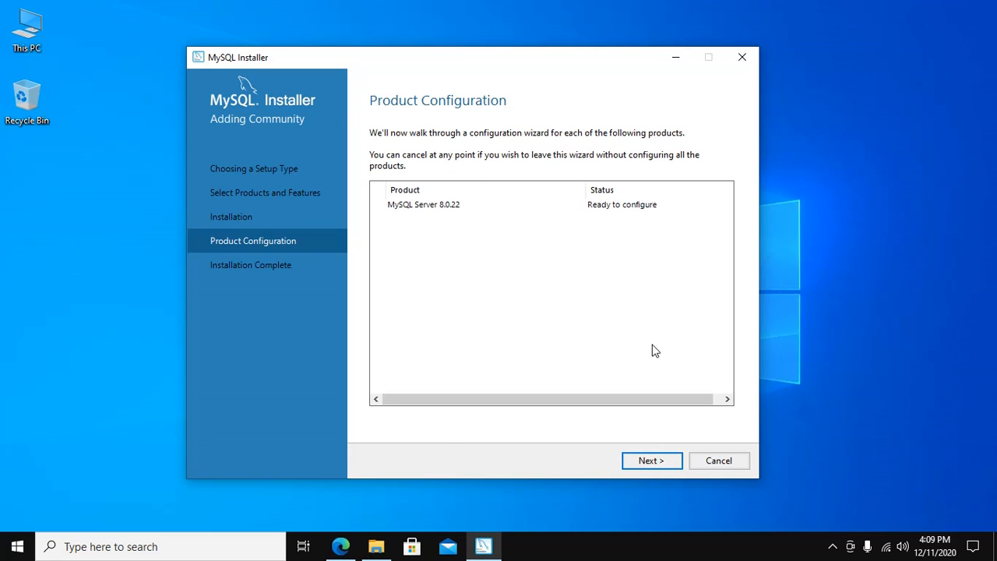
mouse_move(464, 231)
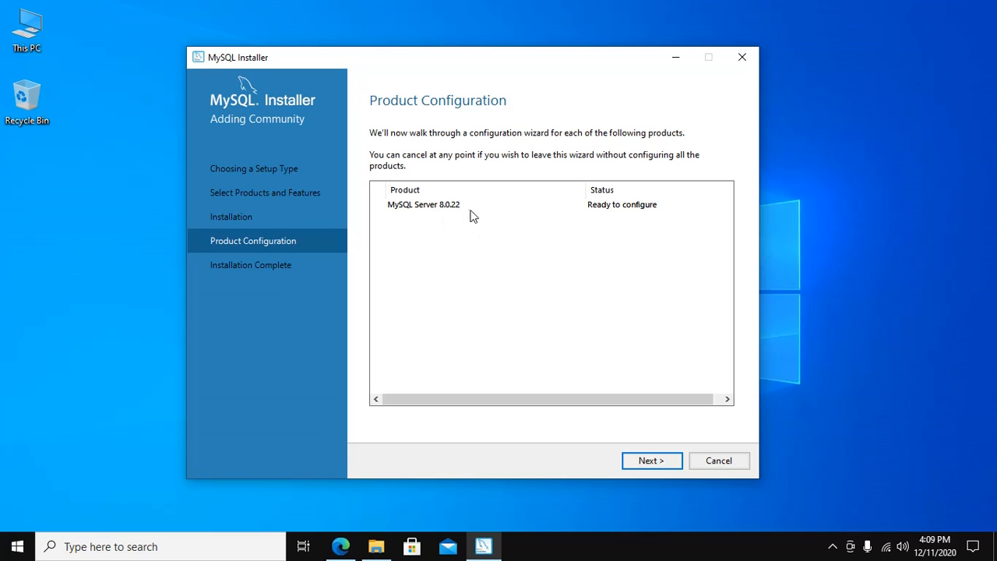
mouse_move(651, 462)
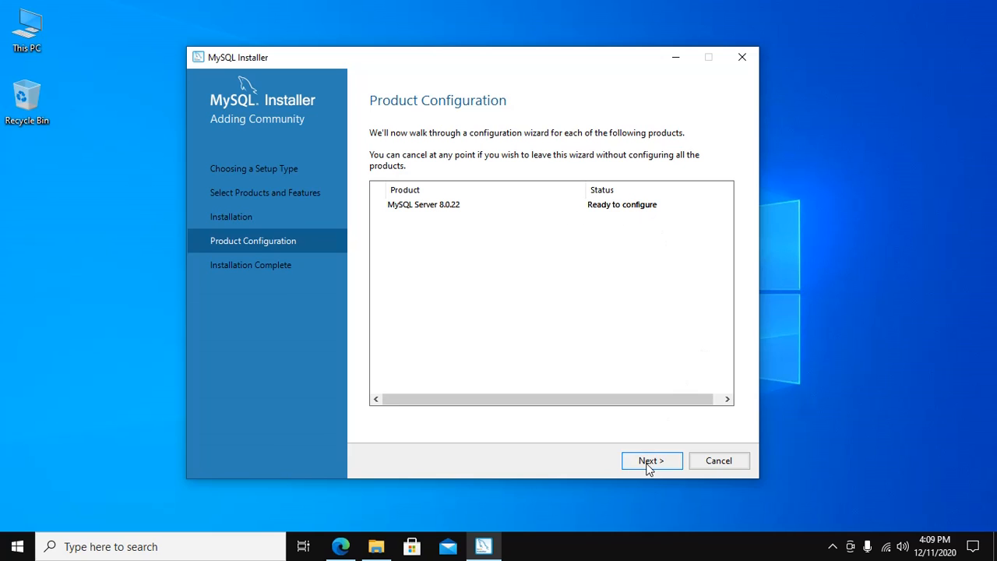
Begin MySQL Server Type and Networking configuration, keeping Development Computer on port 3306.
left_click(651, 461)
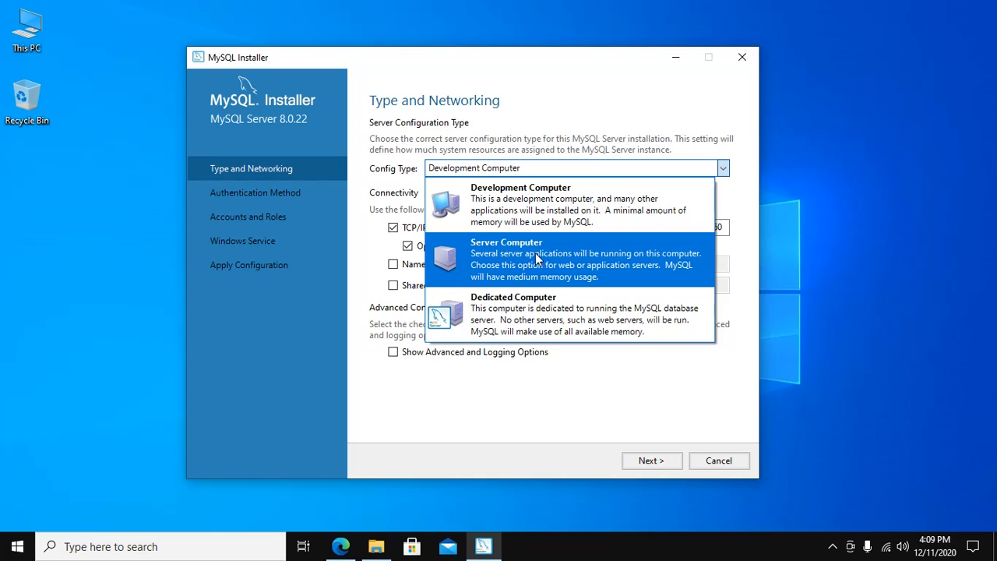
mouse_move(498, 255)
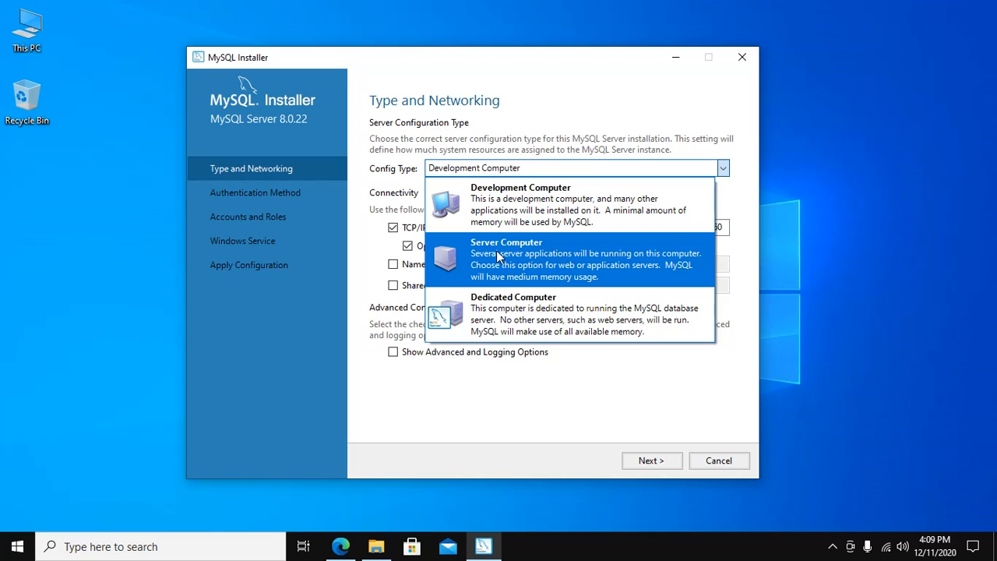
mouse_move(517, 315)
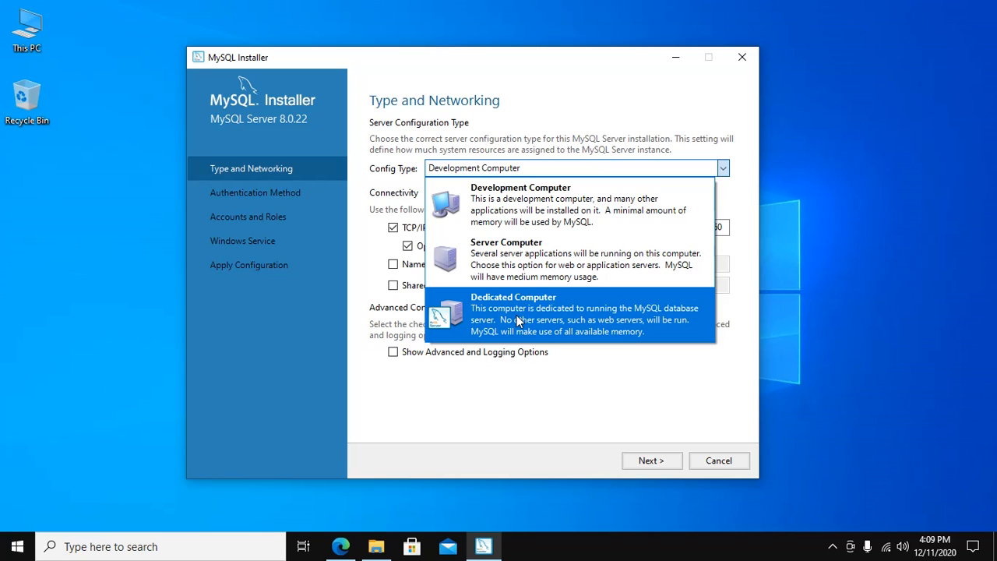
mouse_move(520, 204)
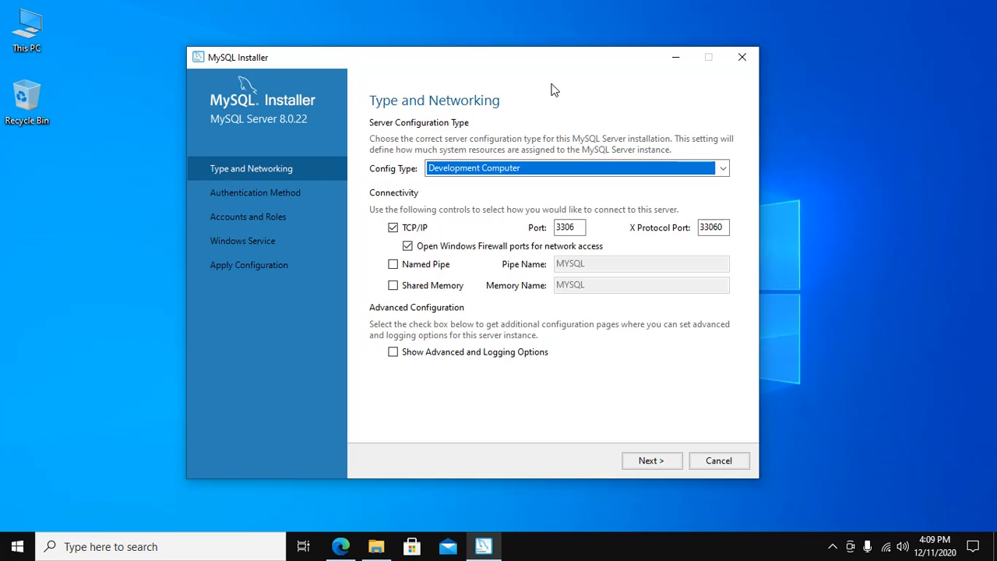
mouse_move(529, 374)
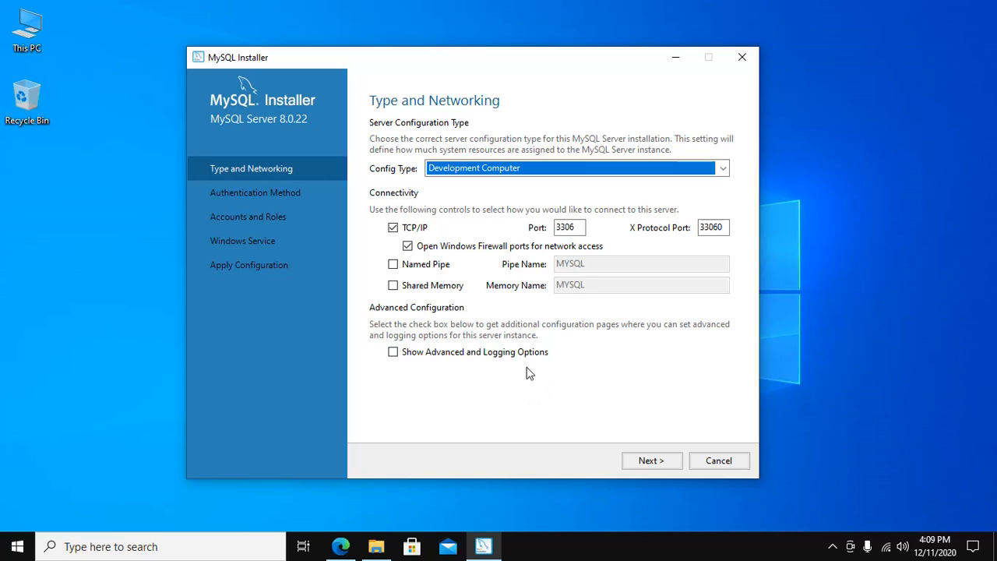
Accept Development Computer networking on TCP/IP port 3306 and reach Authentication Method.
left_click(651, 461)
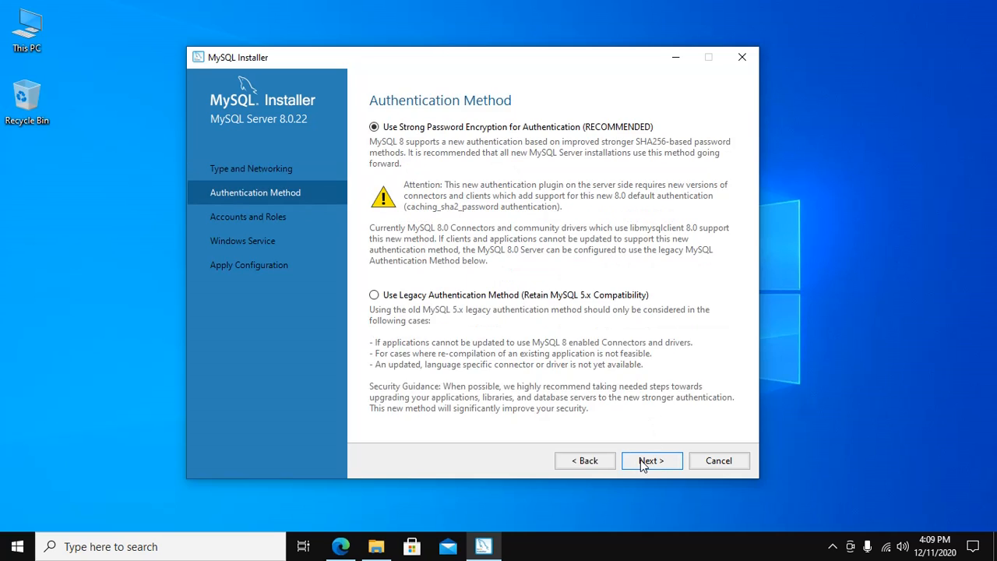
mouse_move(661, 441)
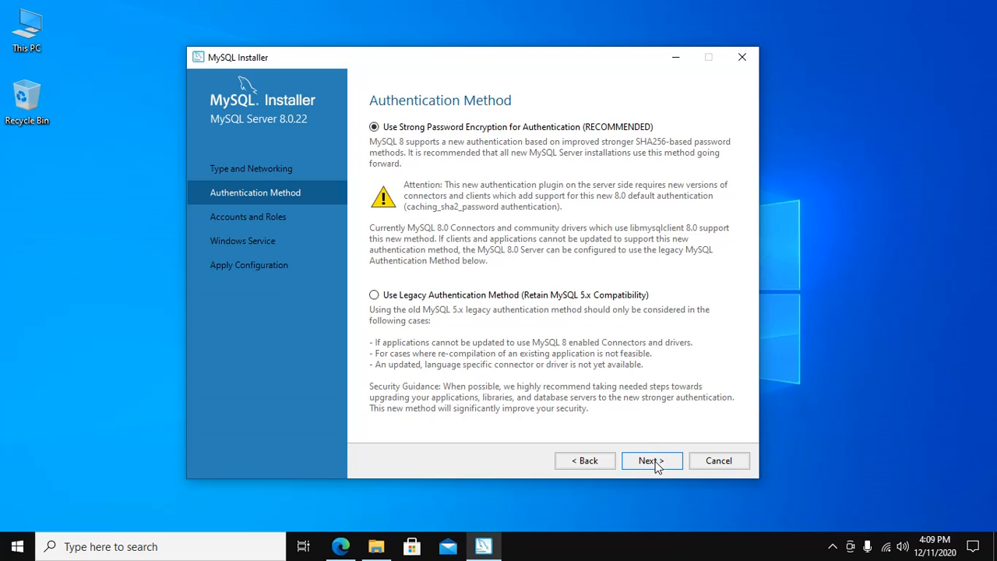
mouse_move(631, 360)
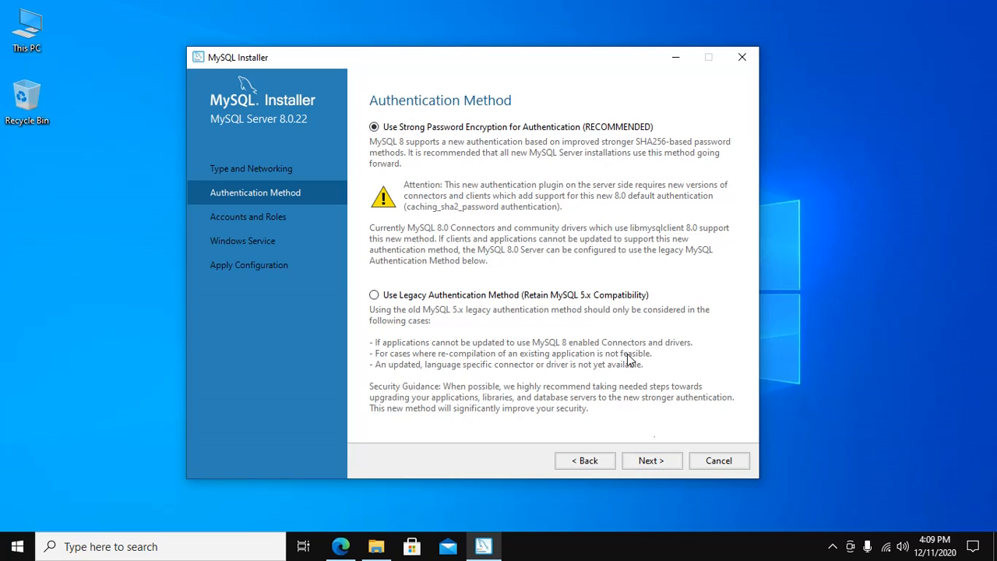
Keep strong password encryption and enter the root password twice on Accounts and Roles.
left_click(652, 461)
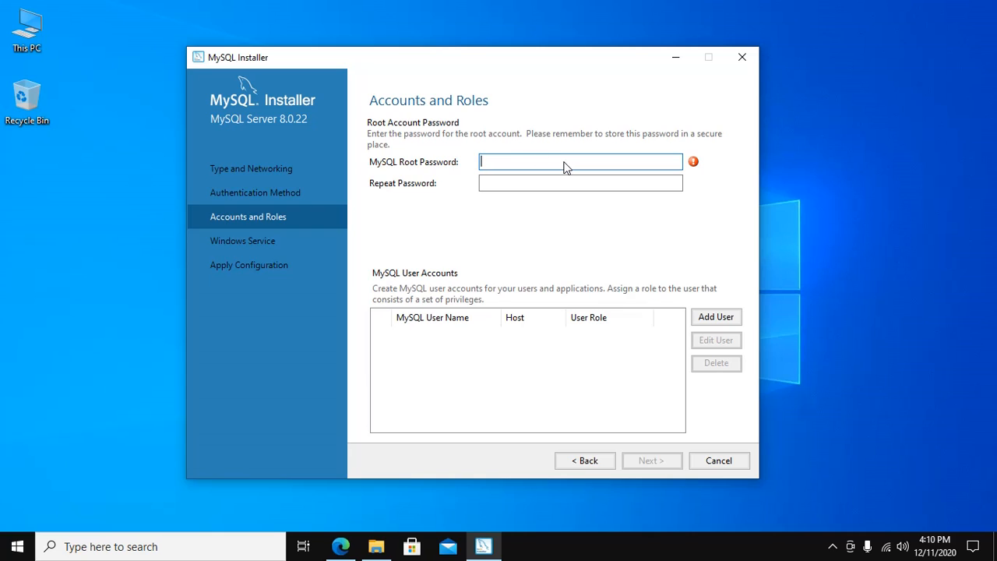
mouse_move(419, 168)
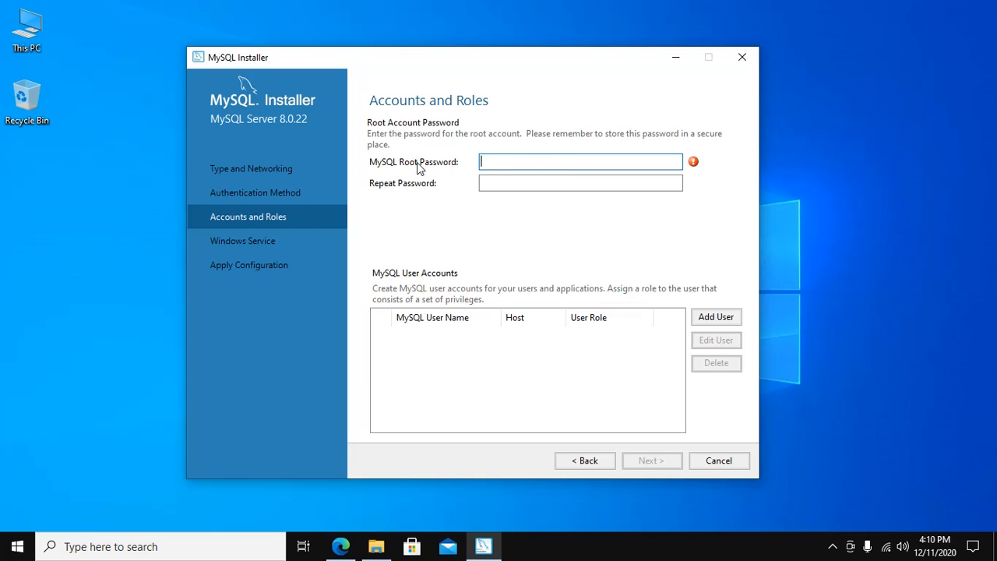
mouse_move(526, 169)
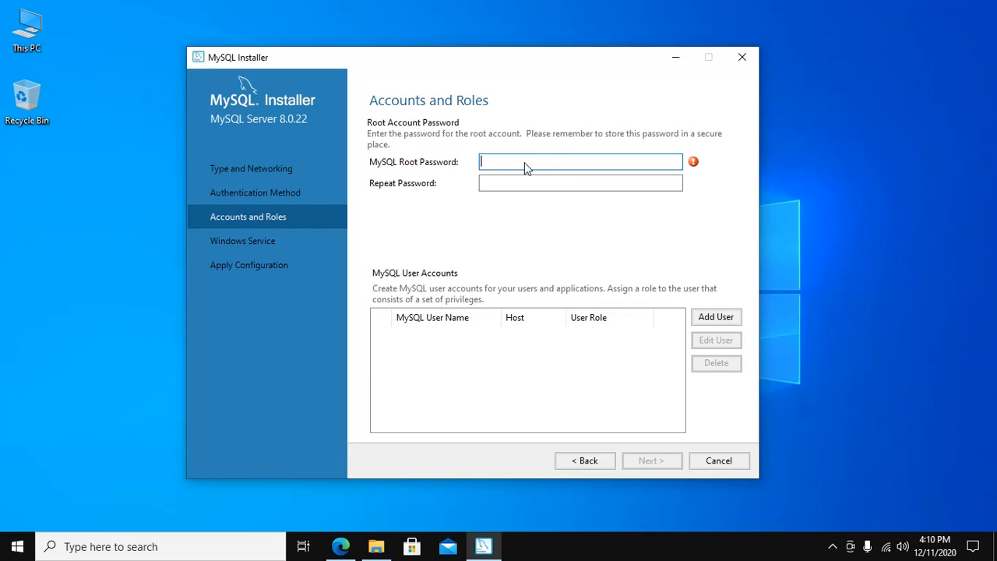
type("•")
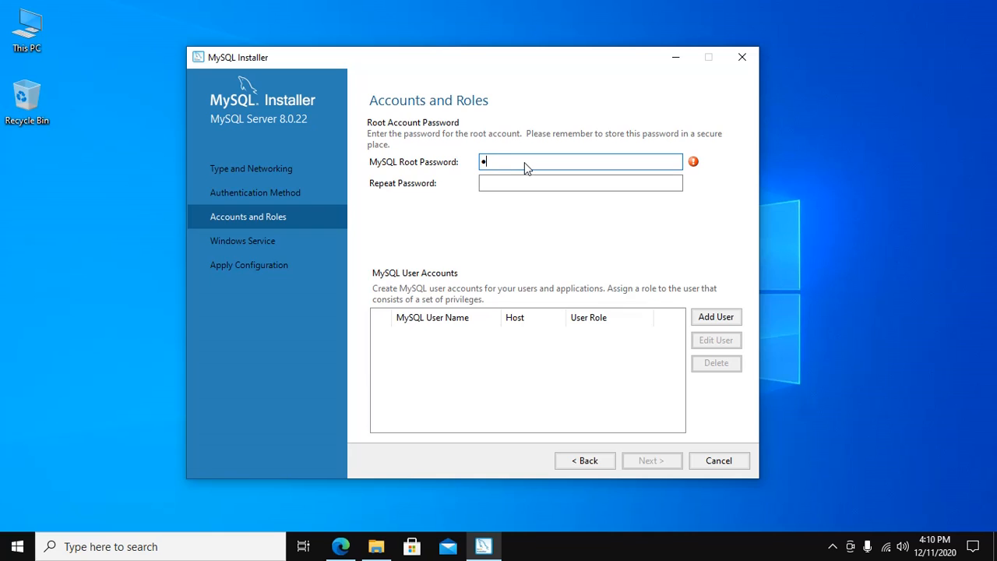
type("password")
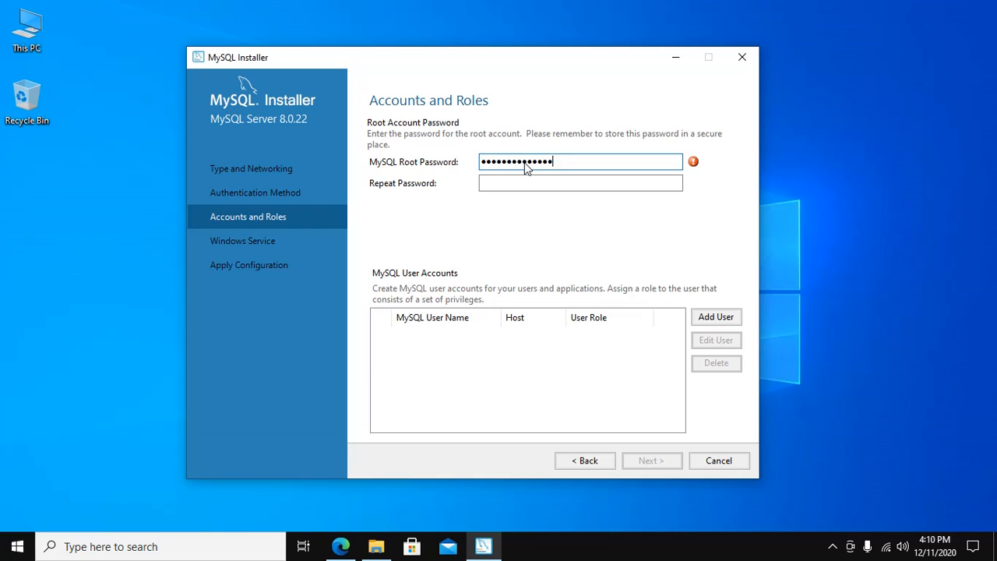
type("•")
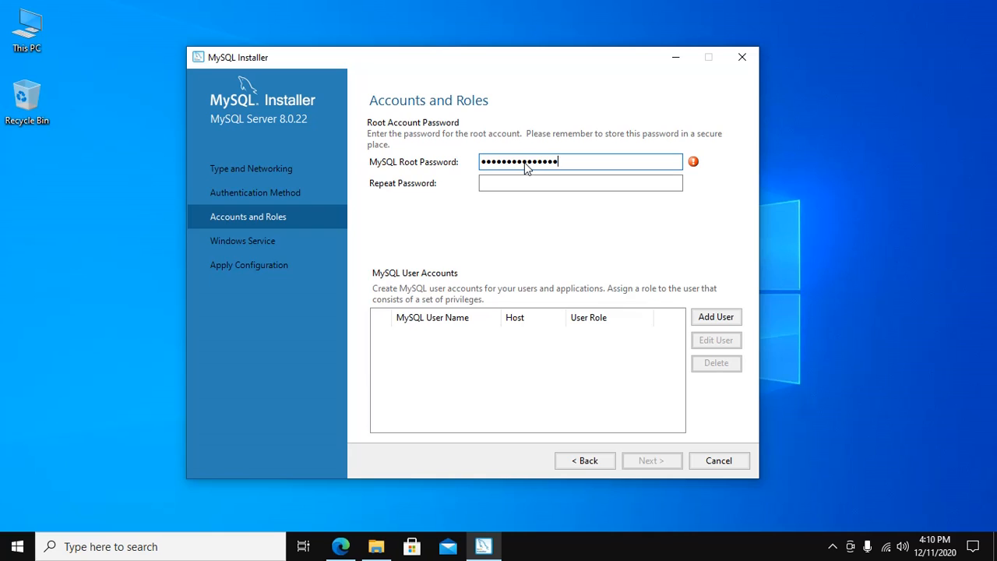
mouse_move(542, 148)
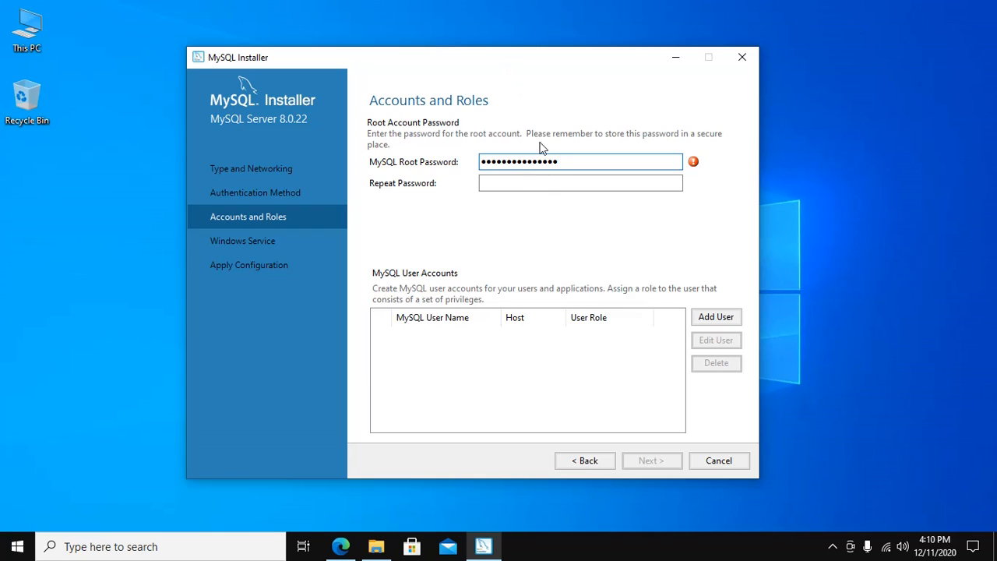
type("•••")
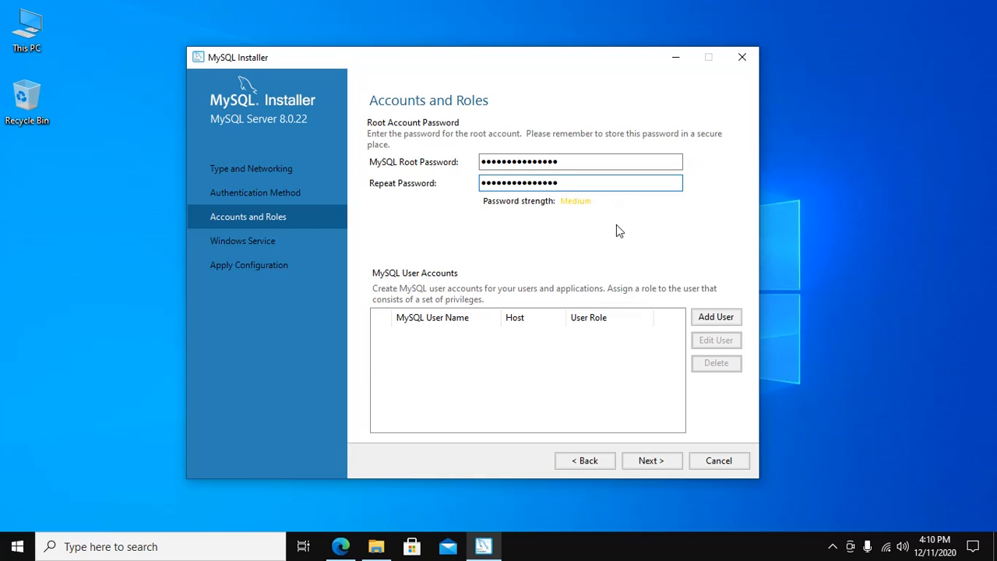
mouse_move(565, 231)
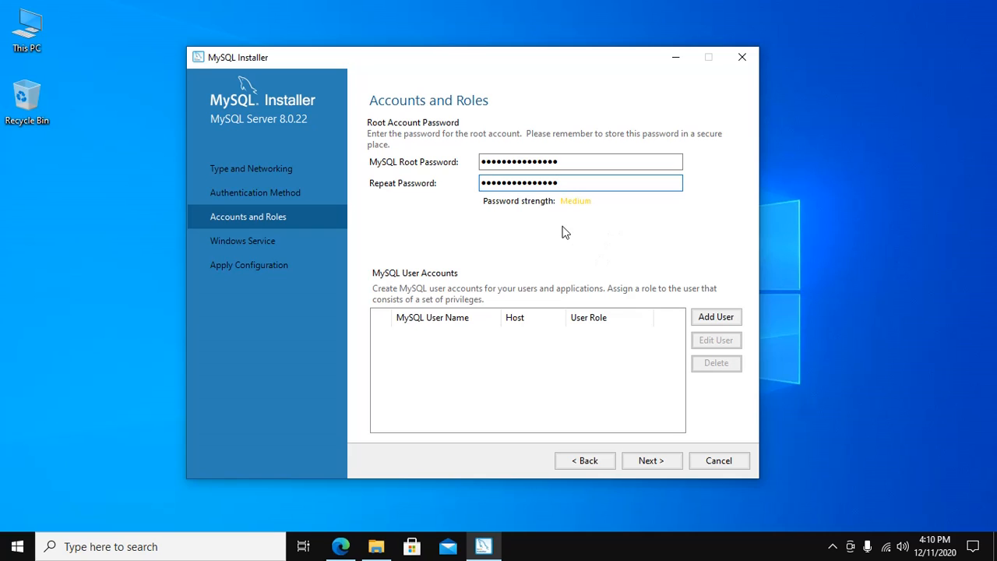
Advance to Windows Service, keeping MySQL80 starting at system startup under the Standard System Account.
left_click(651, 461)
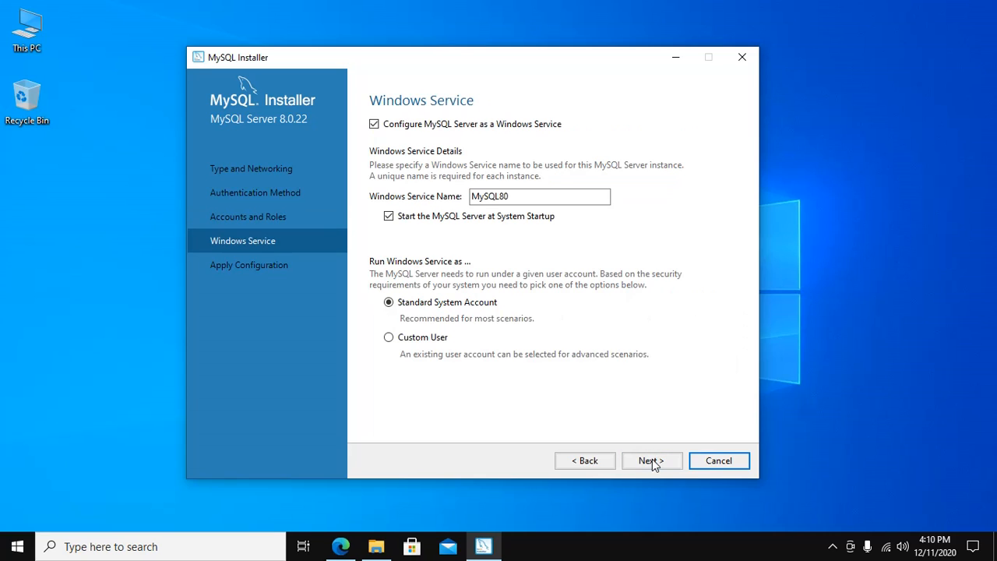
mouse_move(649, 408)
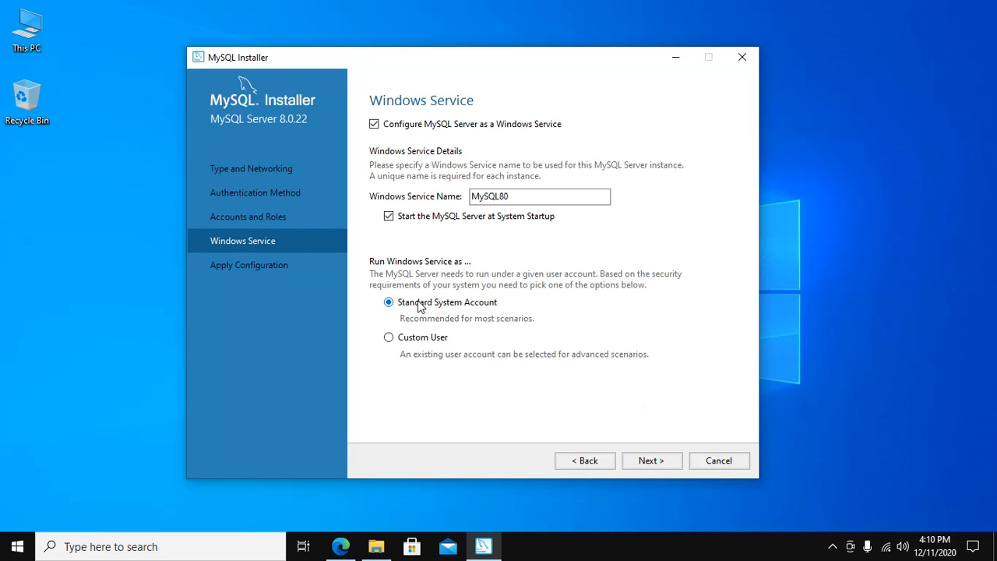
mouse_move(418, 311)
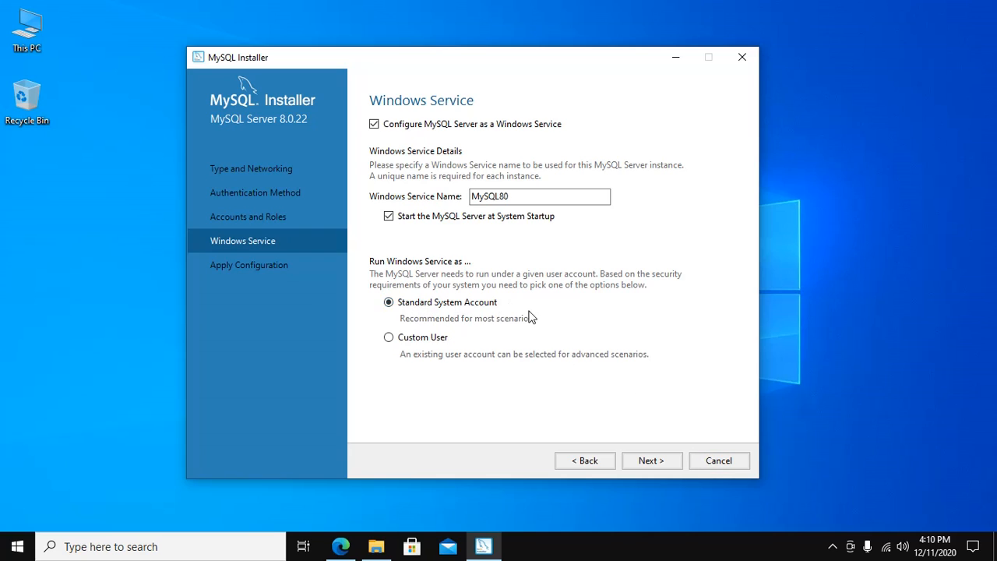
Reach Apply Configuration and execute it so the server configuration starts applying.
left_click(652, 462)
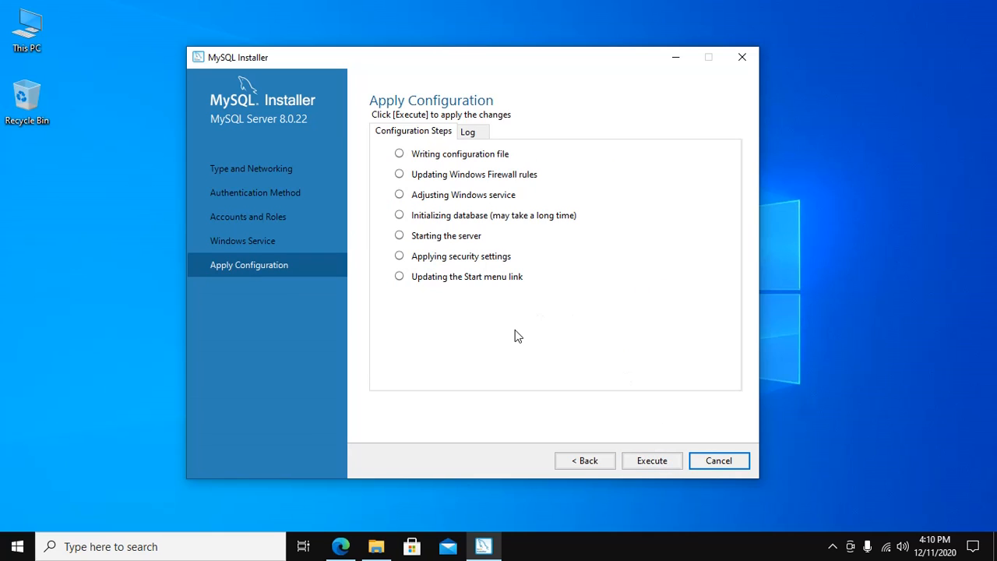
mouse_move(632, 433)
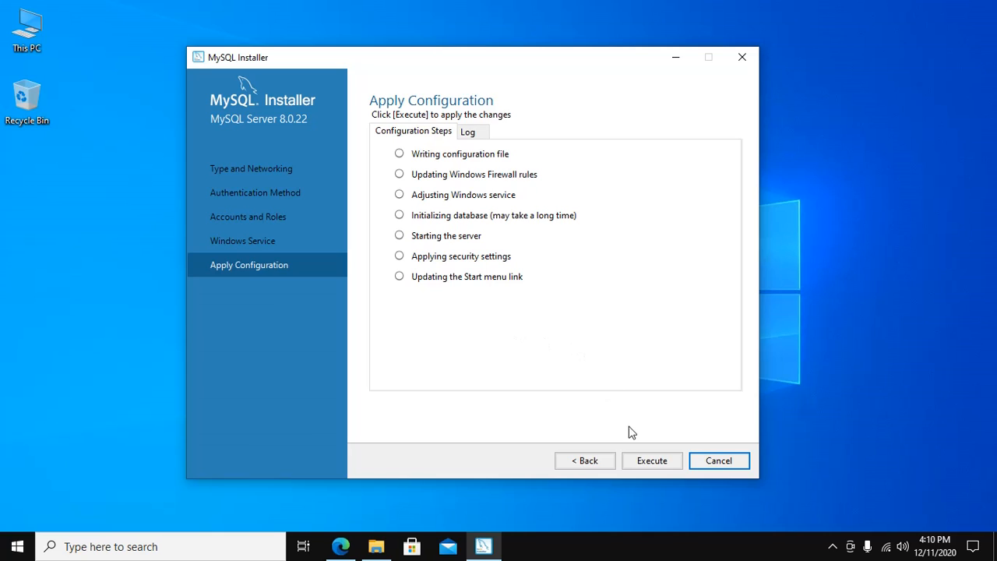
left_click(652, 461)
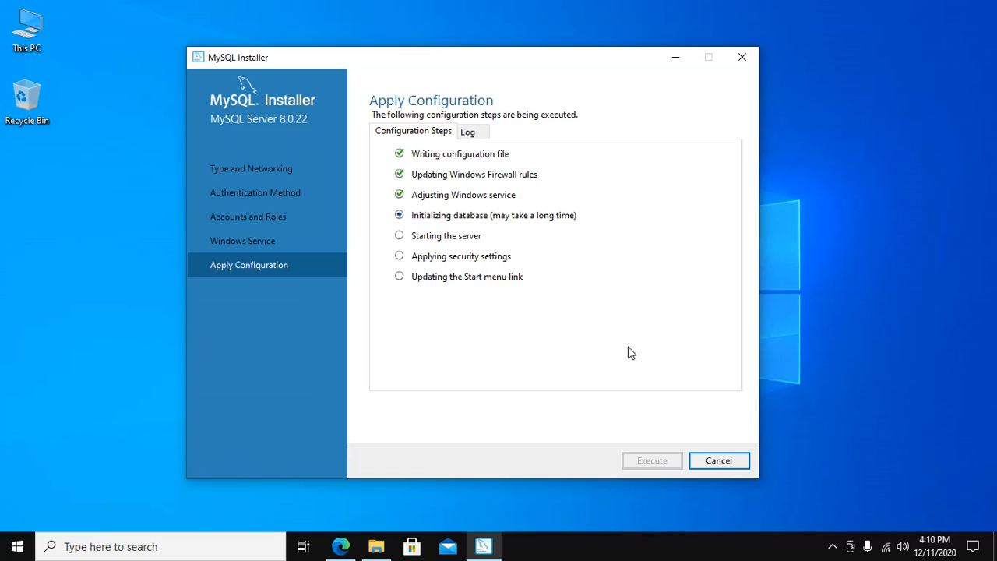
mouse_move(527, 215)
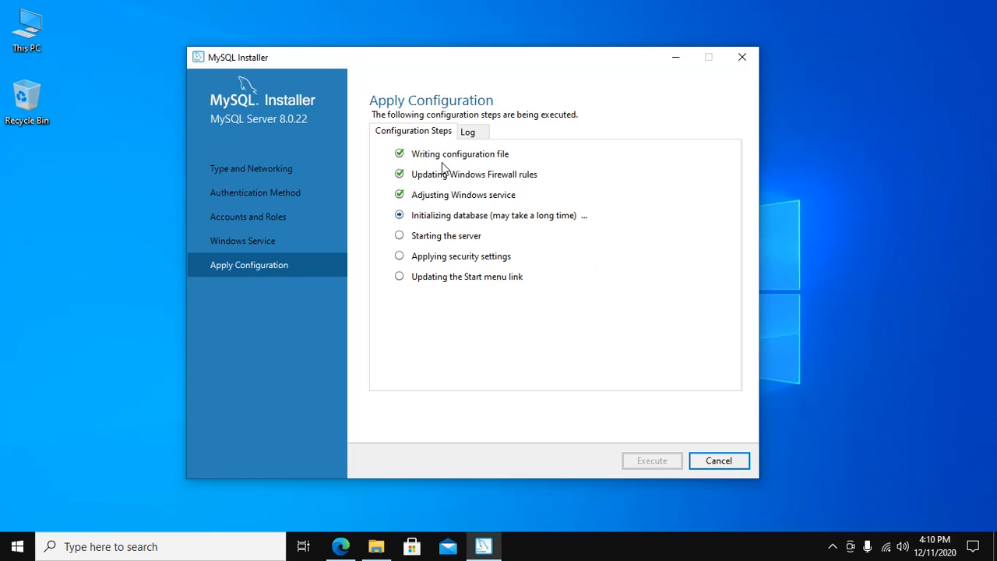
mouse_move(446, 223)
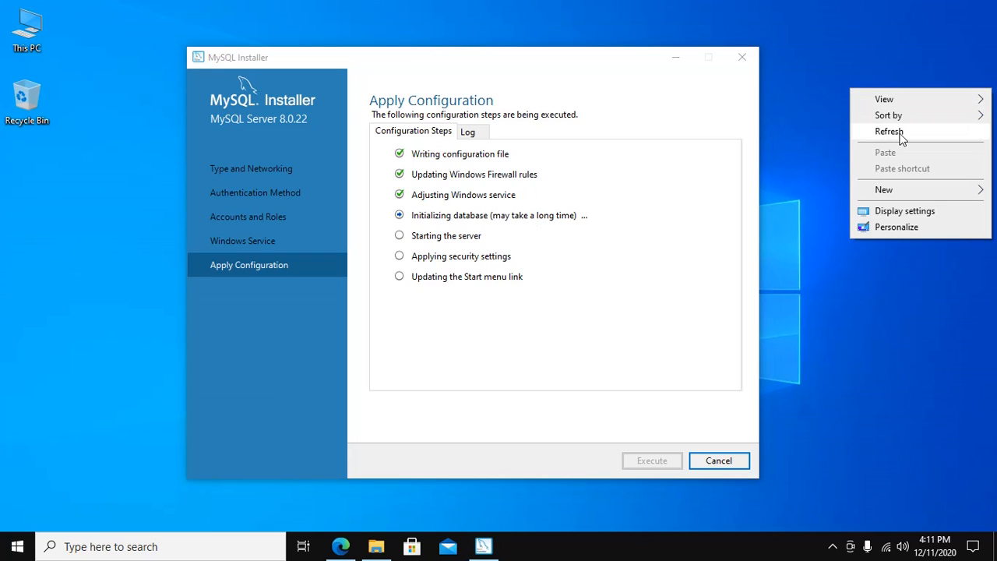
Browse to C:\ProgramData\MySQL\MySQL Server 8.0\Data and view the new database files.
left_click(611, 265)
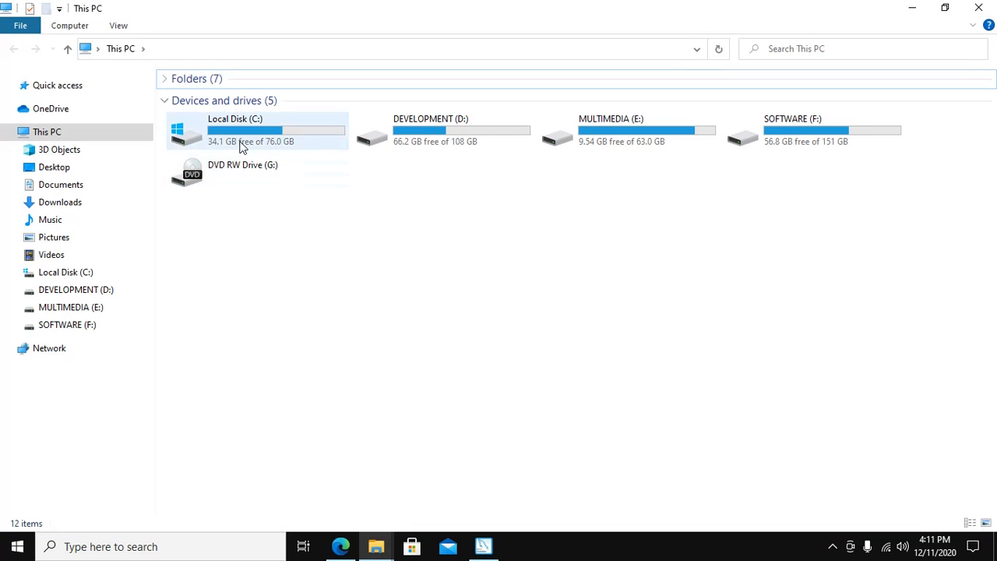
left_click(257, 131)
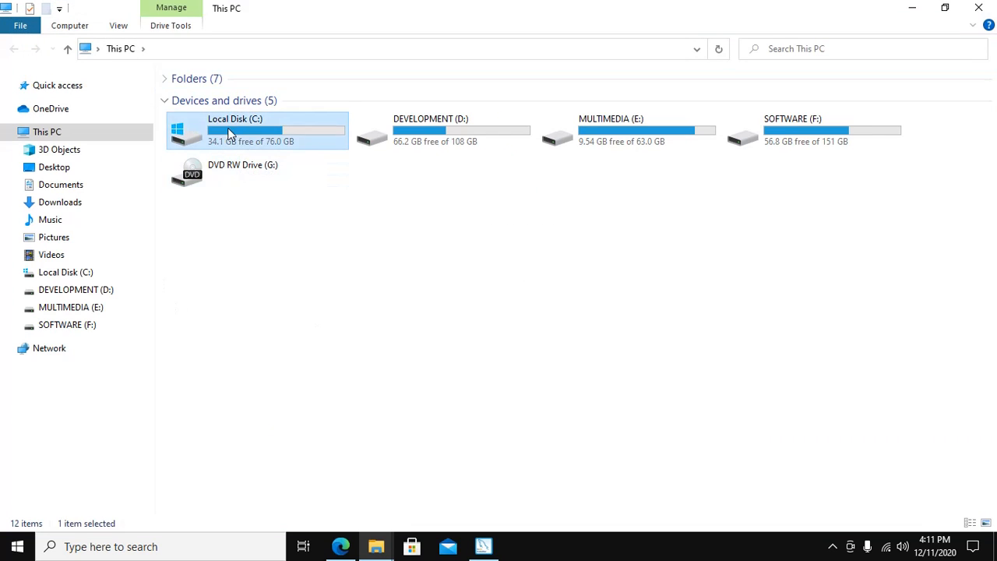
double_click(234, 131)
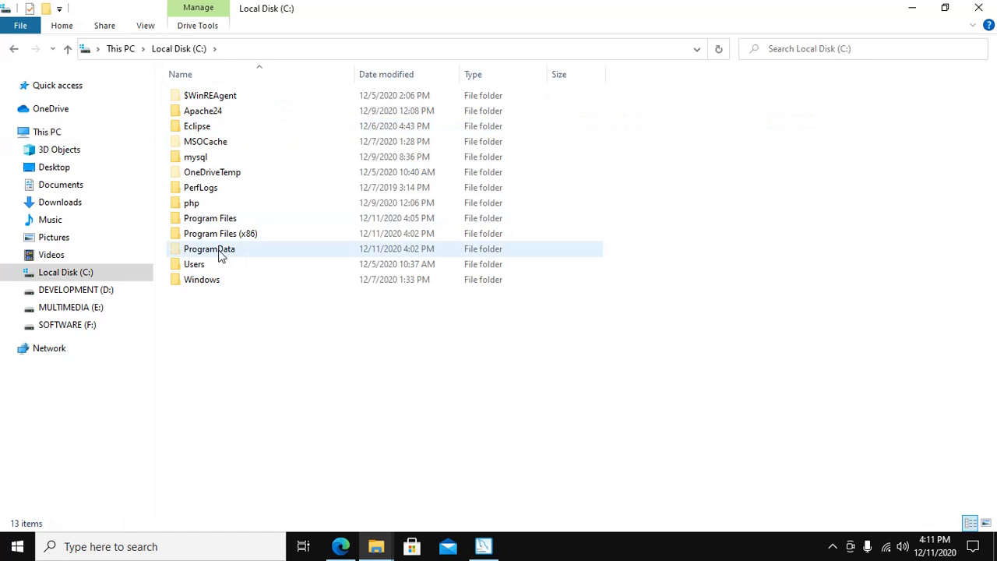
double_click(209, 249)
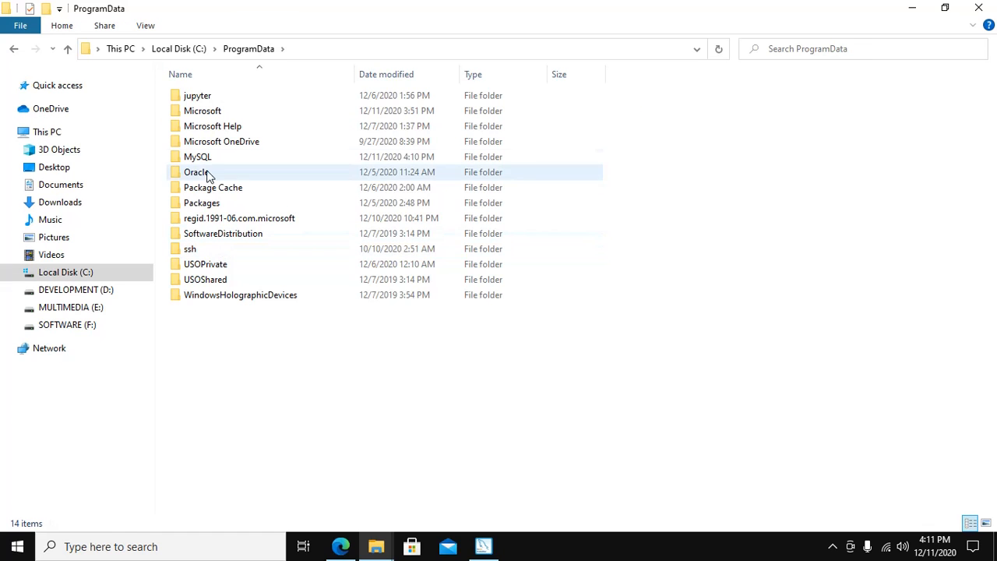
double_click(196, 156)
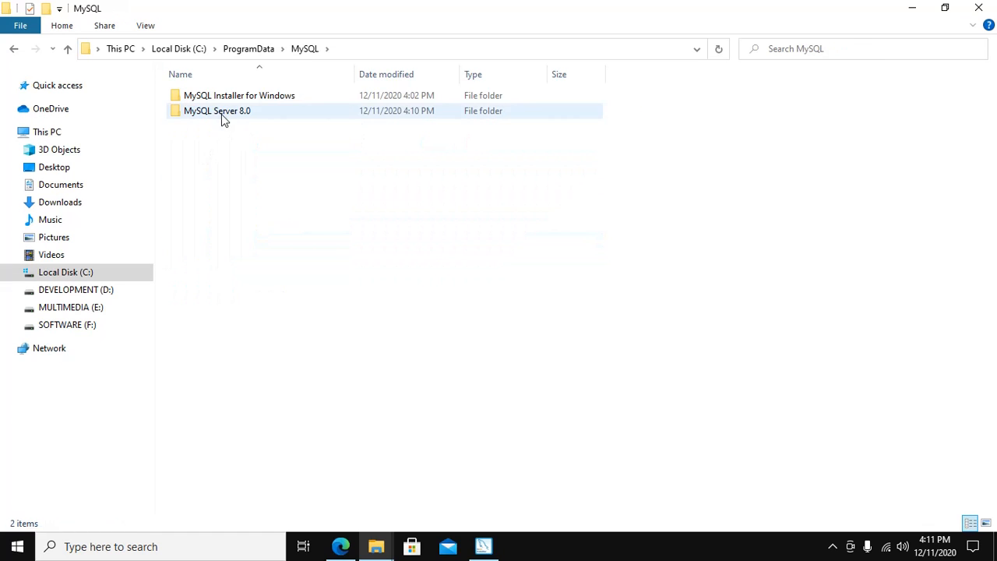
double_click(218, 111)
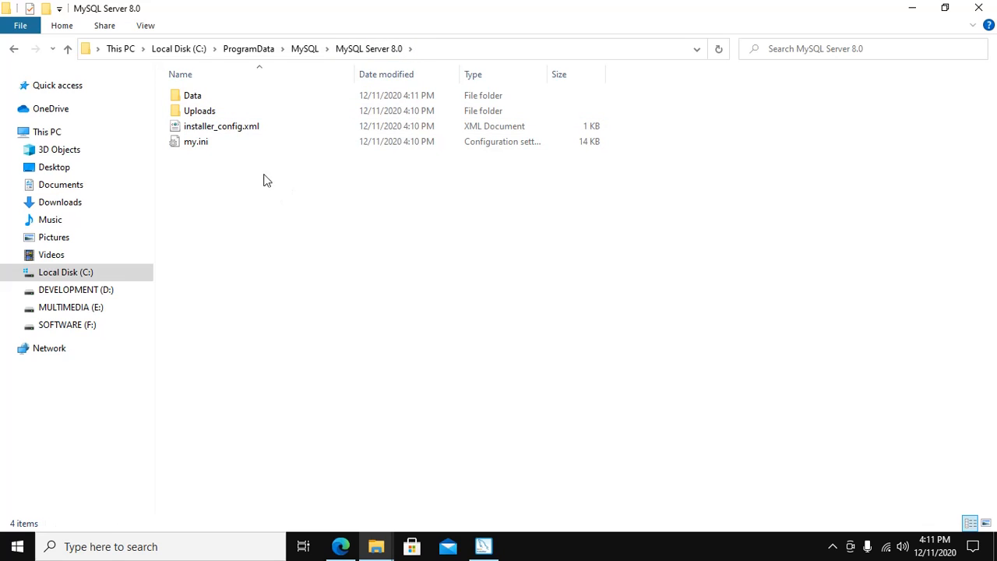
mouse_move(240, 209)
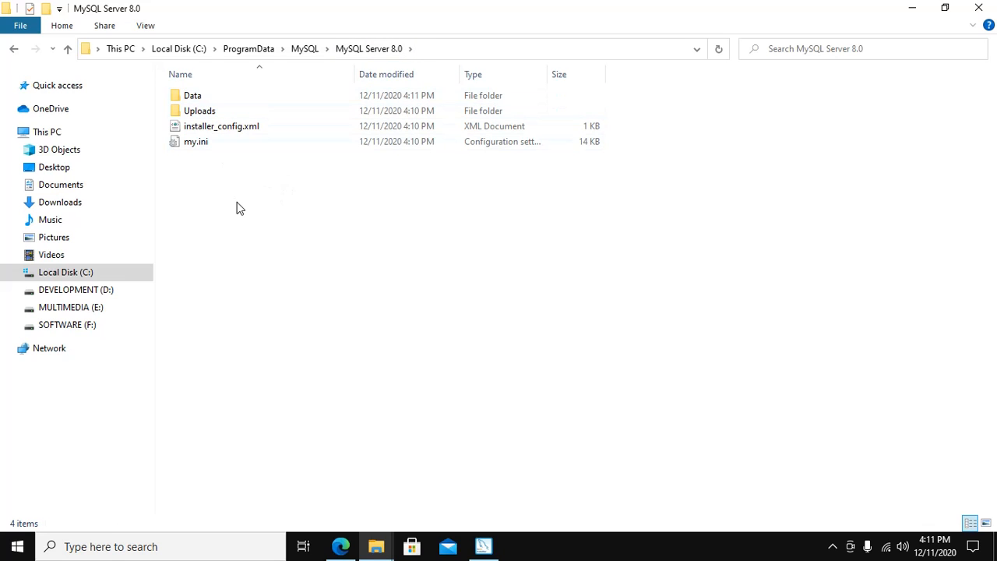
mouse_move(334, 232)
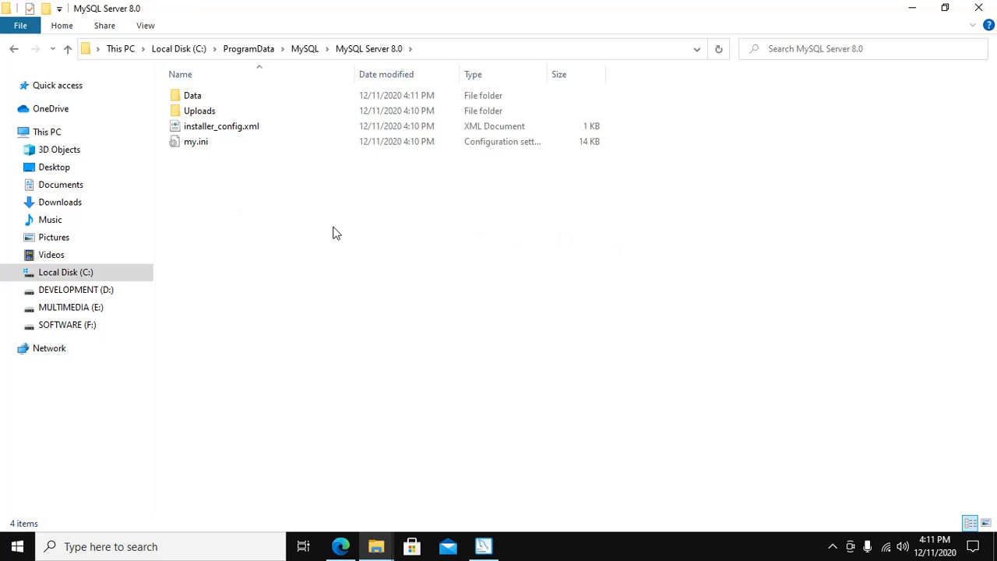
double_click(193, 95)
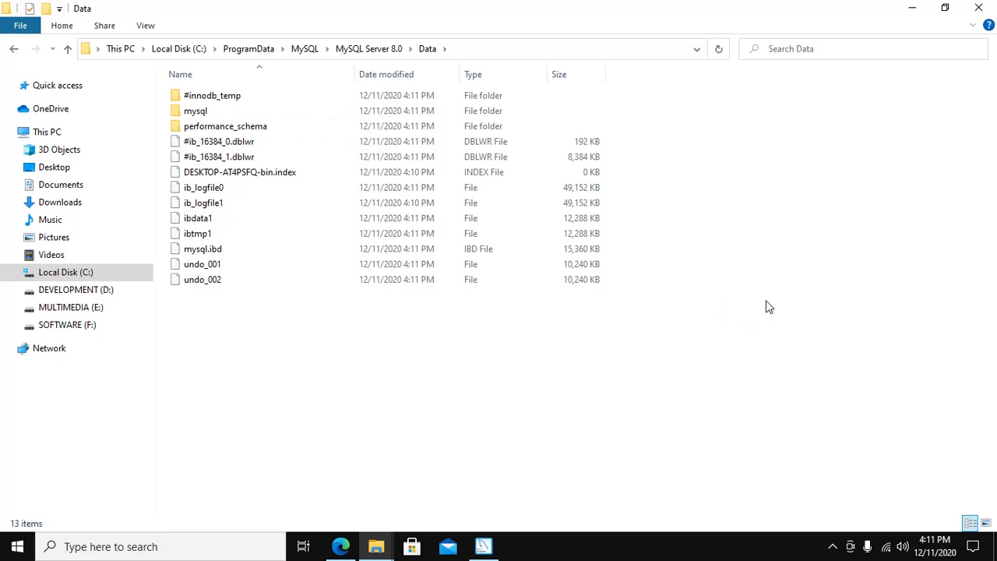
mouse_move(468, 422)
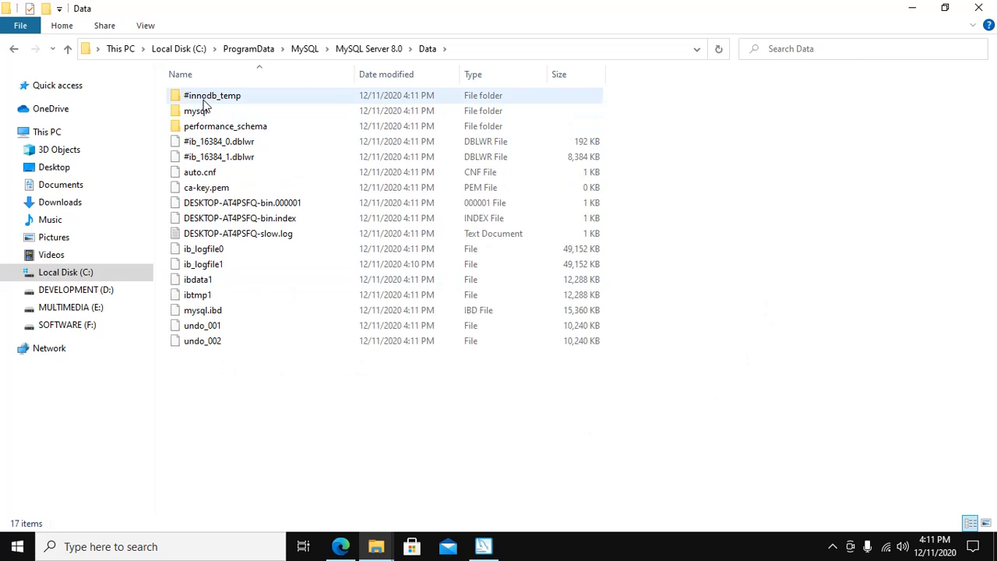
left_click(224, 125)
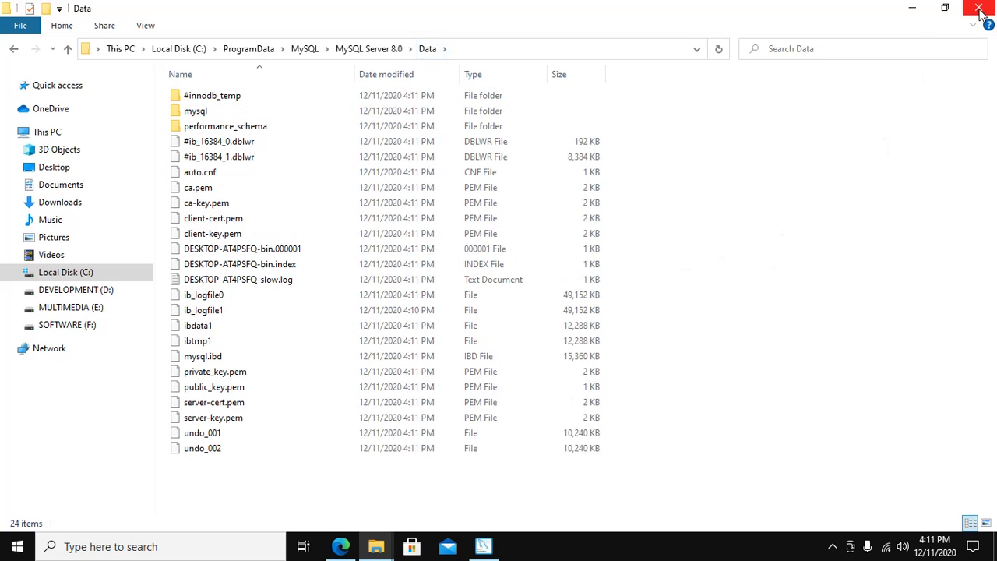
Close File Explorer and return to the installer's Apply Configuration progress.
left_click(980, 10)
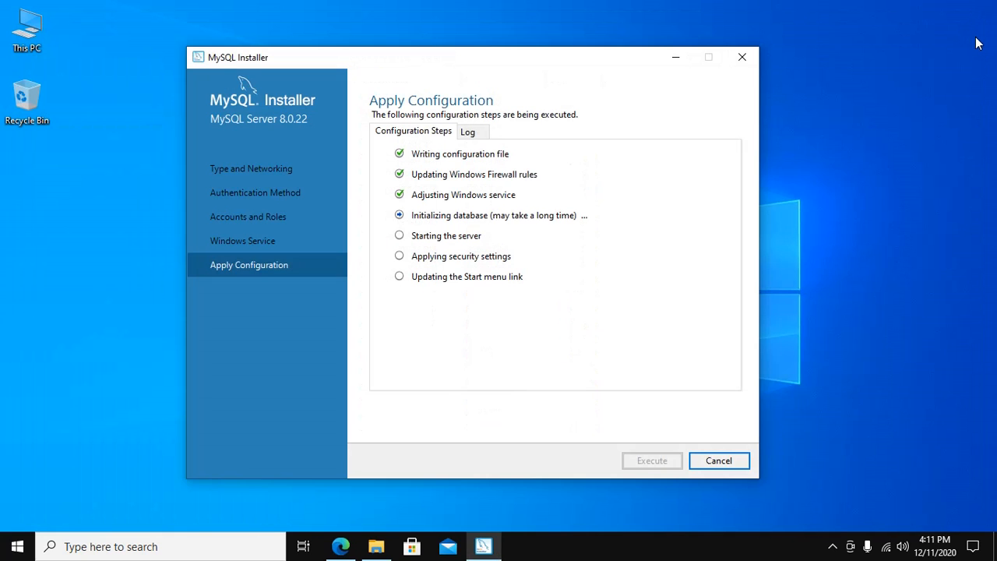
mouse_move(835, 209)
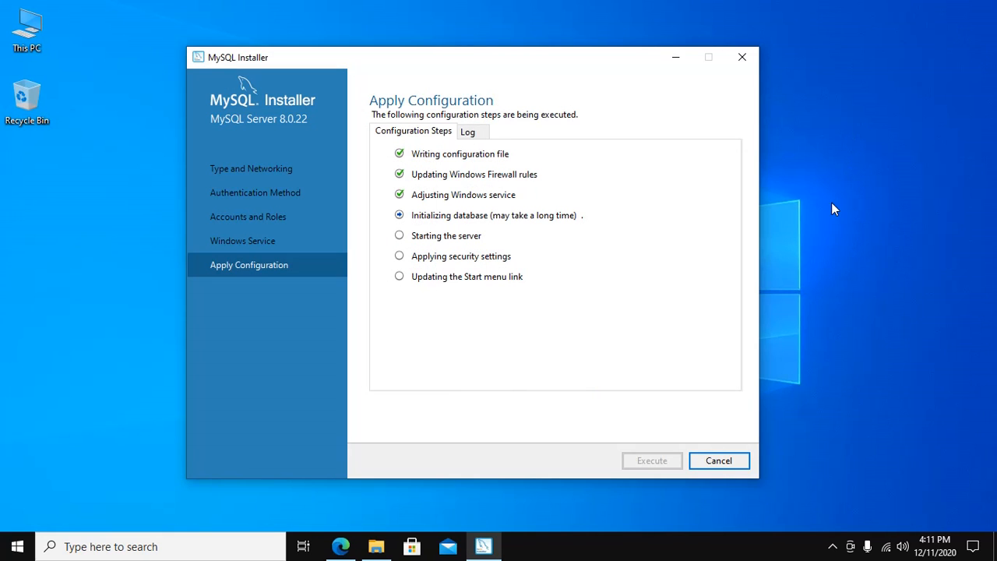
mouse_move(829, 174)
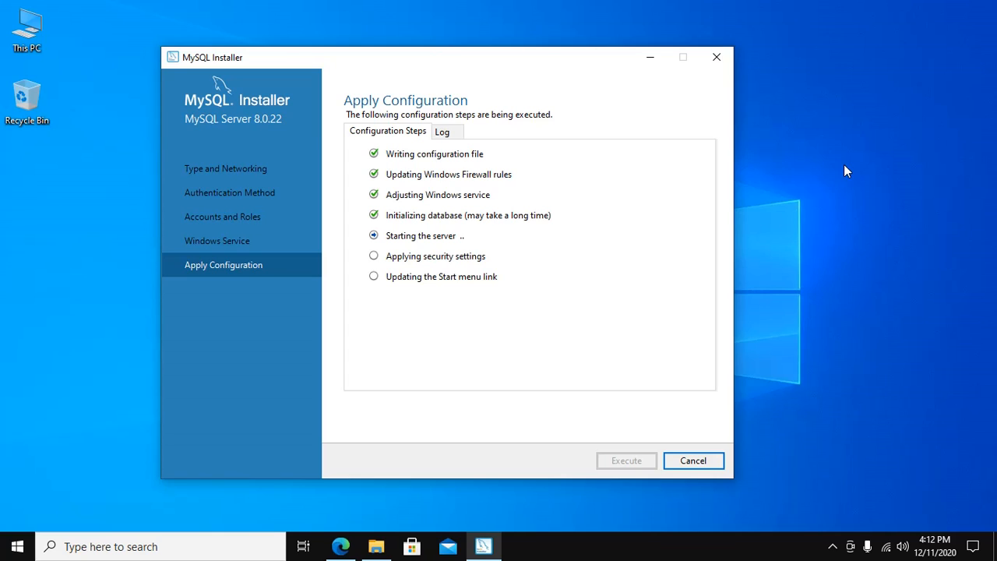
mouse_move(851, 168)
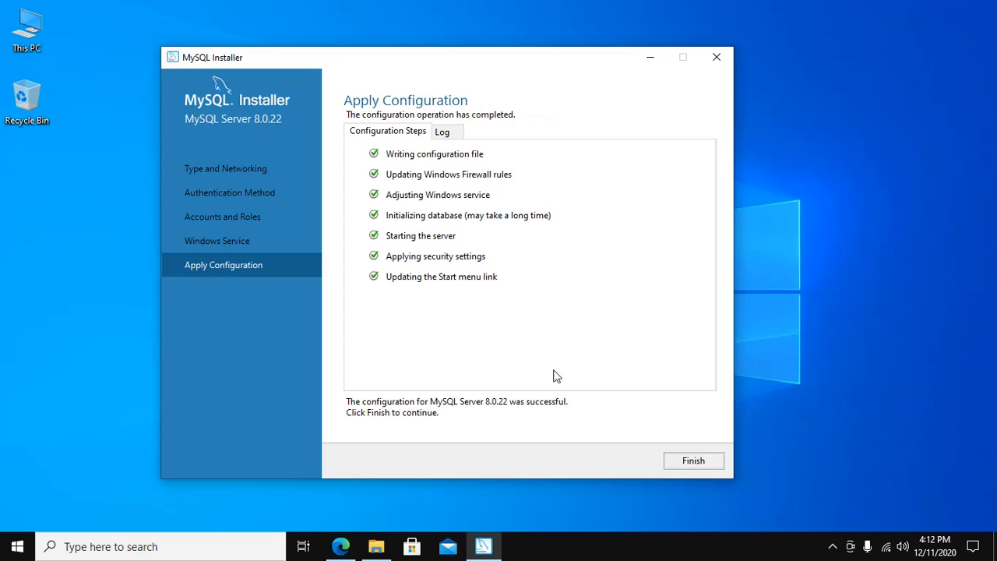
mouse_move(499, 350)
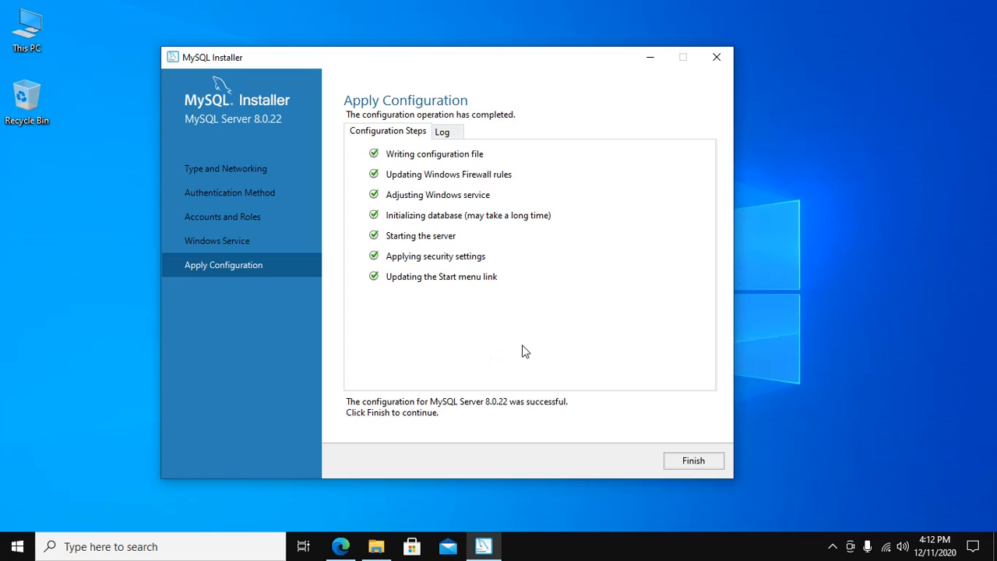
mouse_move(539, 346)
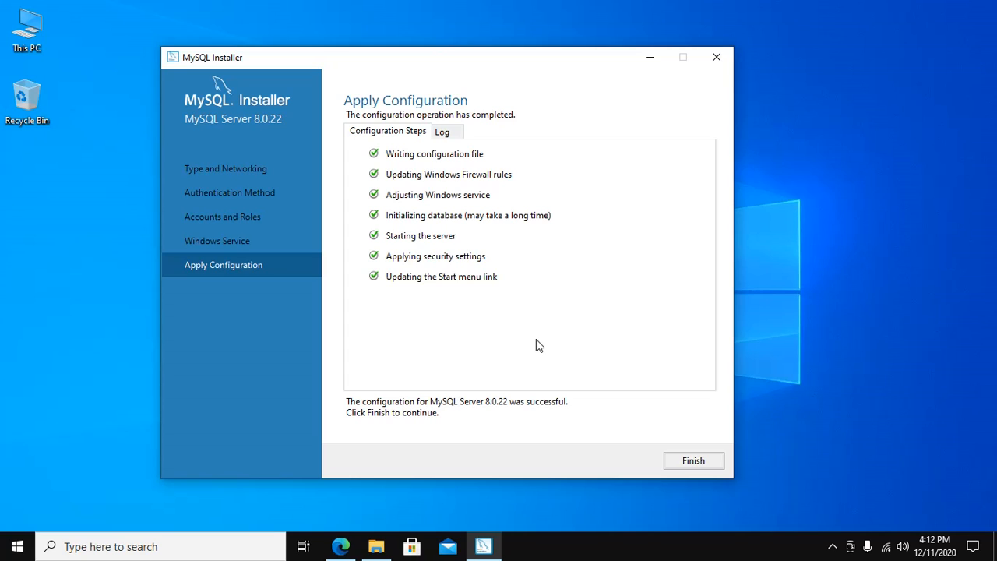
Finish the server configuration, copy the installation log to the clipboard and close the installer.
left_click(692, 460)
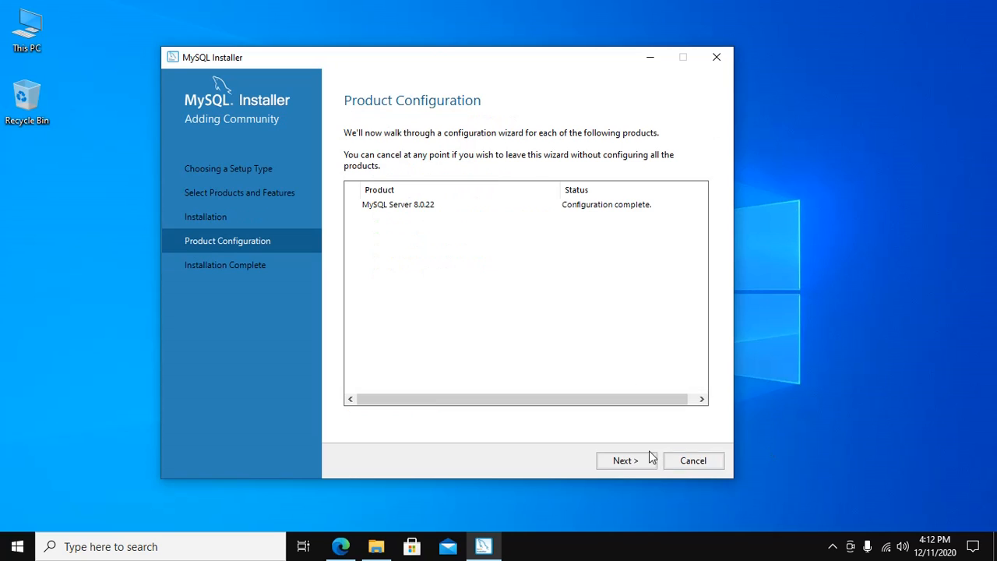
left_click(626, 461)
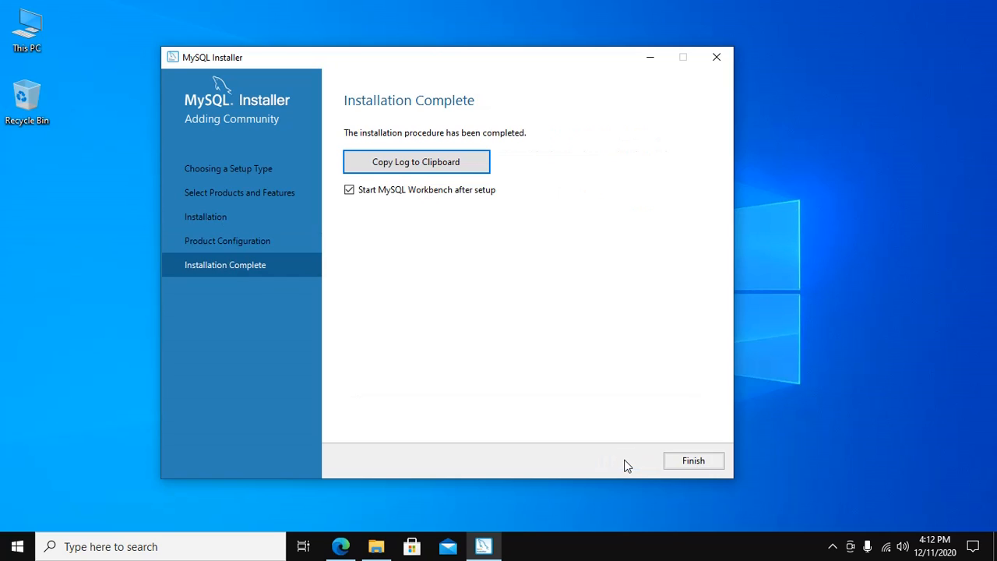
mouse_move(496, 305)
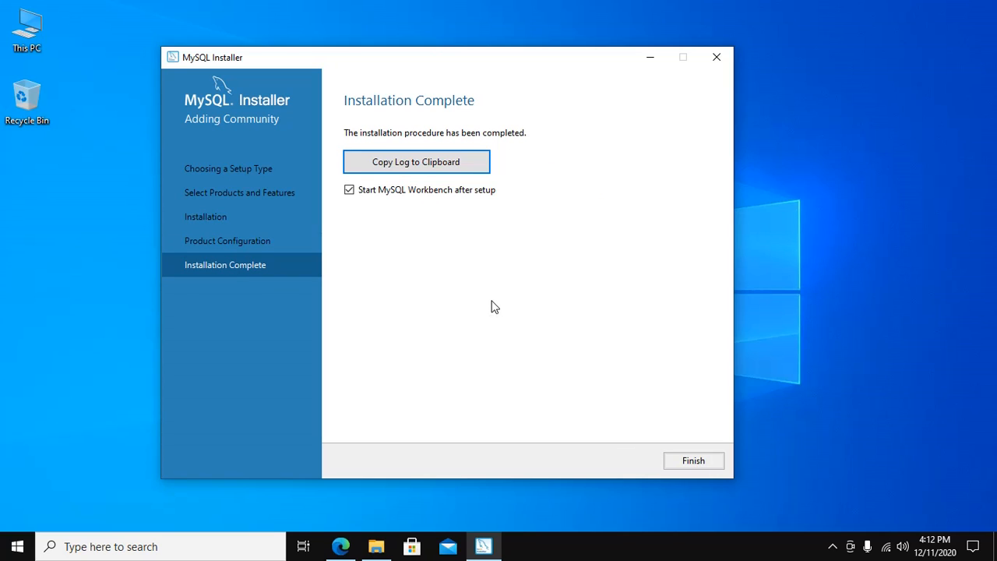
mouse_move(491, 304)
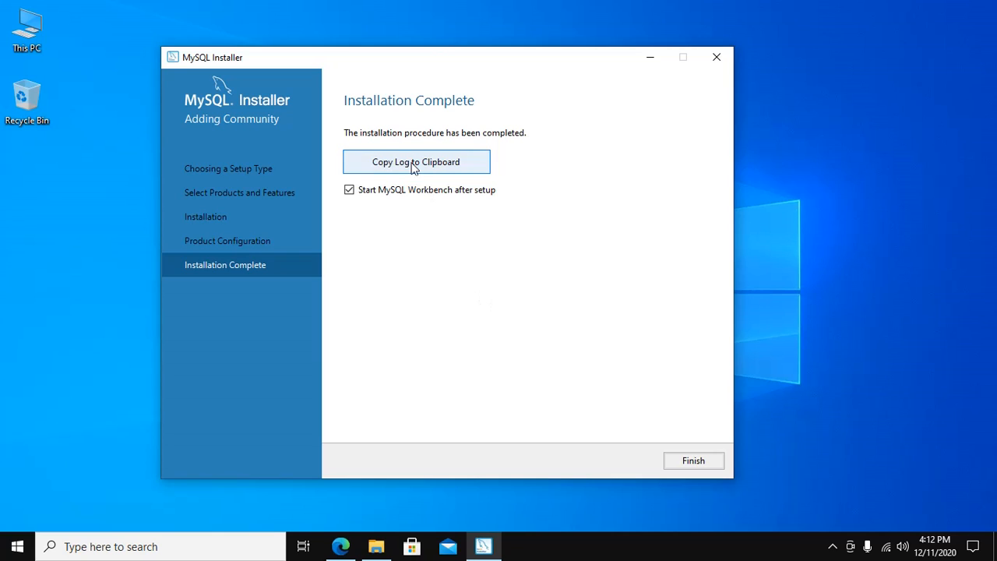
mouse_move(382, 166)
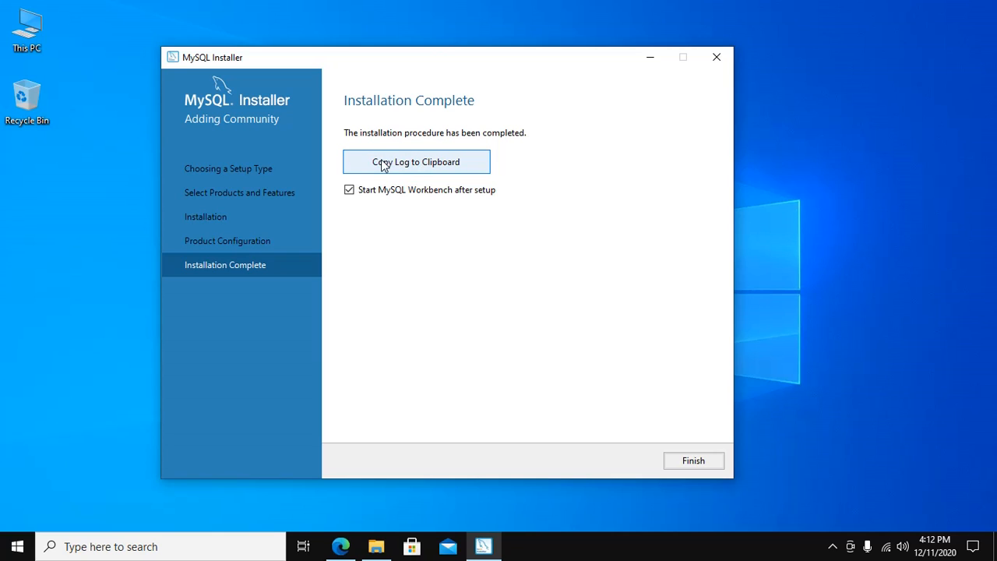
mouse_move(405, 165)
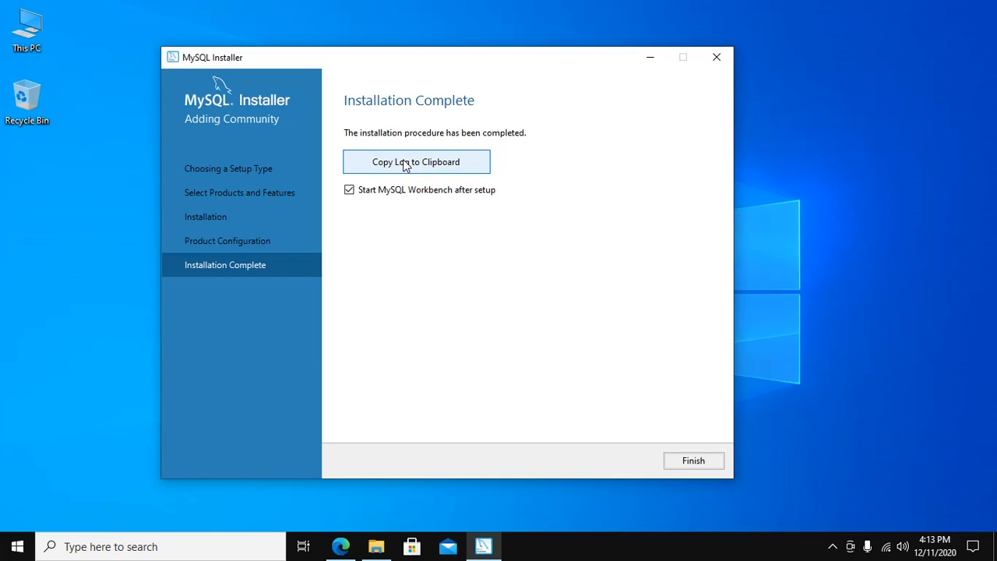
left_click(416, 160)
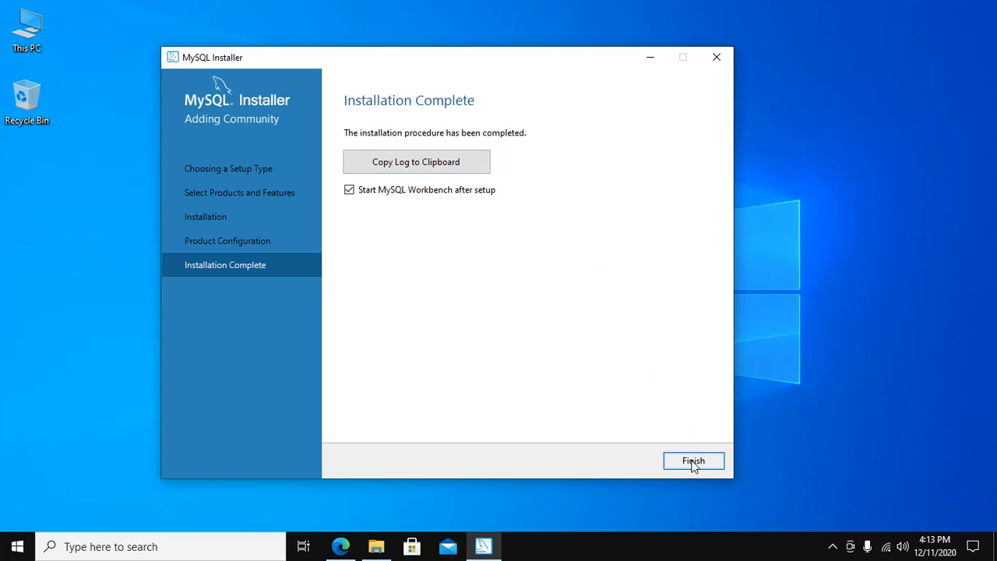
left_click(692, 461)
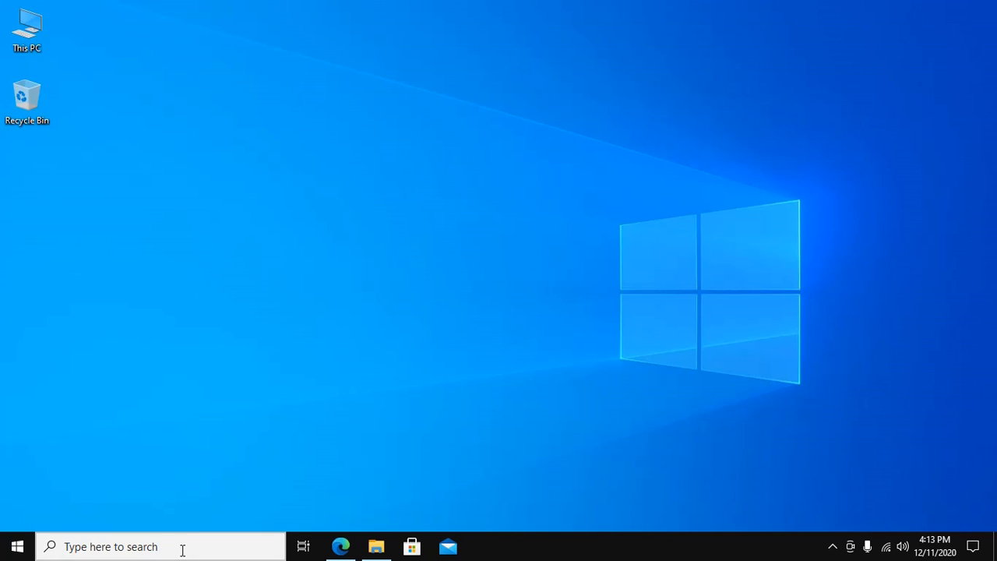
Search Windows for 'no' to look for Notepad++.
left_click(109, 545)
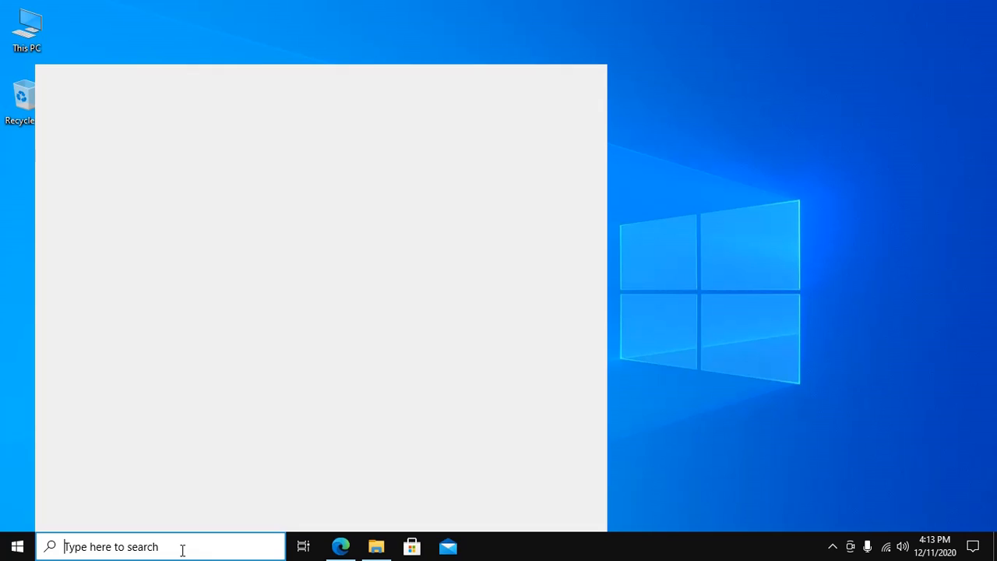
type("no")
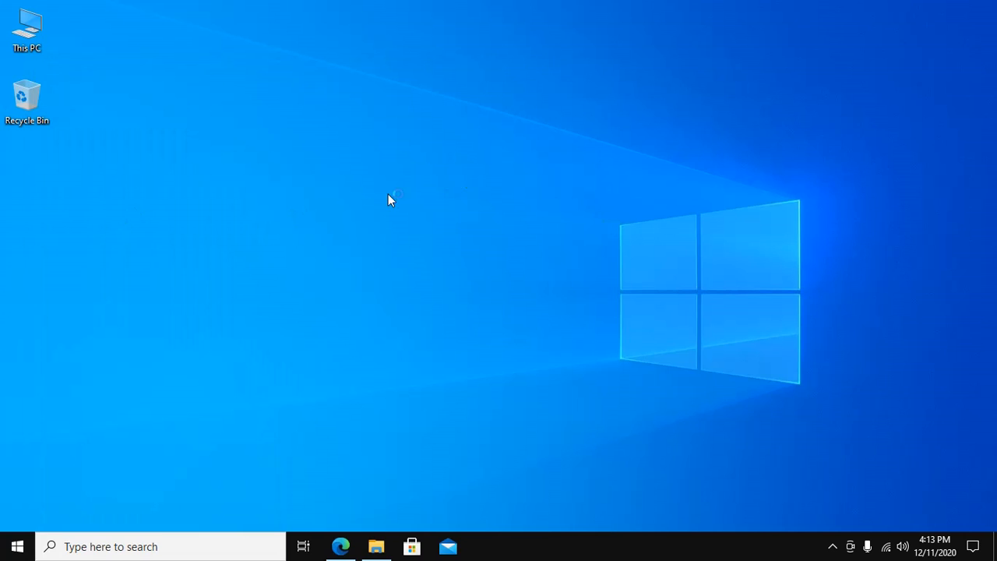
mouse_move(444, 195)
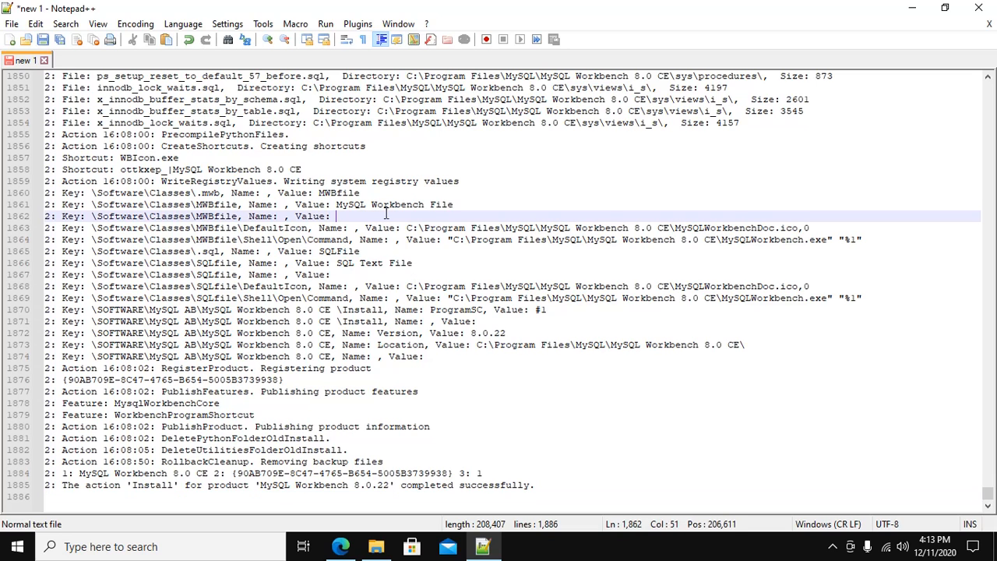
mouse_move(546, 181)
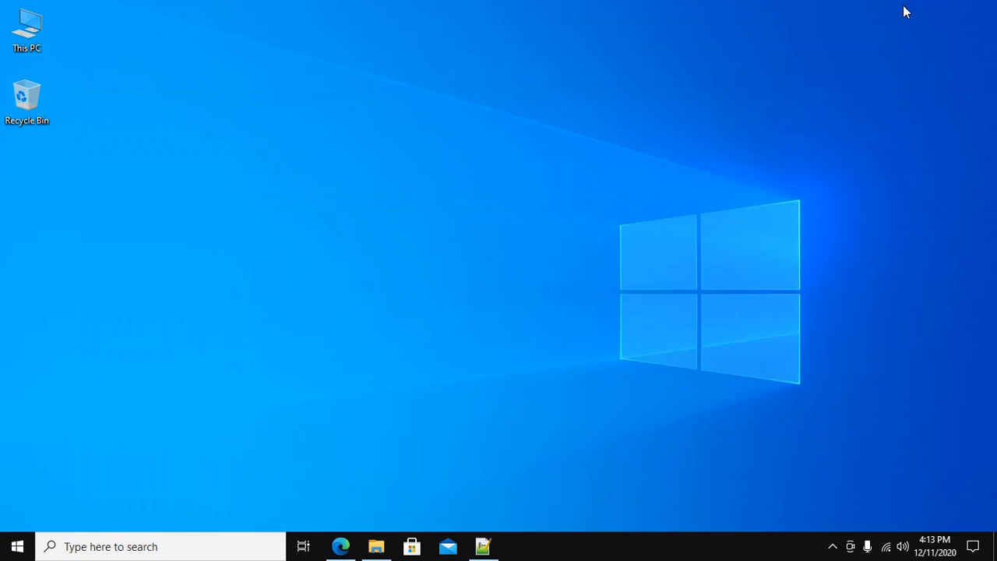
mouse_move(514, 374)
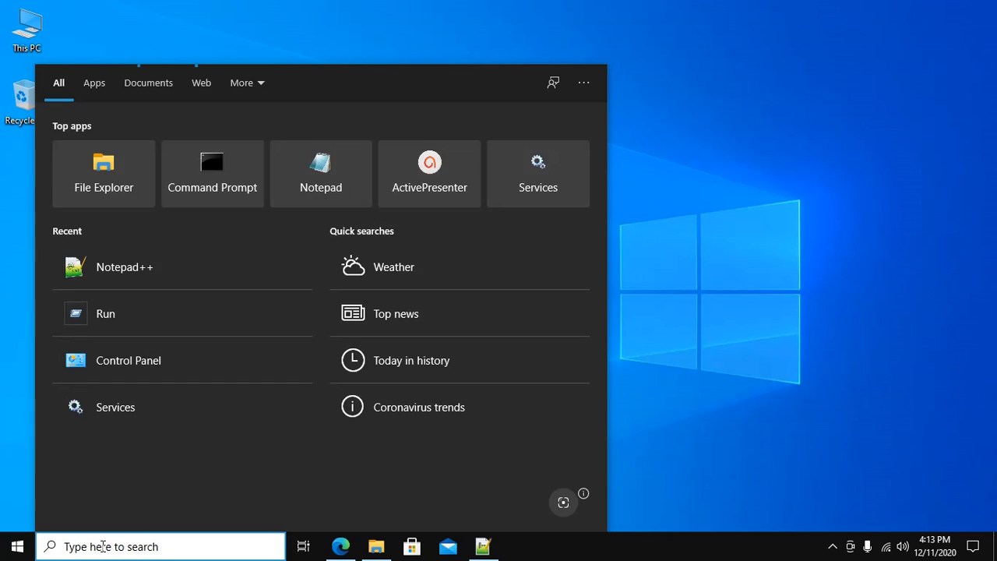
Search for 'mys' and launch MySQL Workbench to its welcome screen.
type("mys")
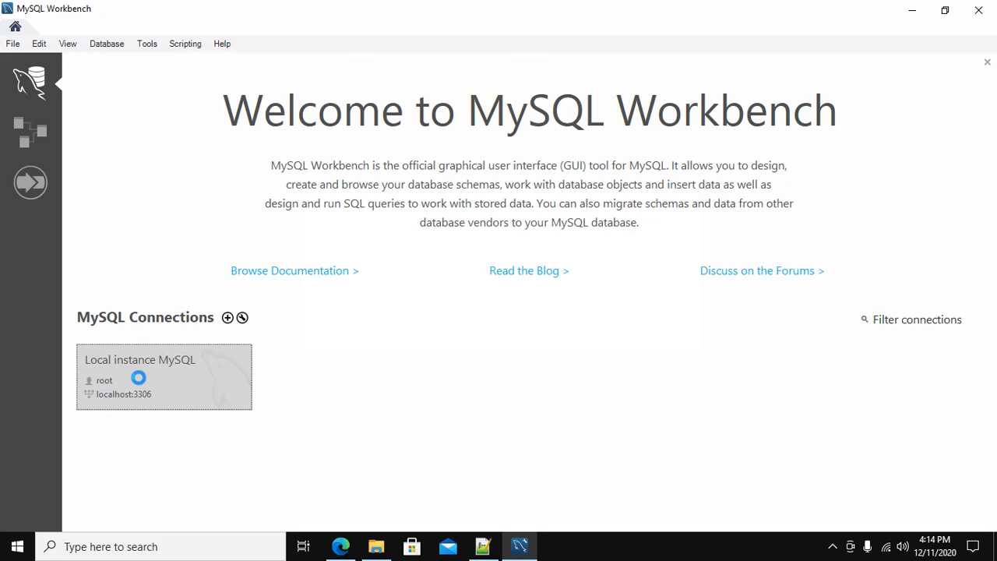
Connect to Local instance MySQL as root with the password, opening a SQL editor tab.
double_click(163, 377)
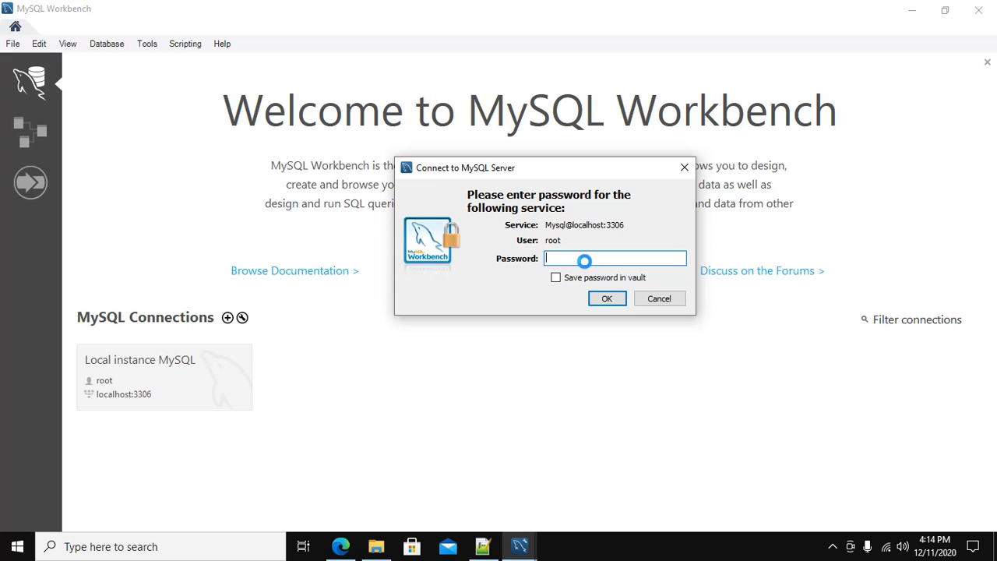
type("*")
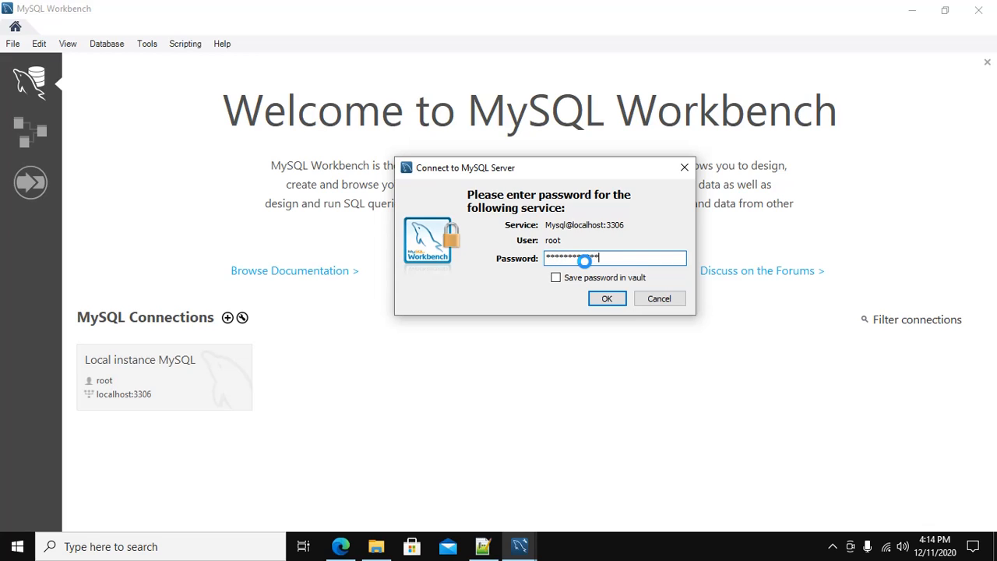
type("**")
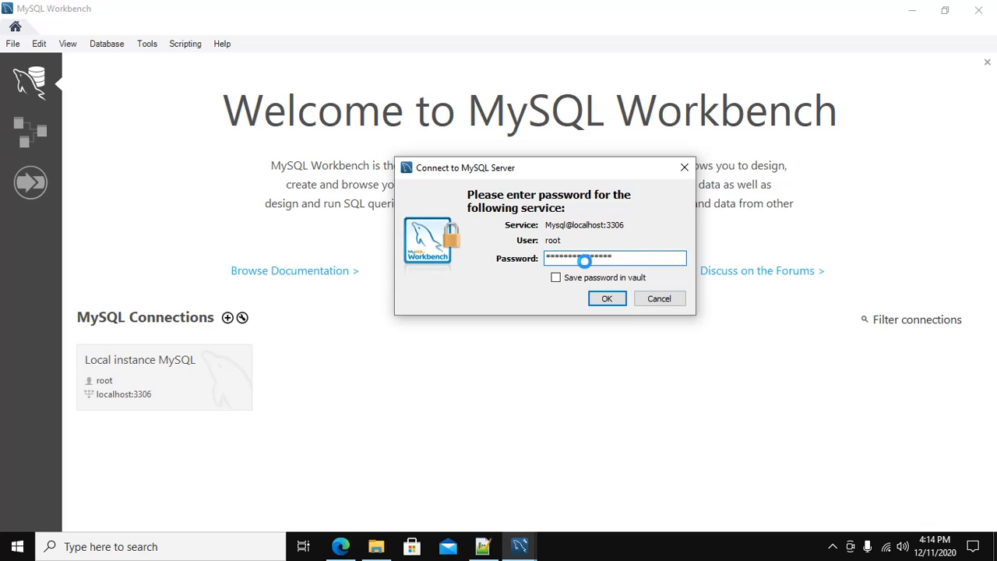
left_click(608, 299)
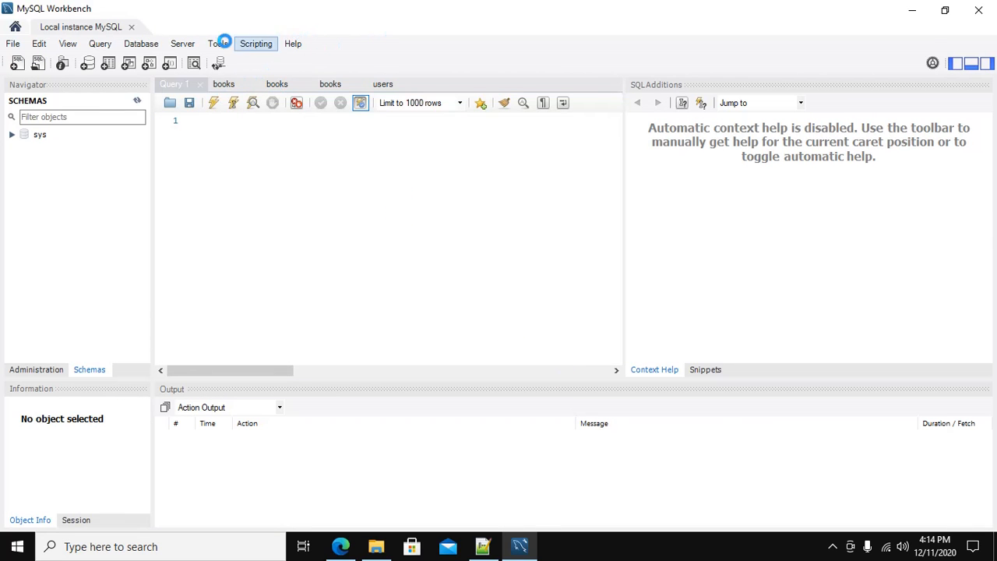
mouse_move(86, 62)
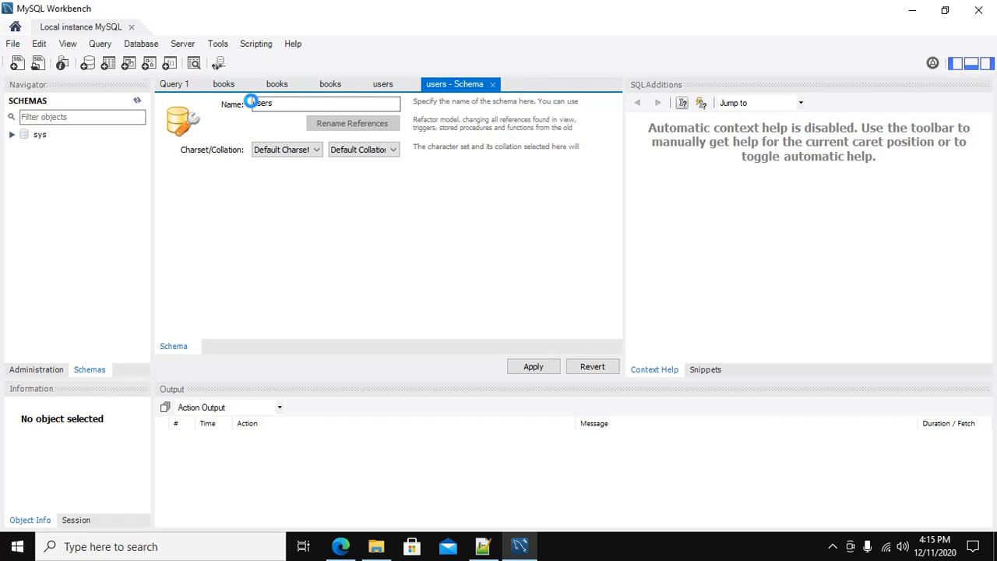
Name the schema 'db', apply the CREATE SCHEMA script and expand it in the navigator.
key("Backspace")
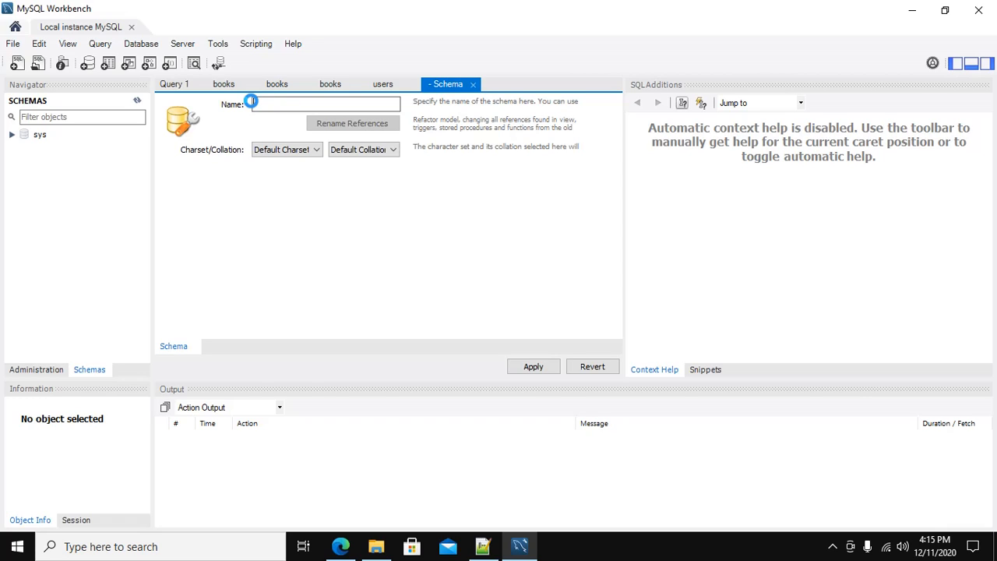
type("db")
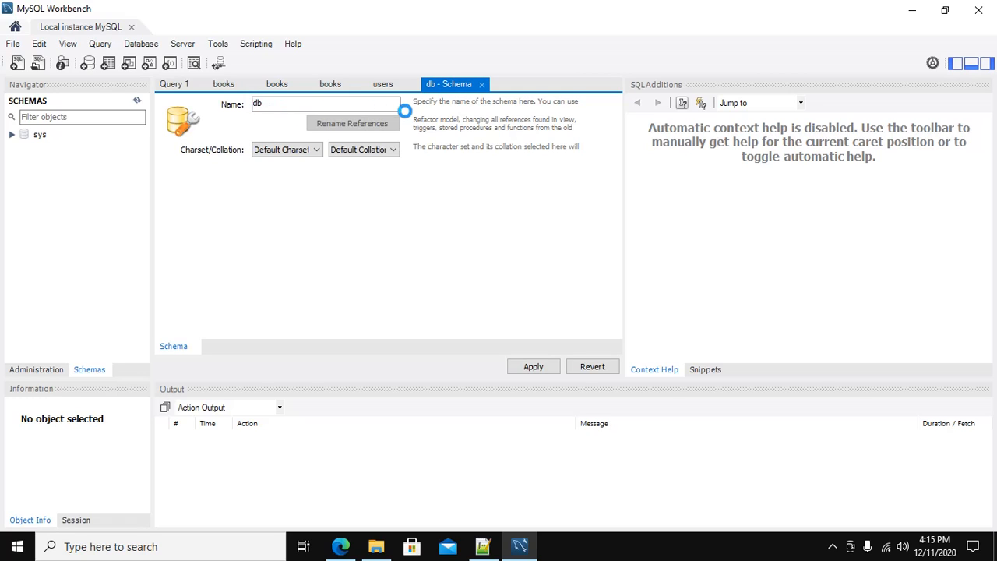
left_click(533, 366)
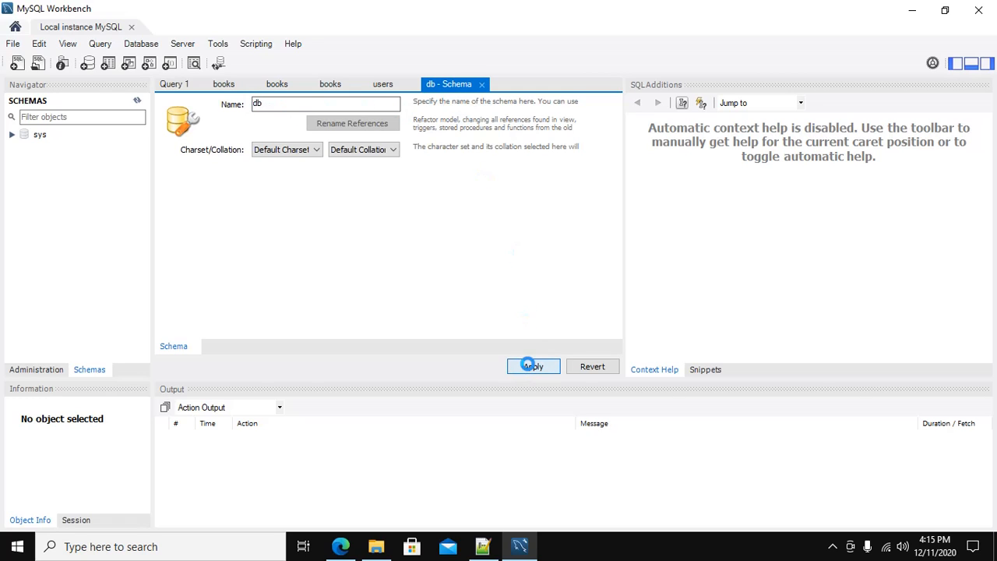
left_click(533, 367)
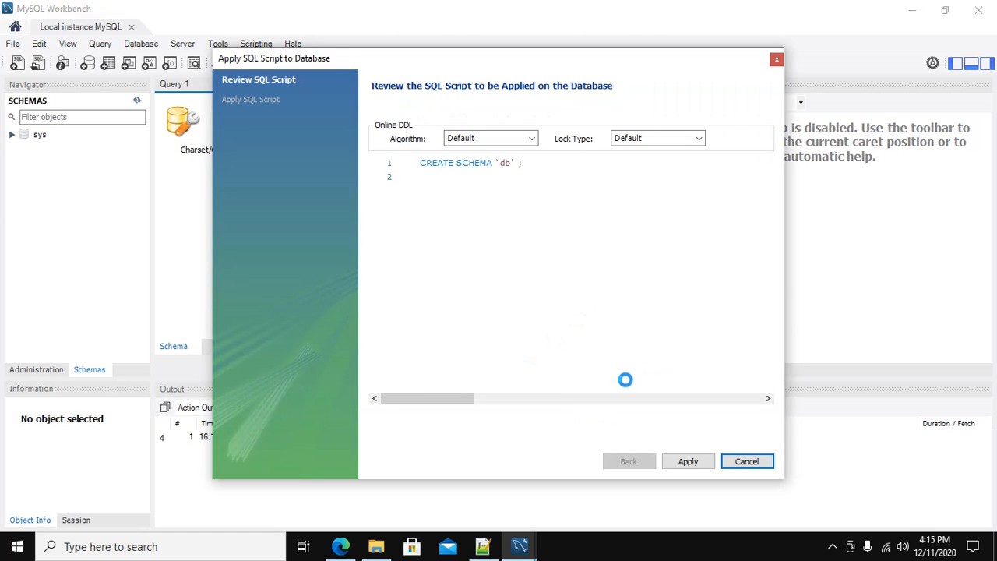
left_click(688, 462)
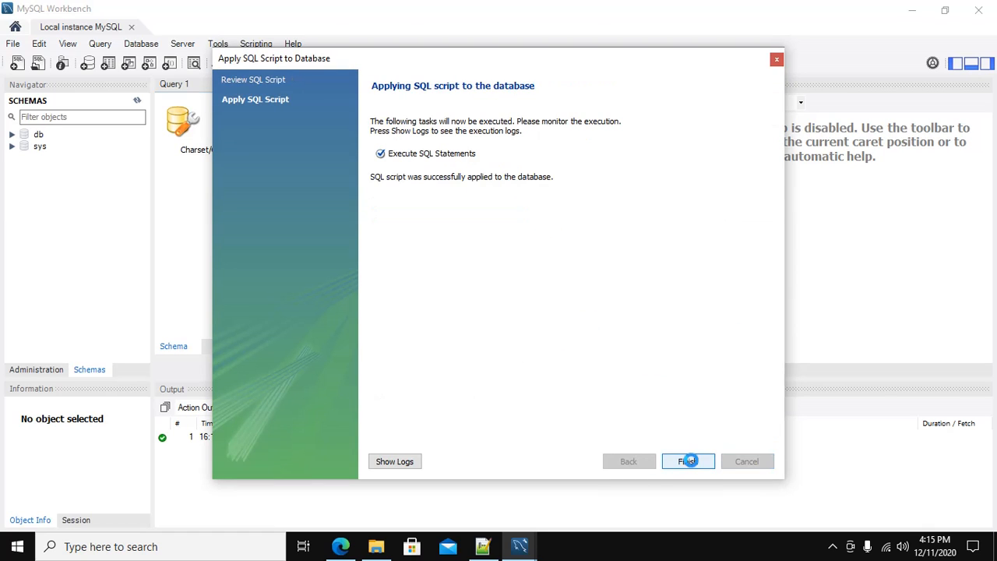
left_click(689, 462)
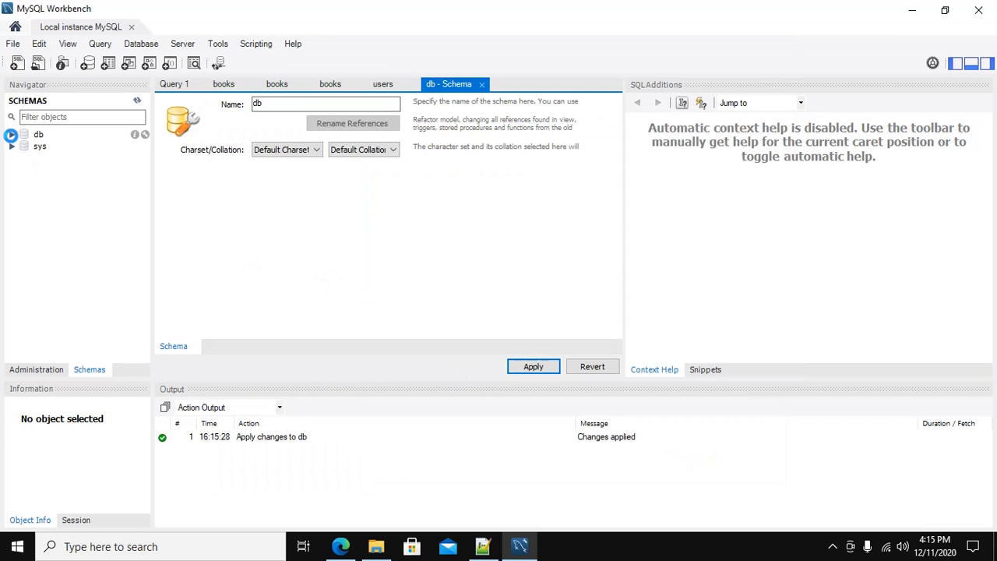
left_click(12, 134)
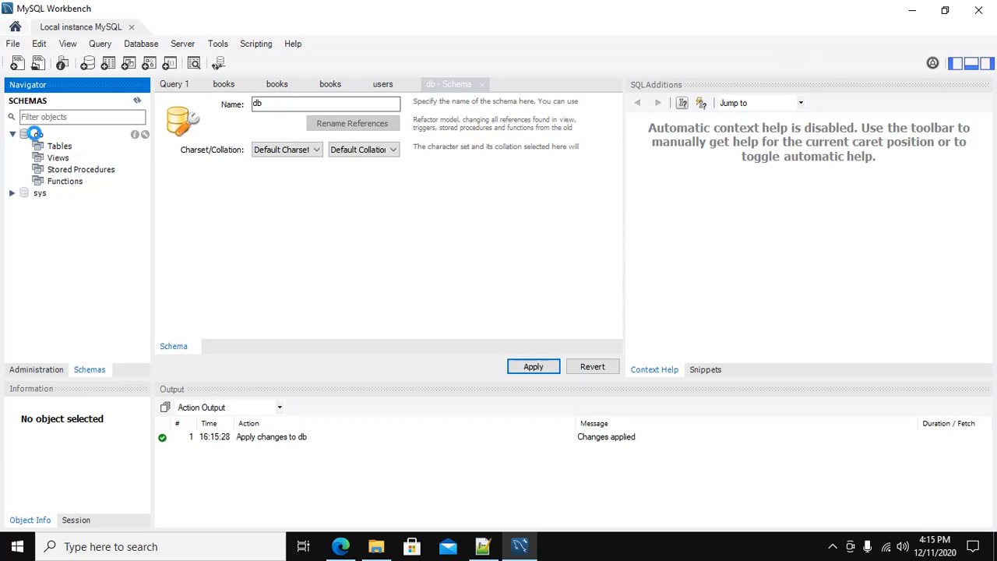
Start Create Table from the Tables group of the db schema.
left_click(38, 134)
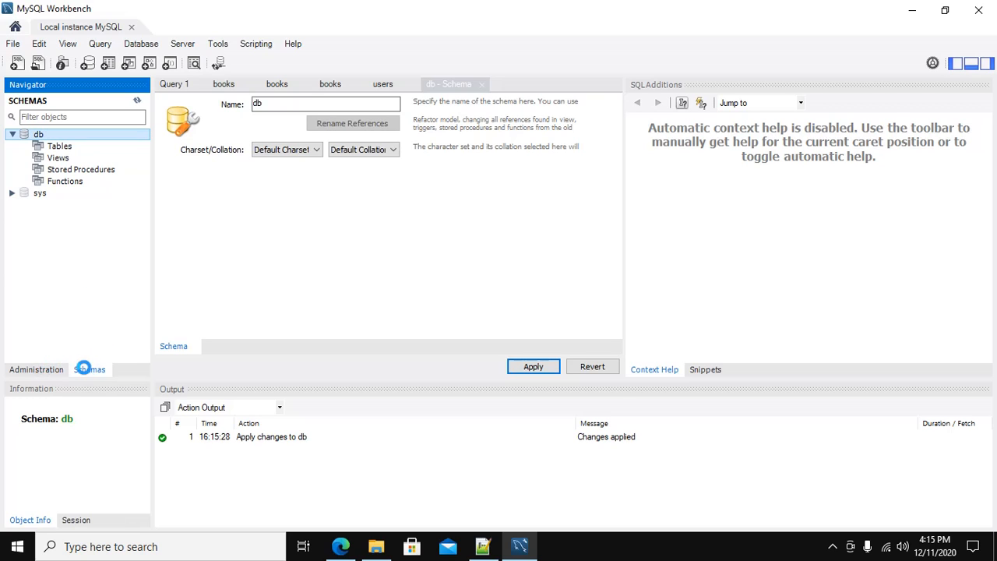
left_click(36, 368)
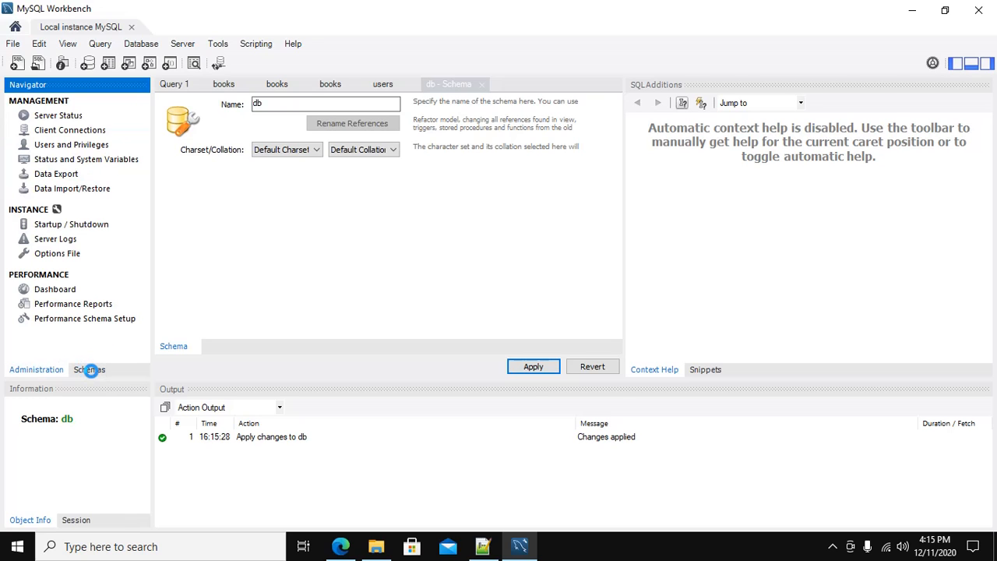
left_click(89, 370)
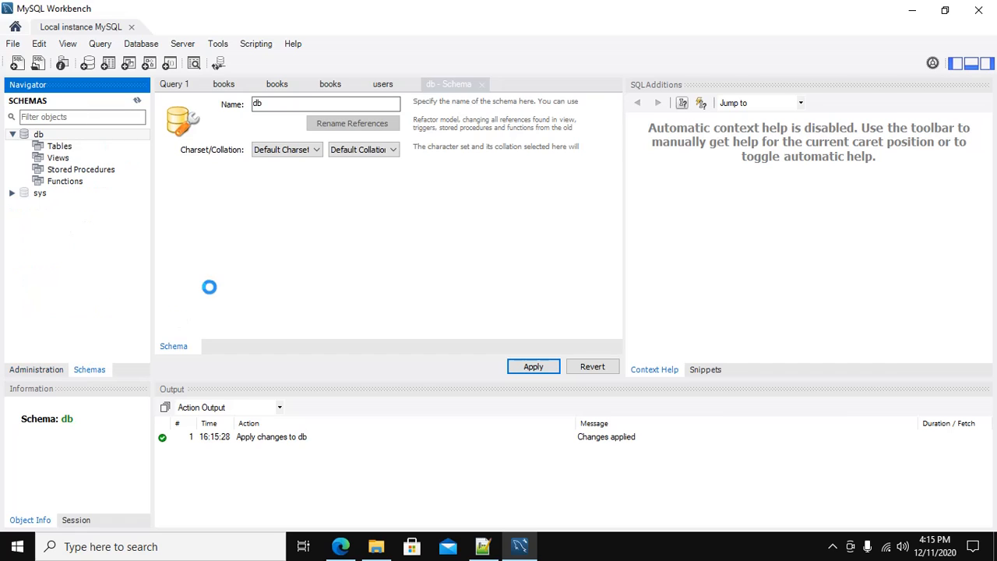
left_click(59, 147)
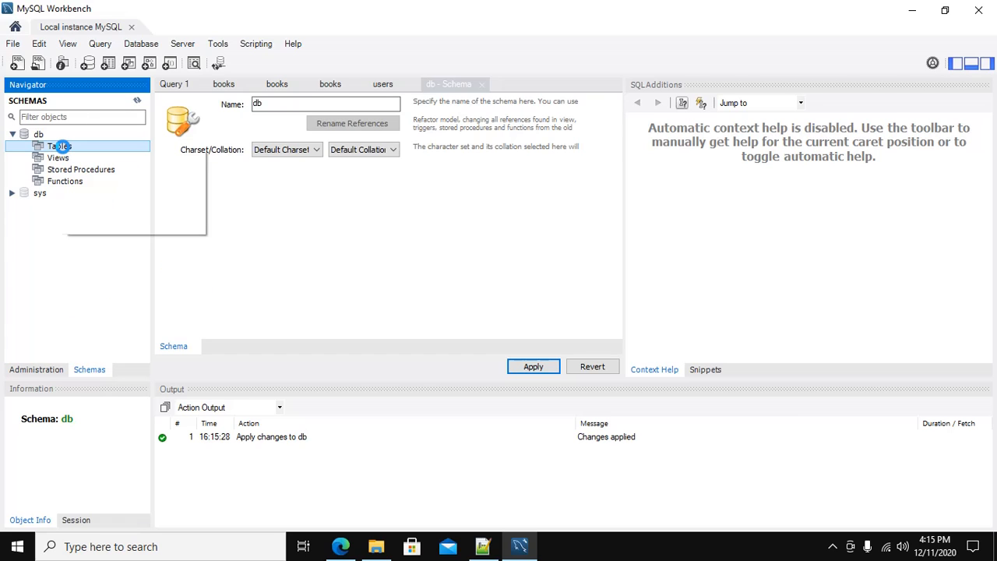
right_click(60, 146)
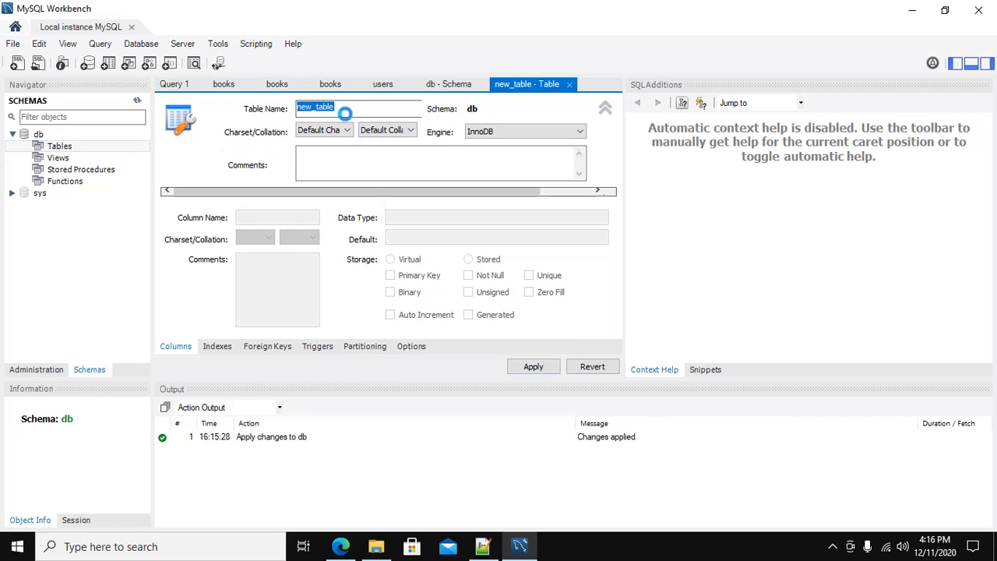
Name the table users with columns id INT PK, name VARCHAR(45) and unique email VARCHAR(45).
type("users")
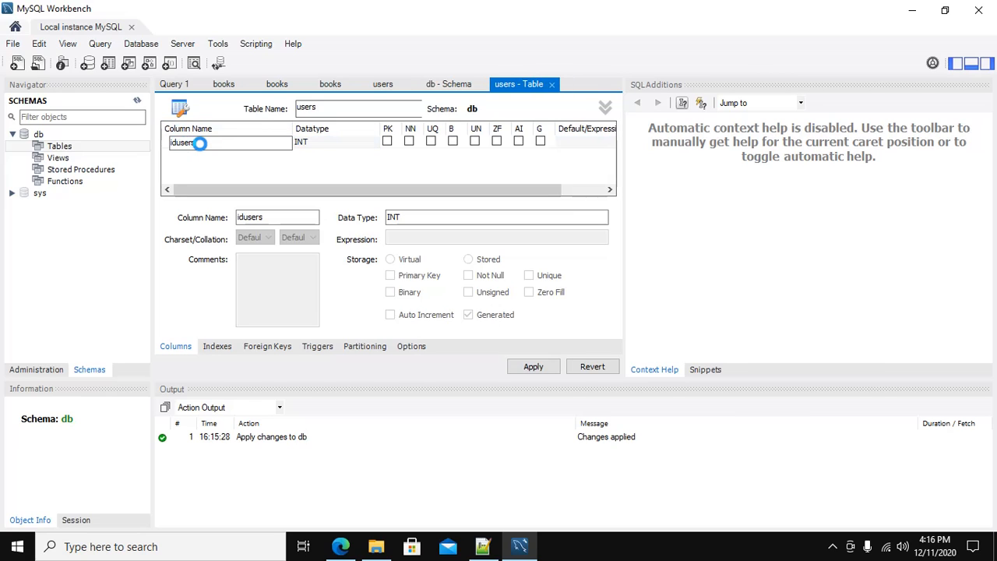
double_click(182, 144)
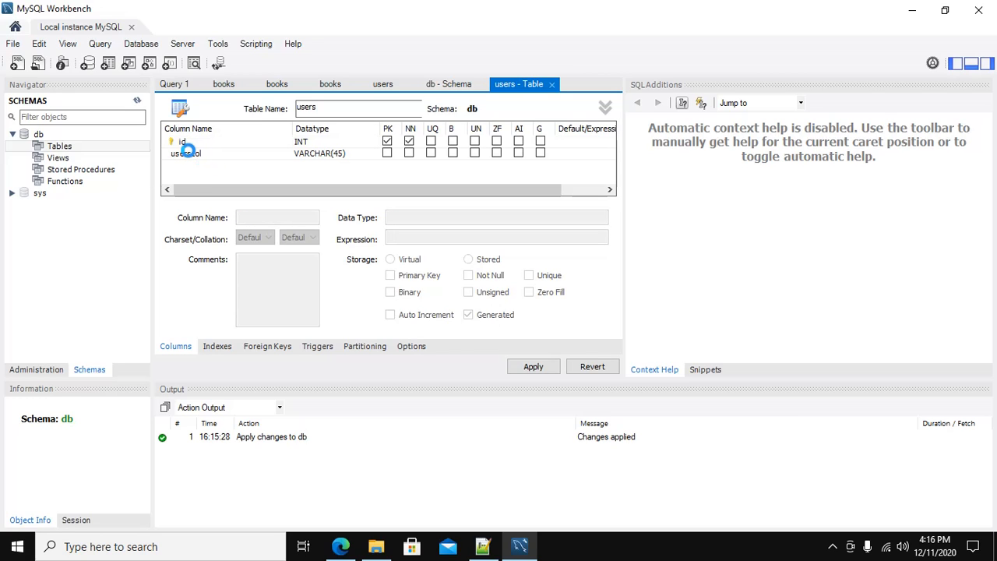
left_click(187, 153)
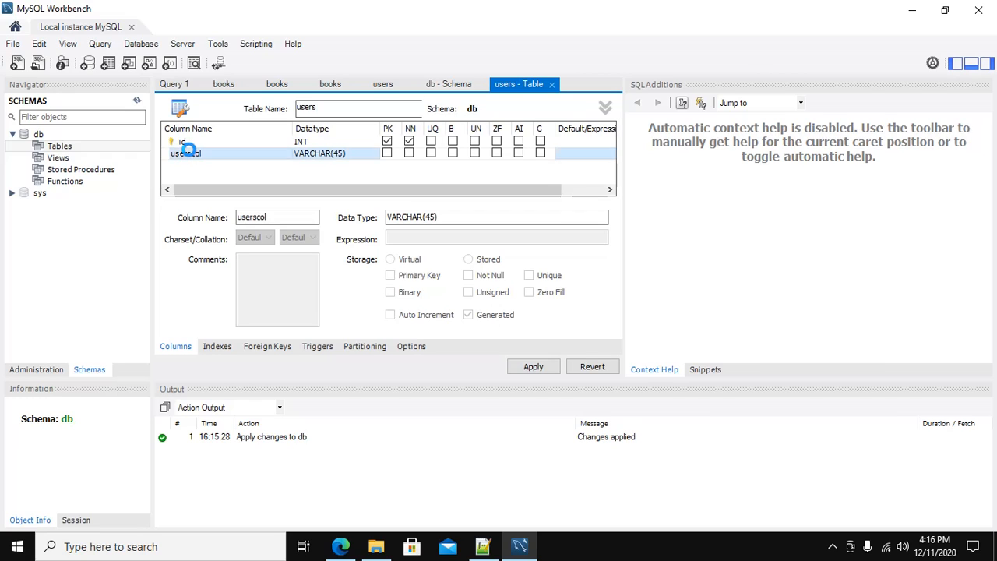
double_click(185, 154)
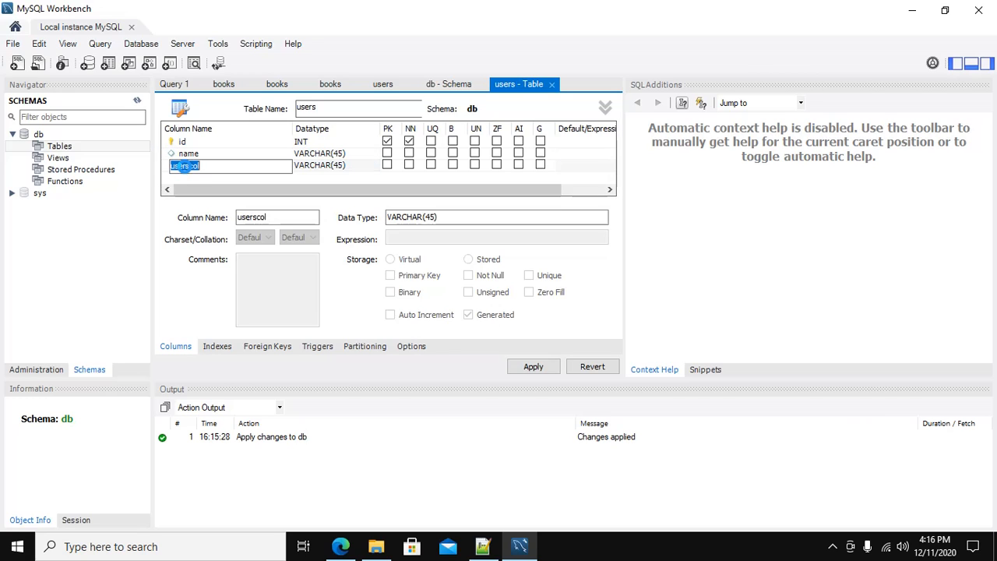
type("email")
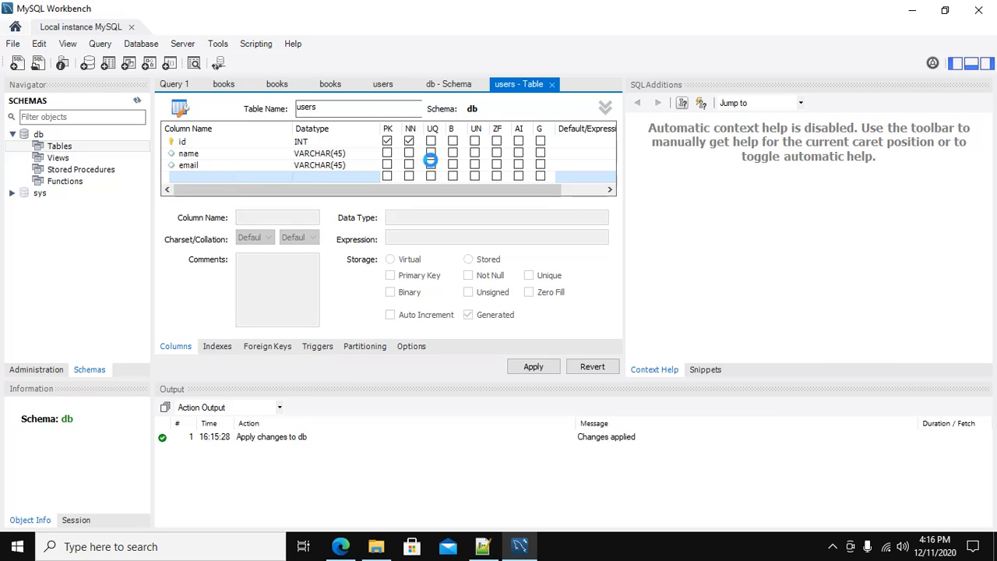
left_click(434, 165)
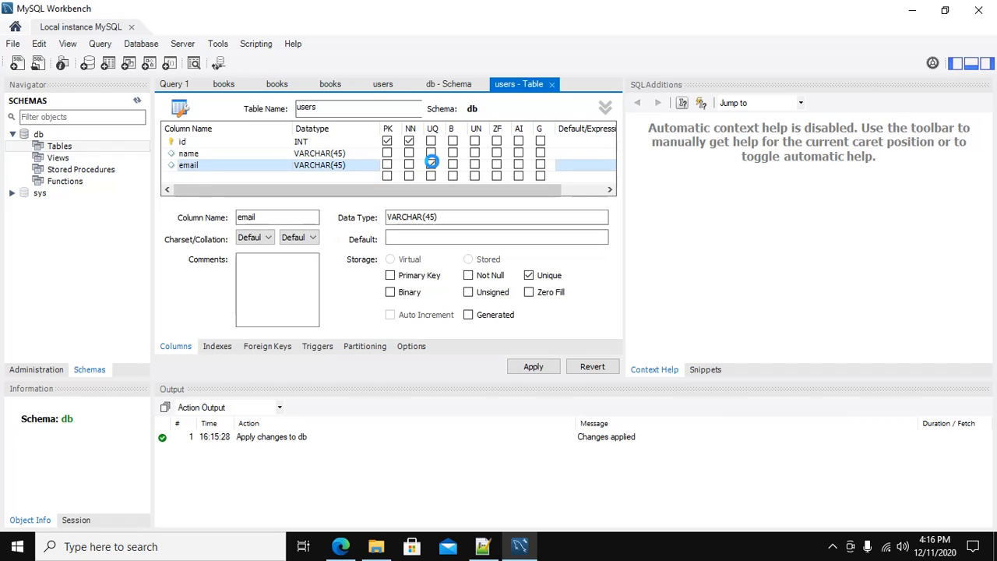
left_click(432, 165)
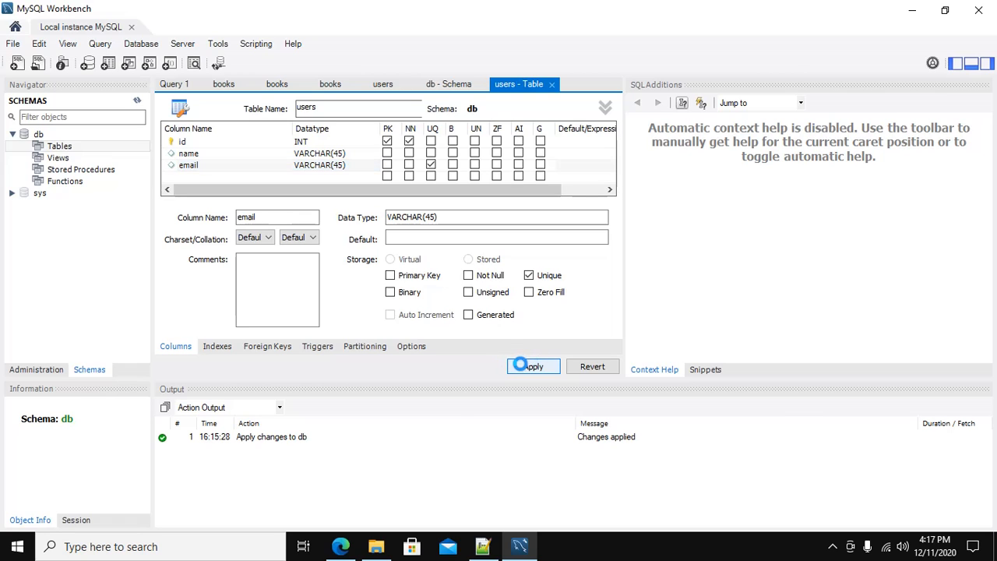
Apply the CREATE TABLE script so users appears under the db schema's Tables.
left_click(533, 366)
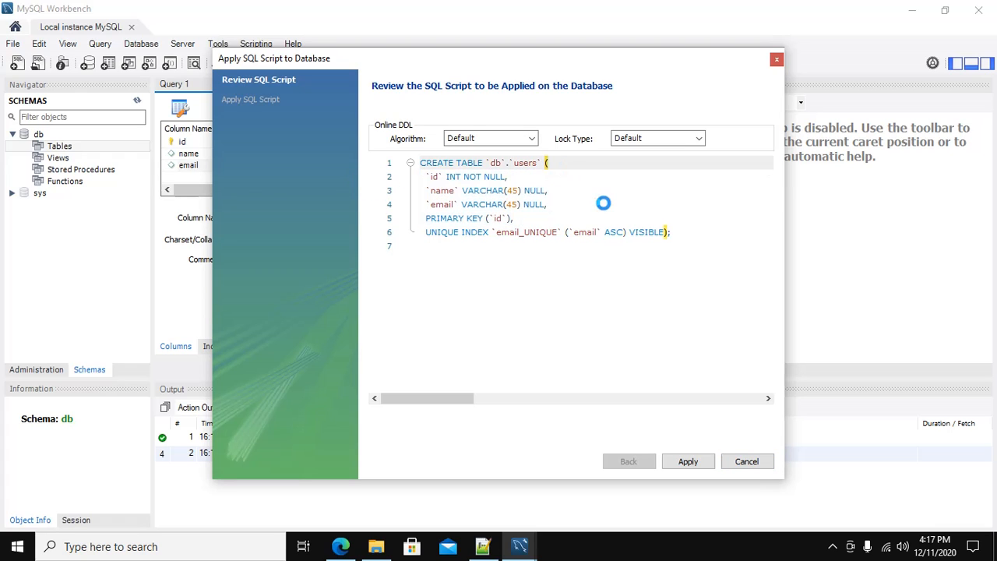
left_click(687, 461)
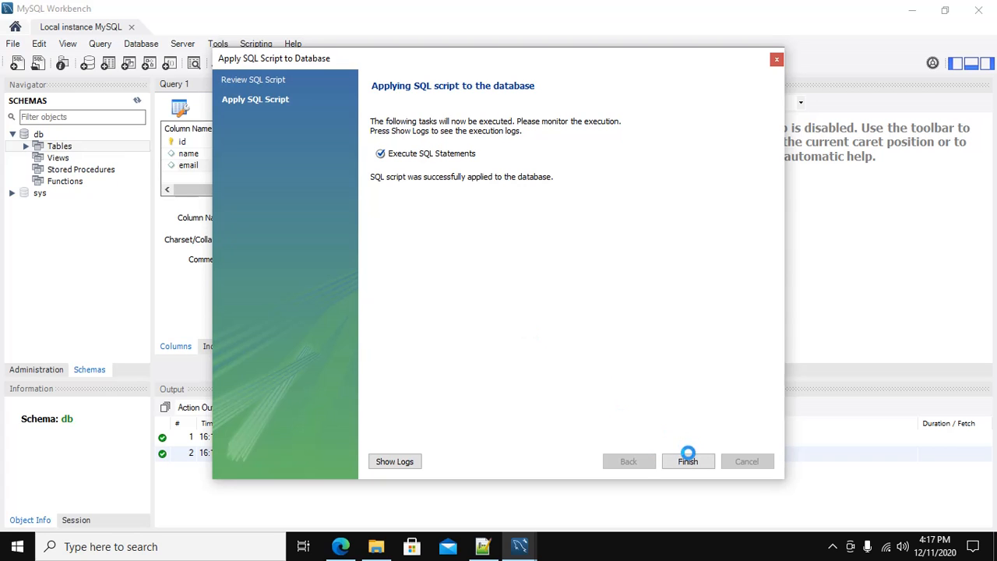
left_click(688, 461)
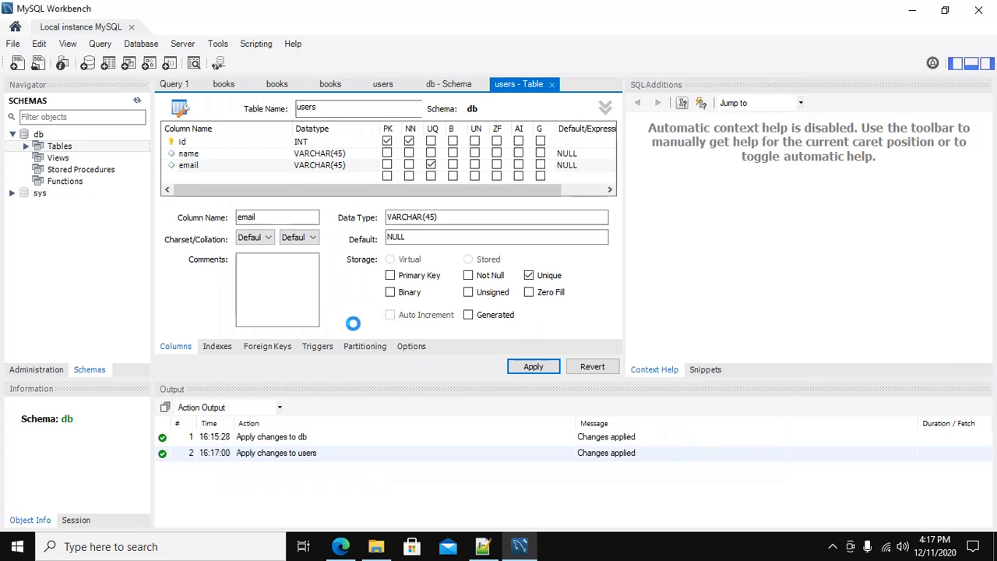
left_click(25, 146)
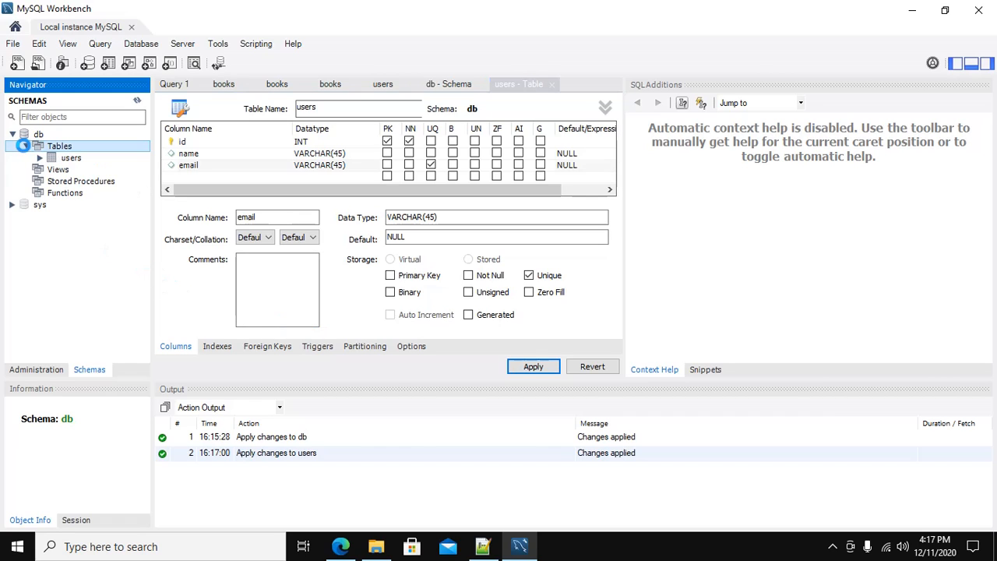
left_click(72, 158)
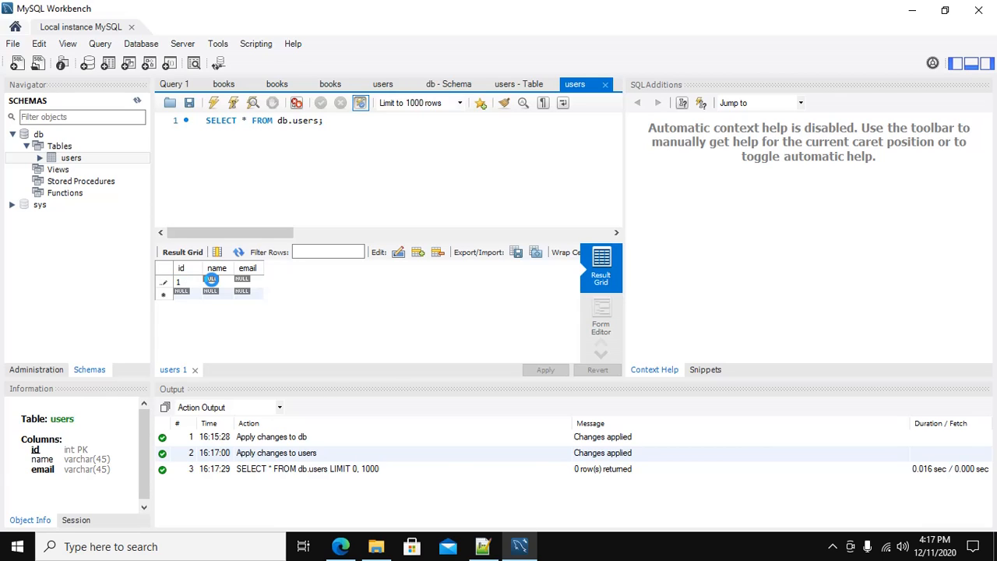
left_click(217, 281)
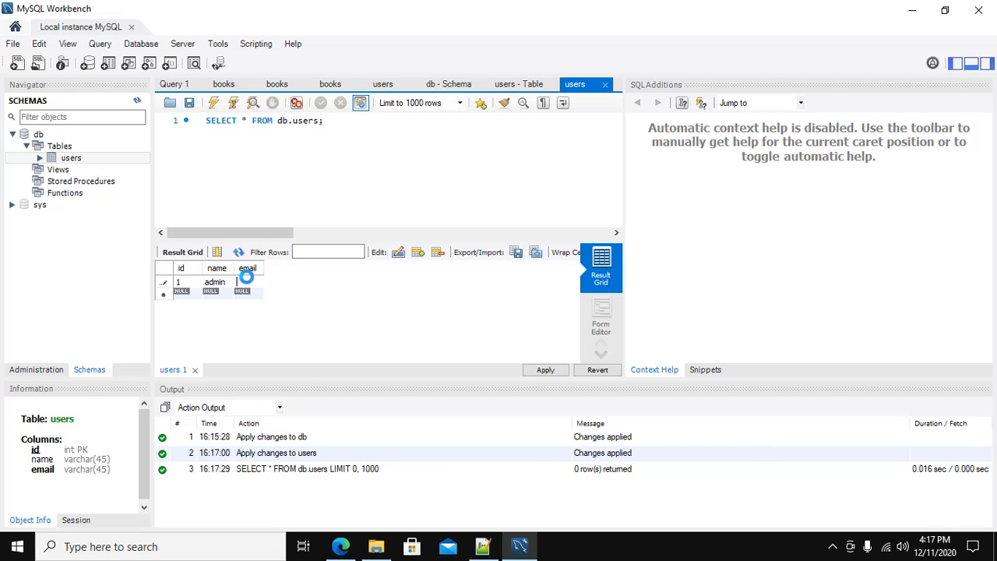
type("admin")
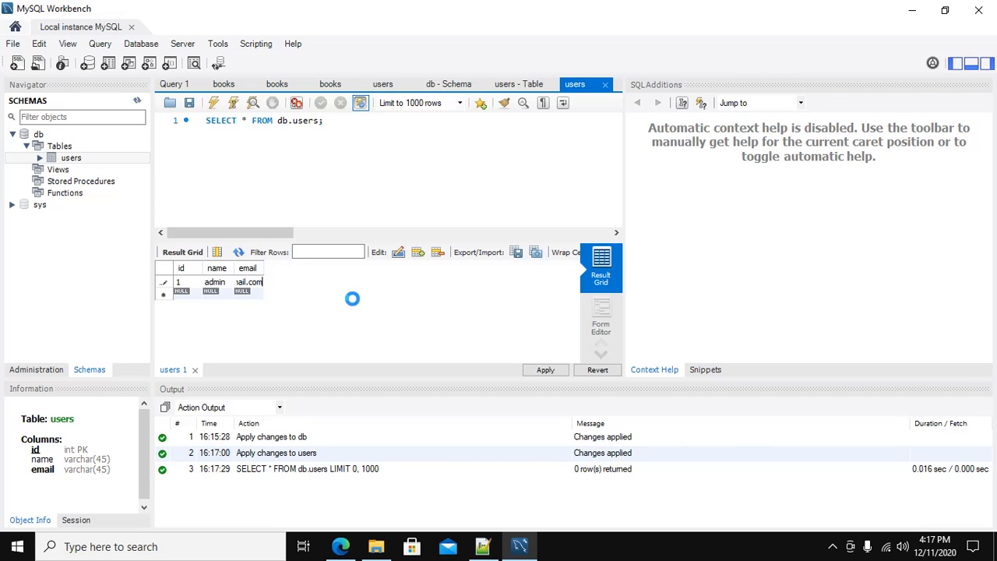
left_click(545, 370)
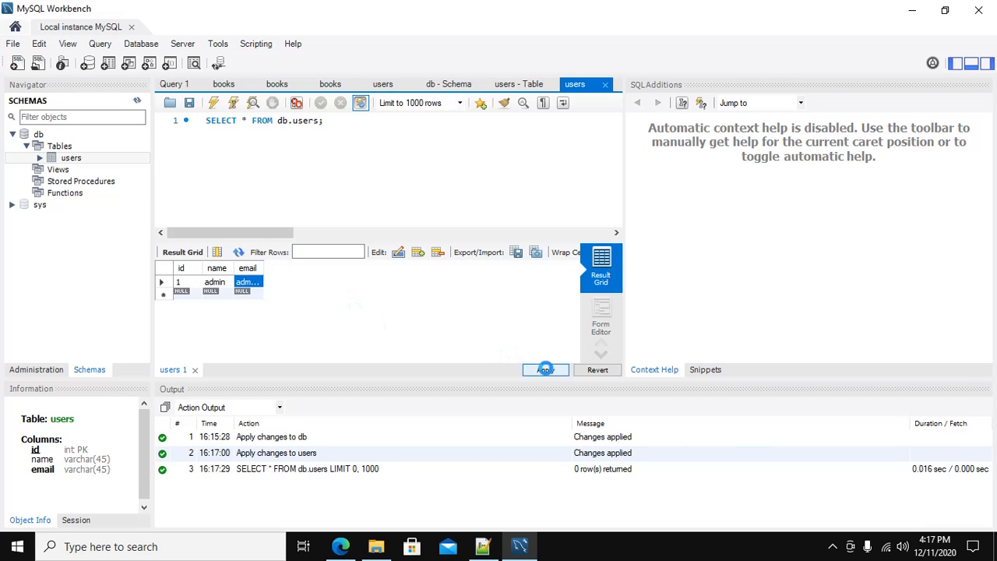
left_click(546, 369)
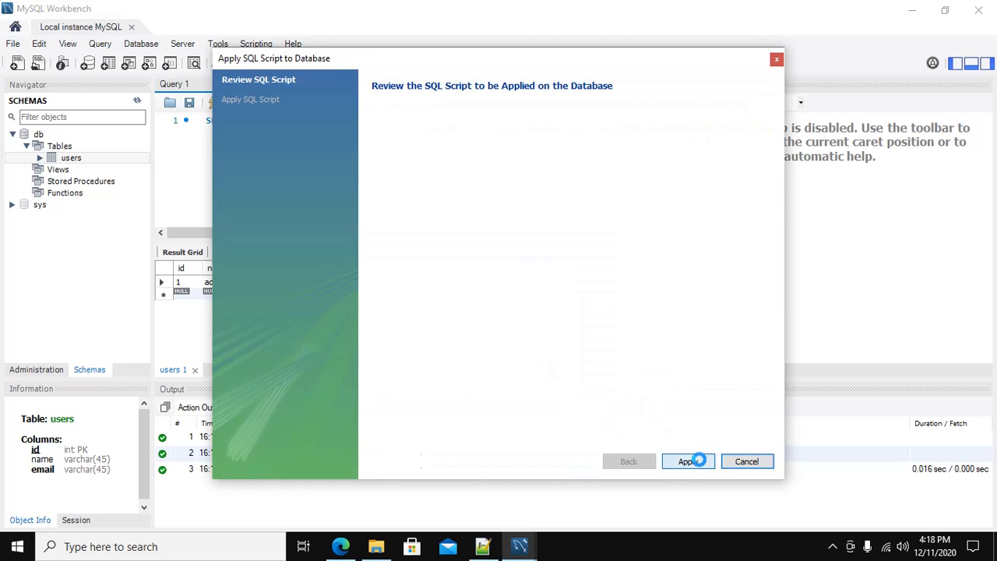
left_click(687, 461)
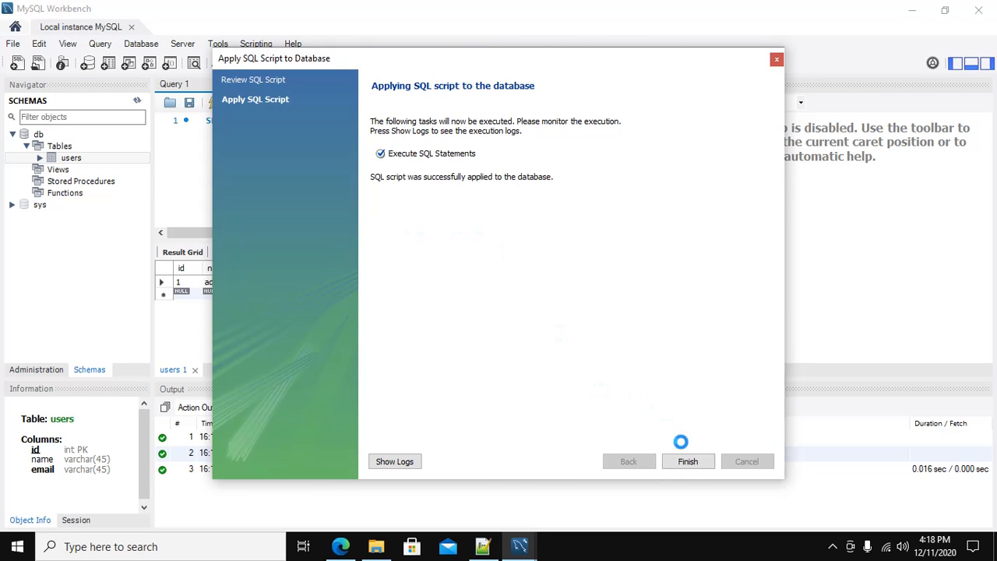
left_click(687, 461)
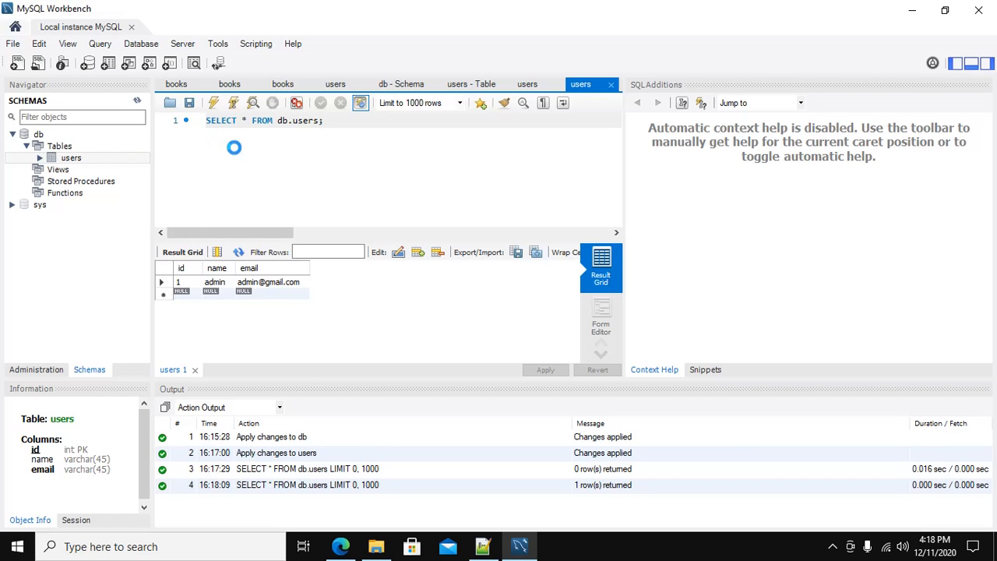
mouse_move(467, 255)
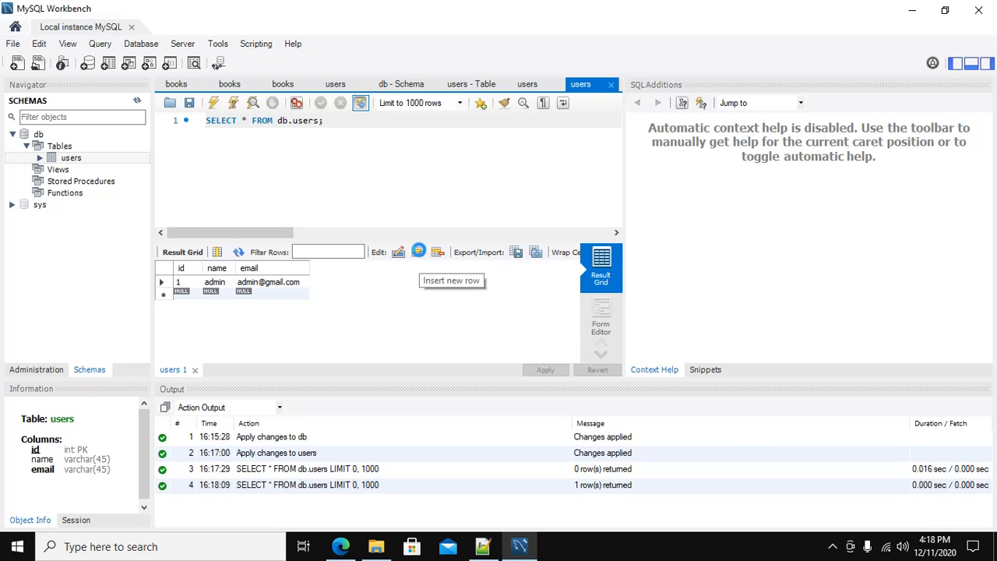
mouse_move(515, 252)
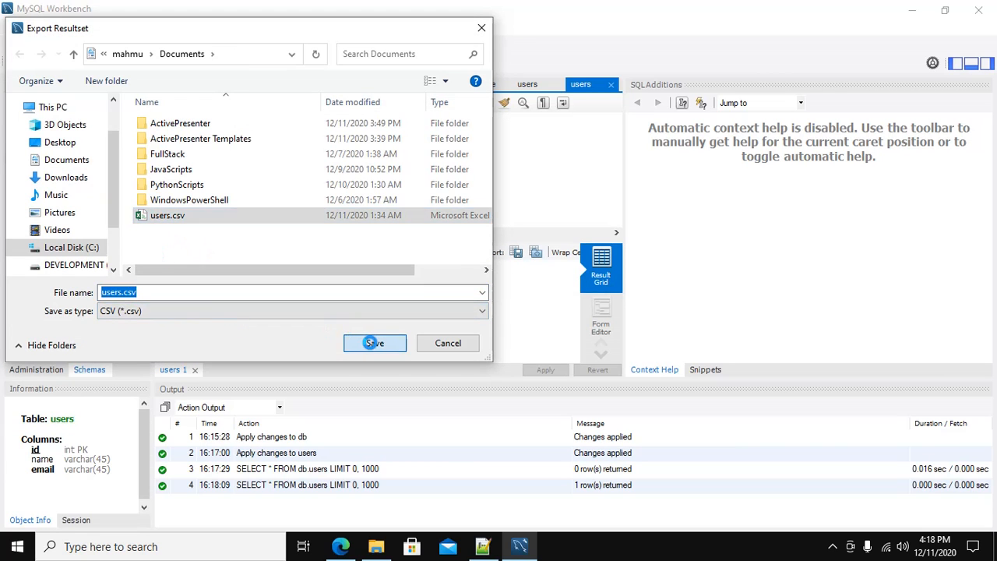
Save the result grid as users.csv in Documents.
left_click(374, 343)
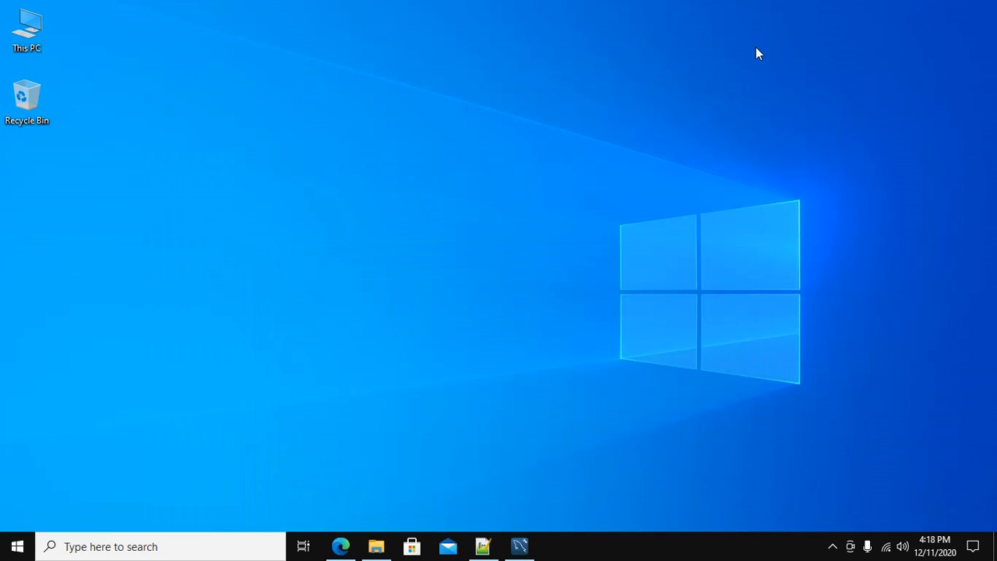
mouse_move(434, 148)
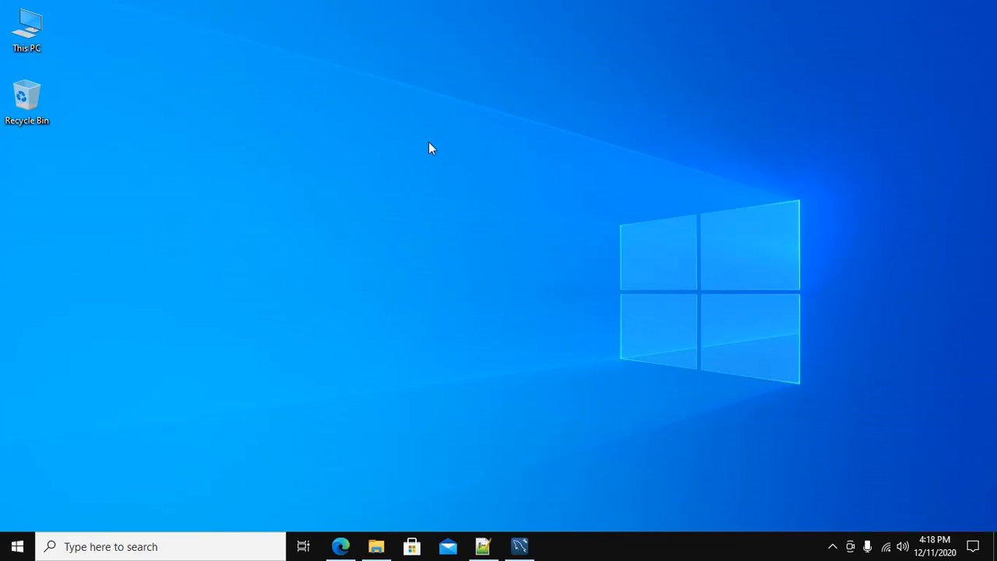
mouse_move(384, 159)
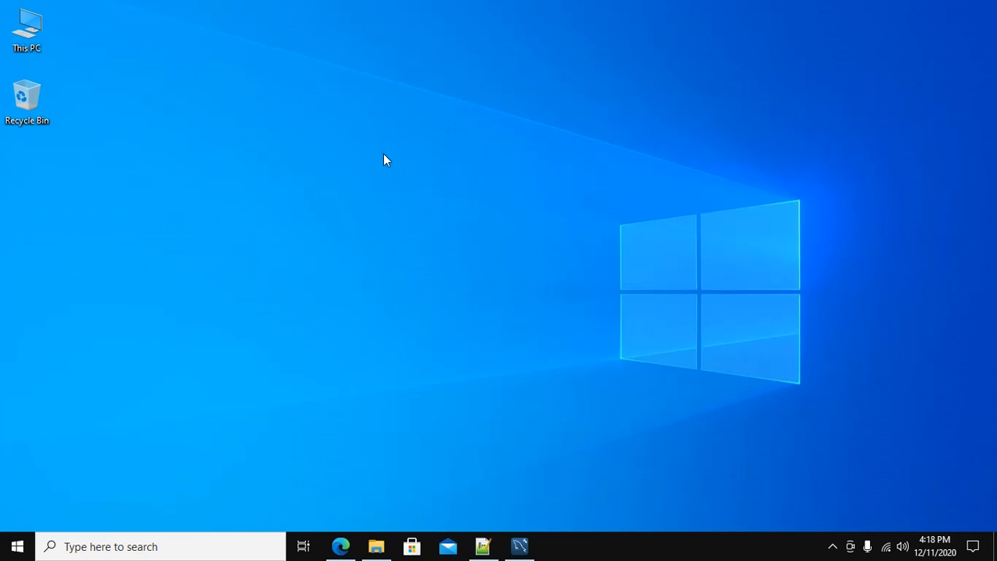
mouse_move(412, 160)
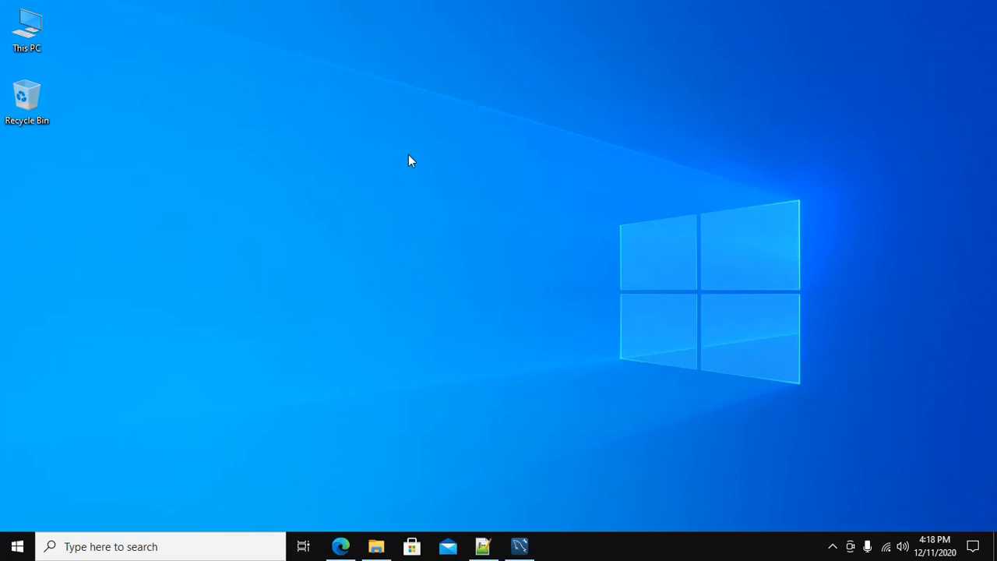
mouse_move(368, 203)
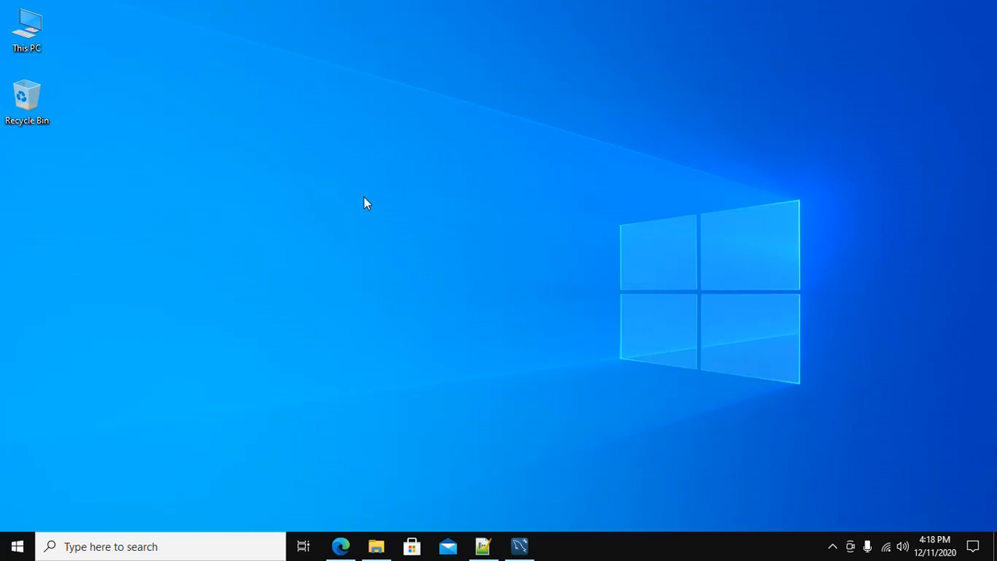
mouse_move(362, 200)
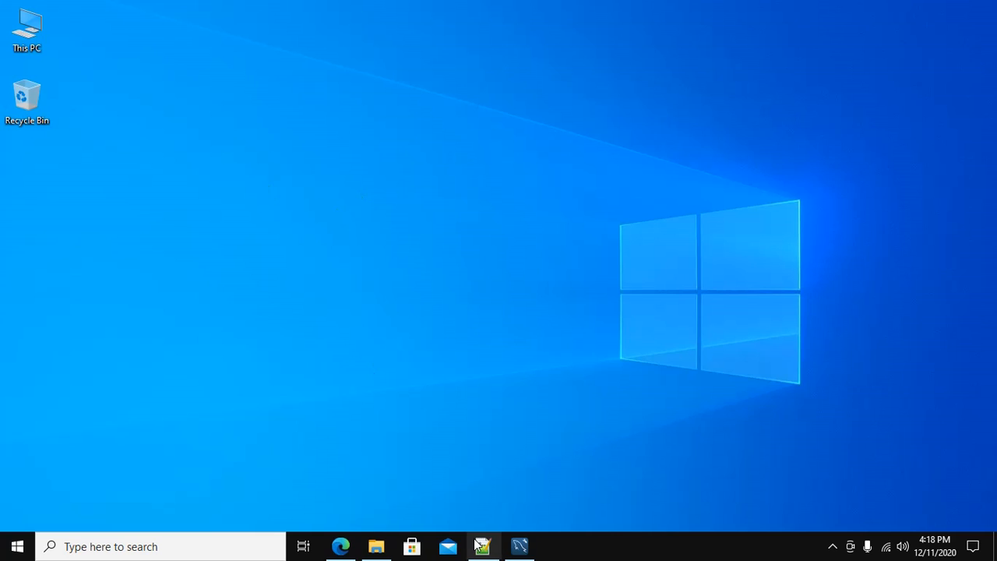
left_click(377, 545)
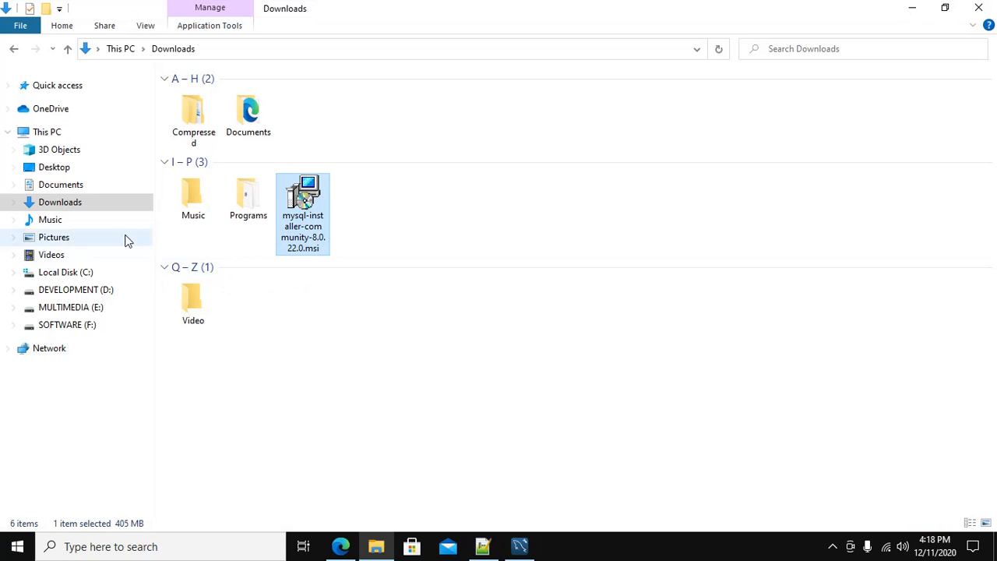
left_click(60, 184)
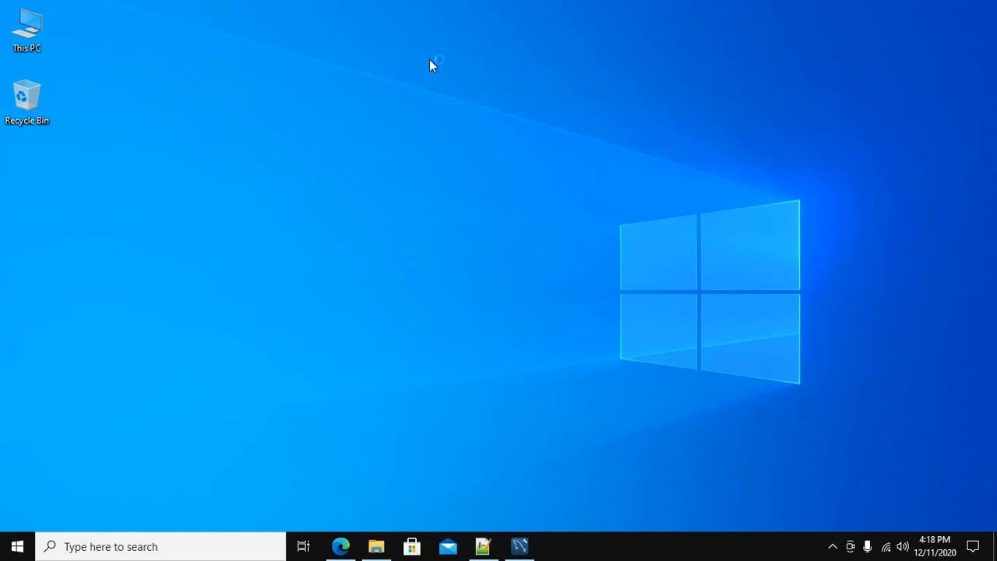
mouse_move(433, 174)
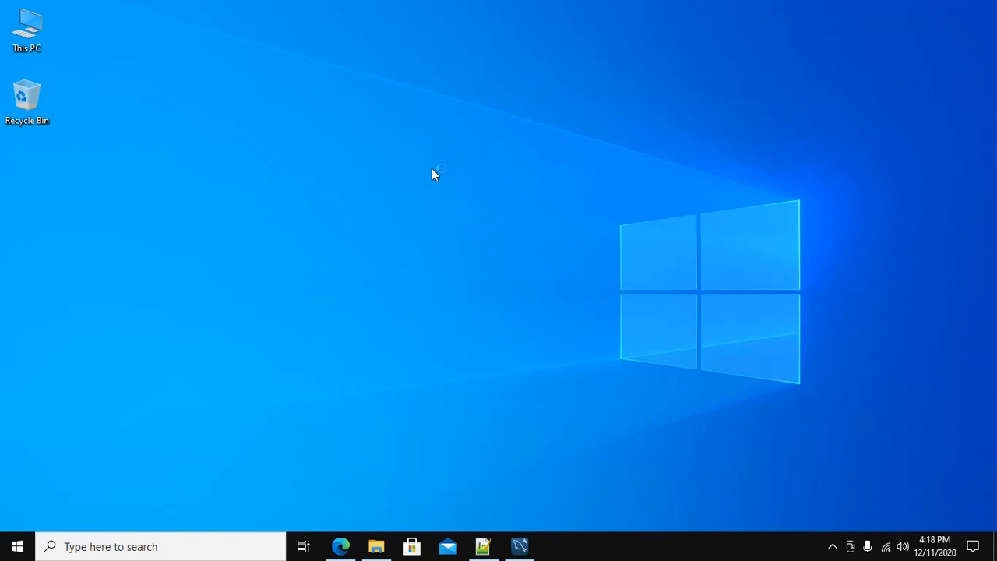